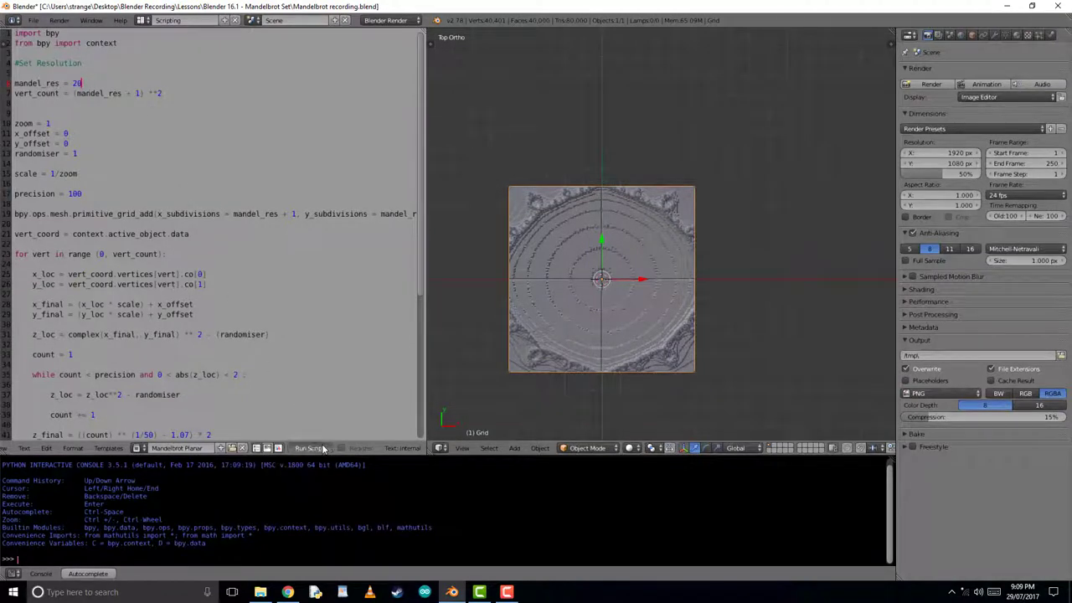
Load the default start-up file with File > New, closing the Mandelbrot project.
{"action": "left_click", "coordinate": [309, 448]}
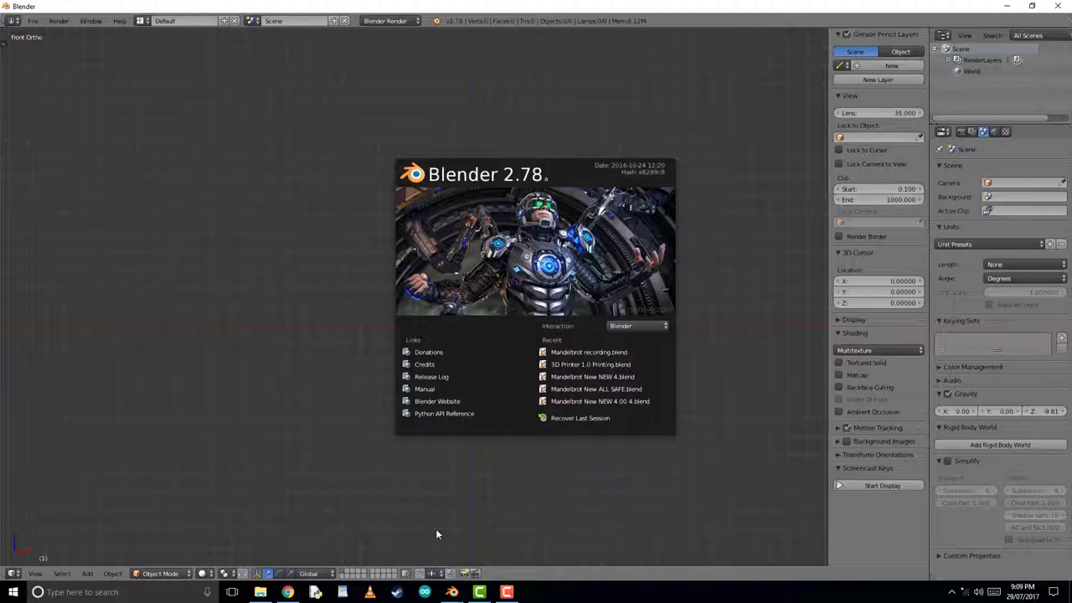
Switch to the Scripting workspace, enable Screencast Keys, and show the system console.
{"action": "left_click", "coordinate": [437, 533]}
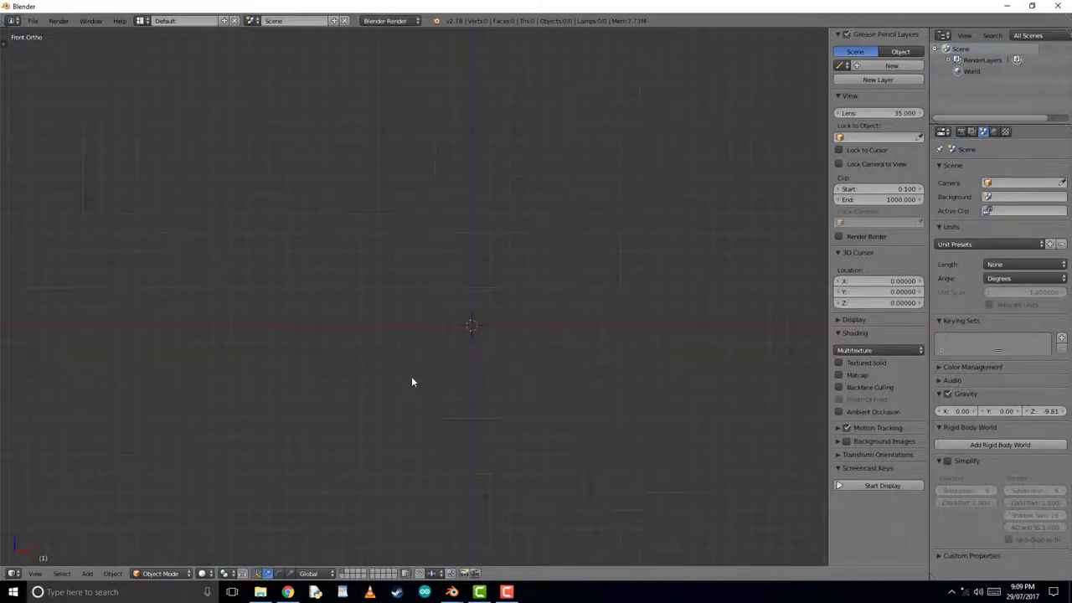
{"action": "left_click", "coordinate": [176, 21]}
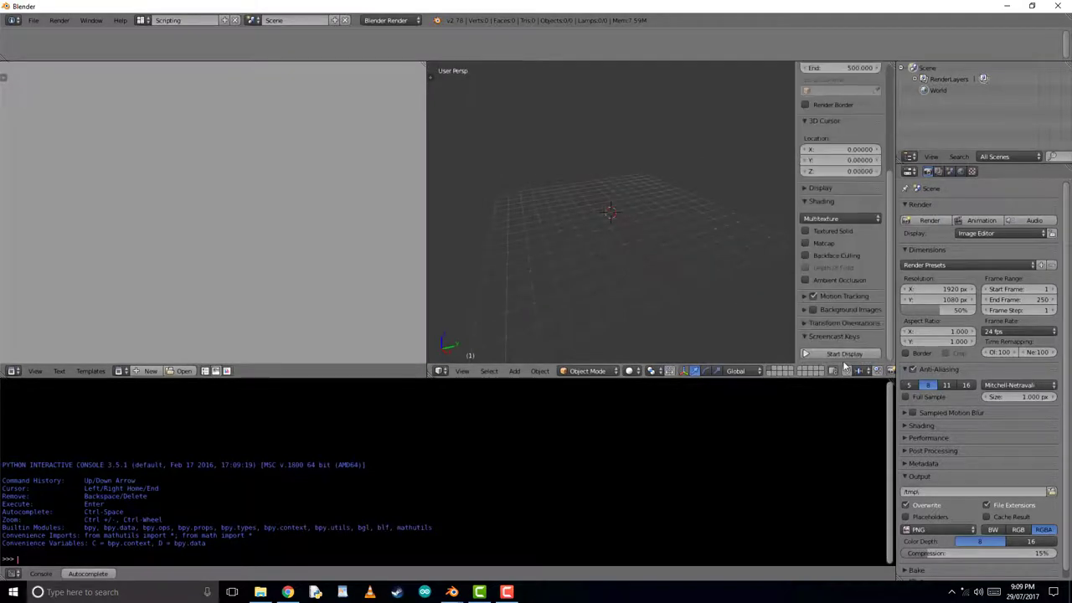
{"action": "left_click", "coordinate": [840, 353]}
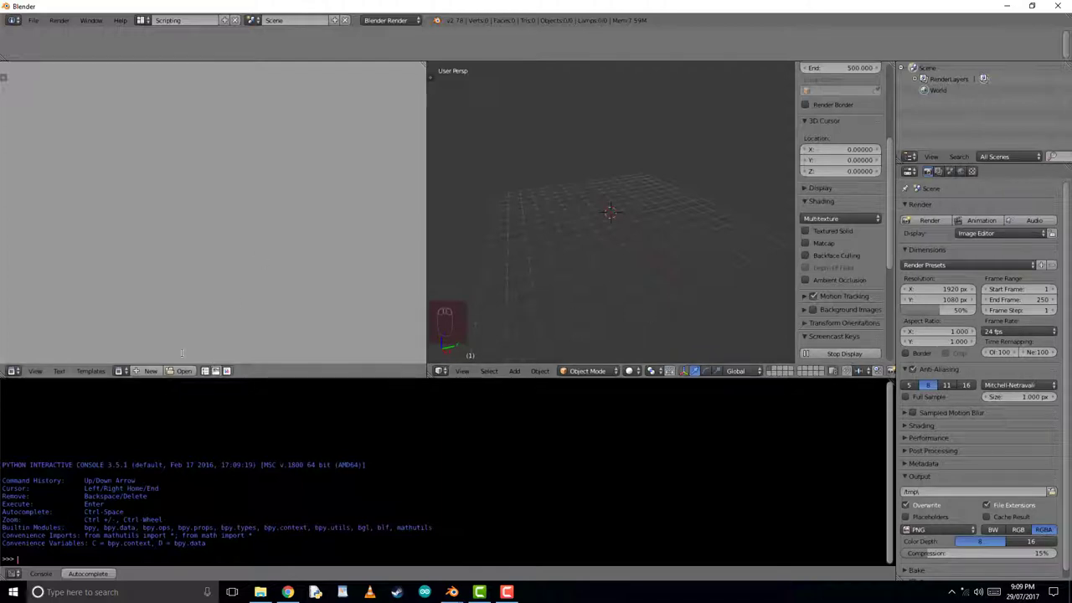
{"action": "mouse_move", "coordinate": [90, 21]}
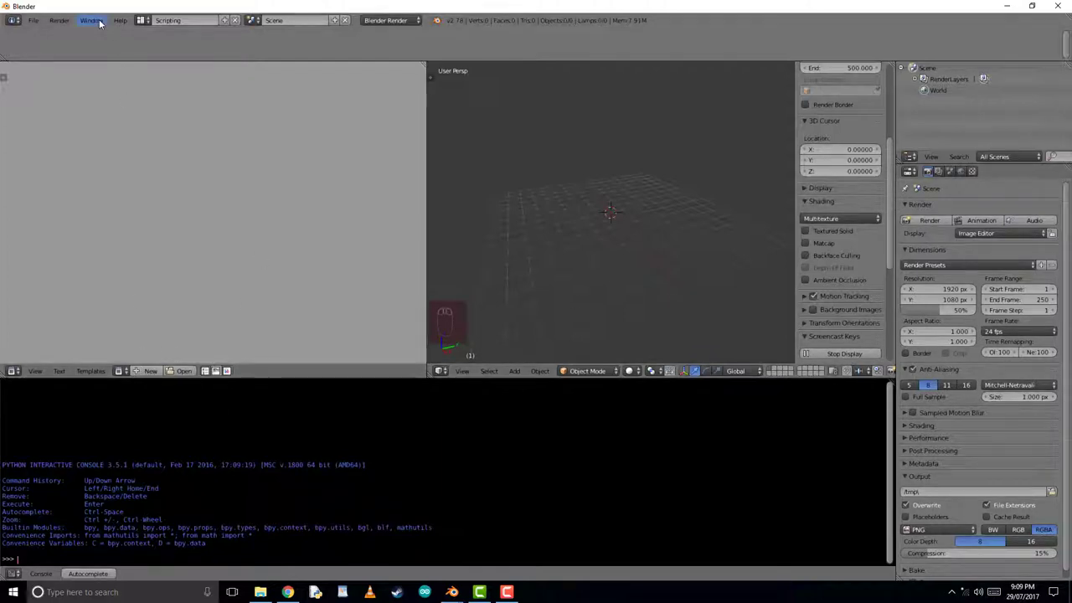
{"action": "left_click", "coordinate": [90, 19]}
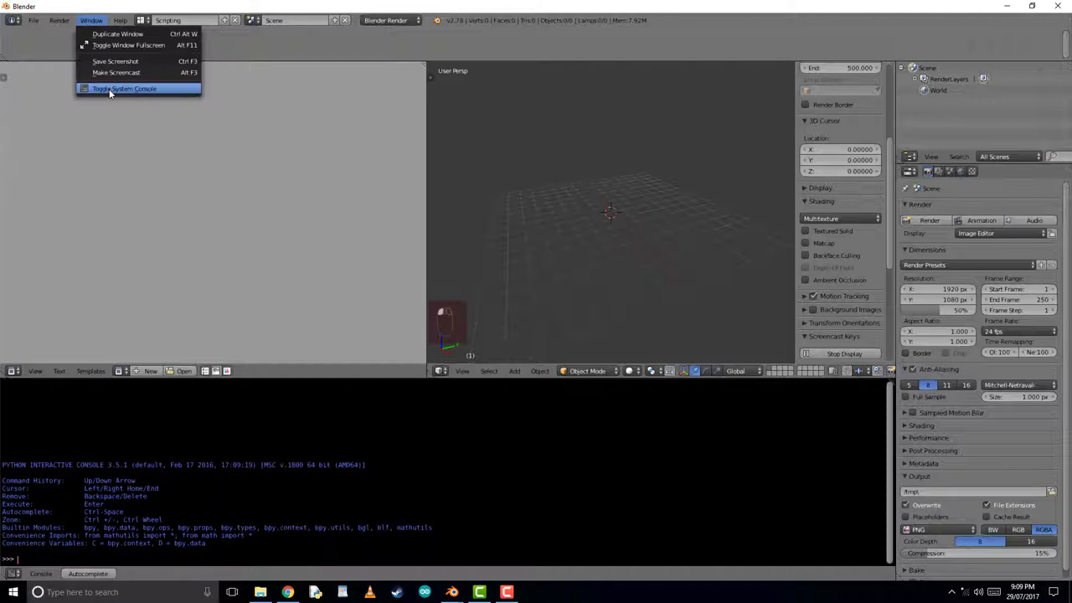
{"action": "left_click", "coordinate": [128, 88]}
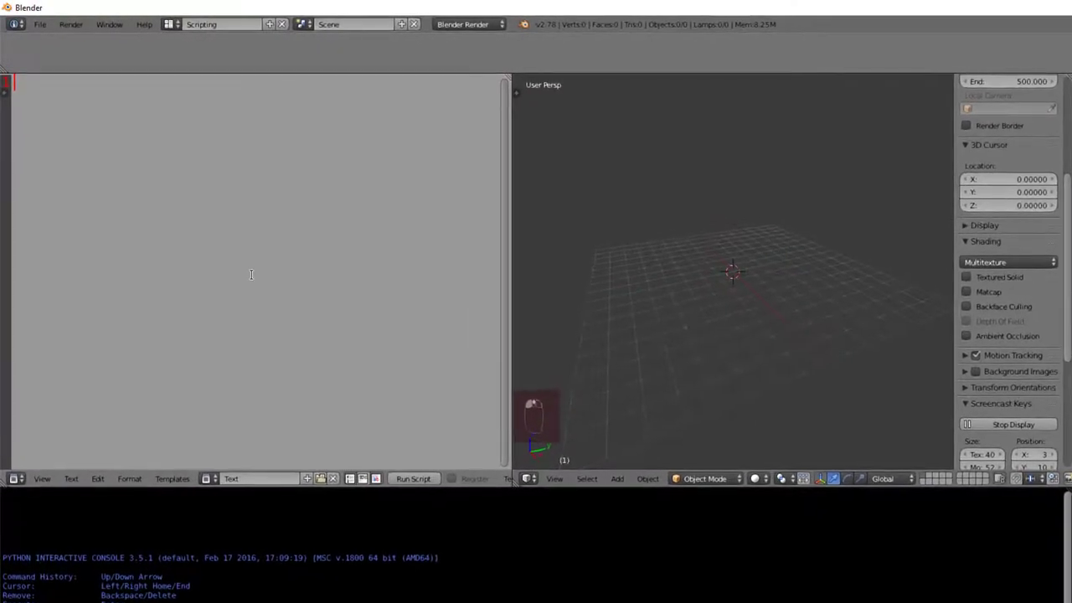
Type the script's import lines for bpy and context.
{"action": "type", "text": "i"}
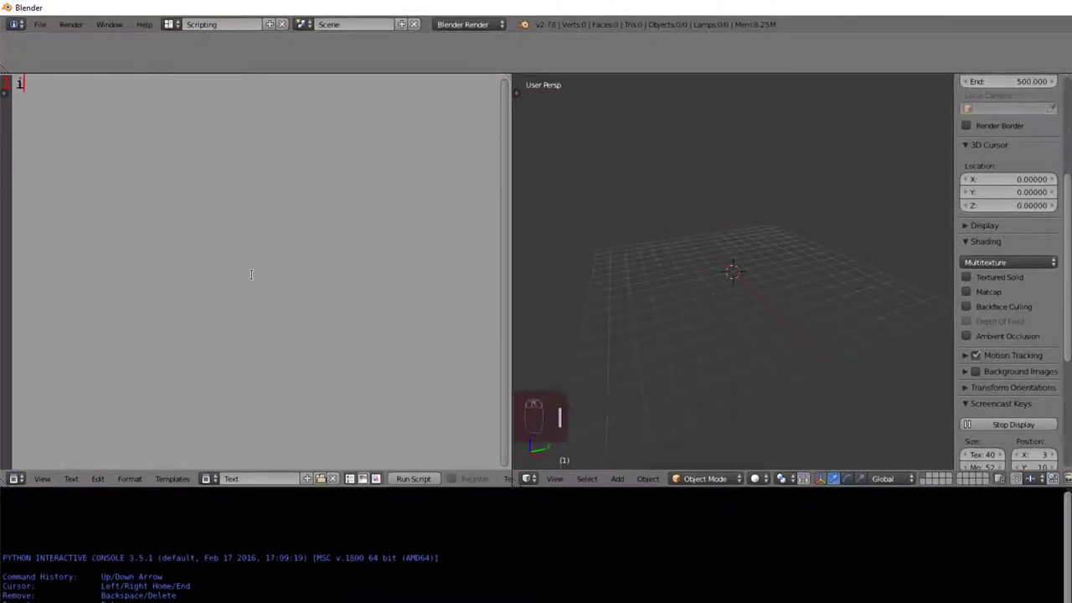
{"action": "type", "text": "mport bpy"}
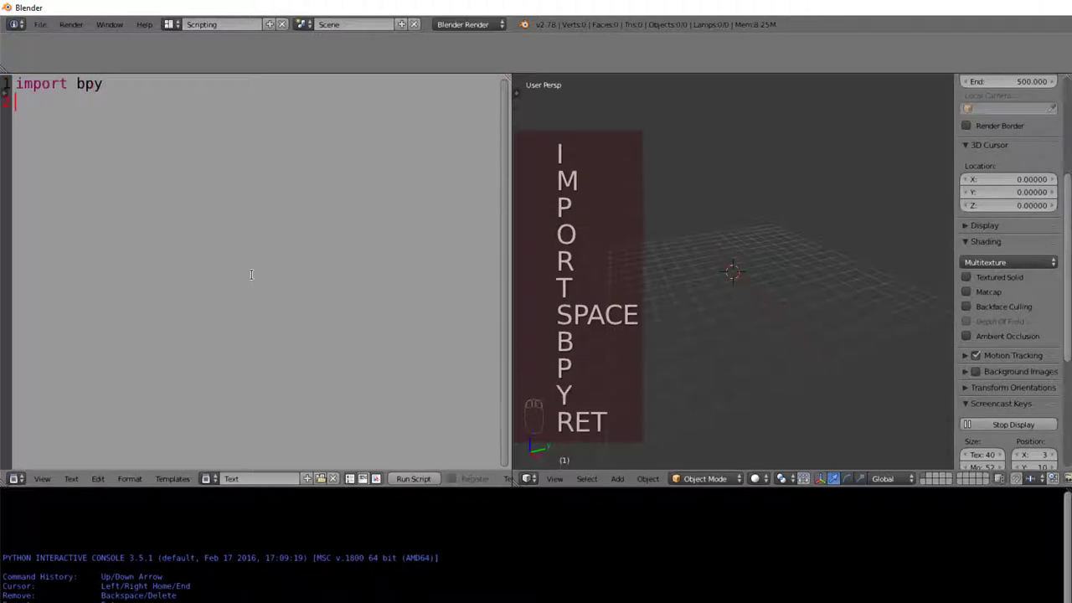
{"action": "type", "text": "from by"}
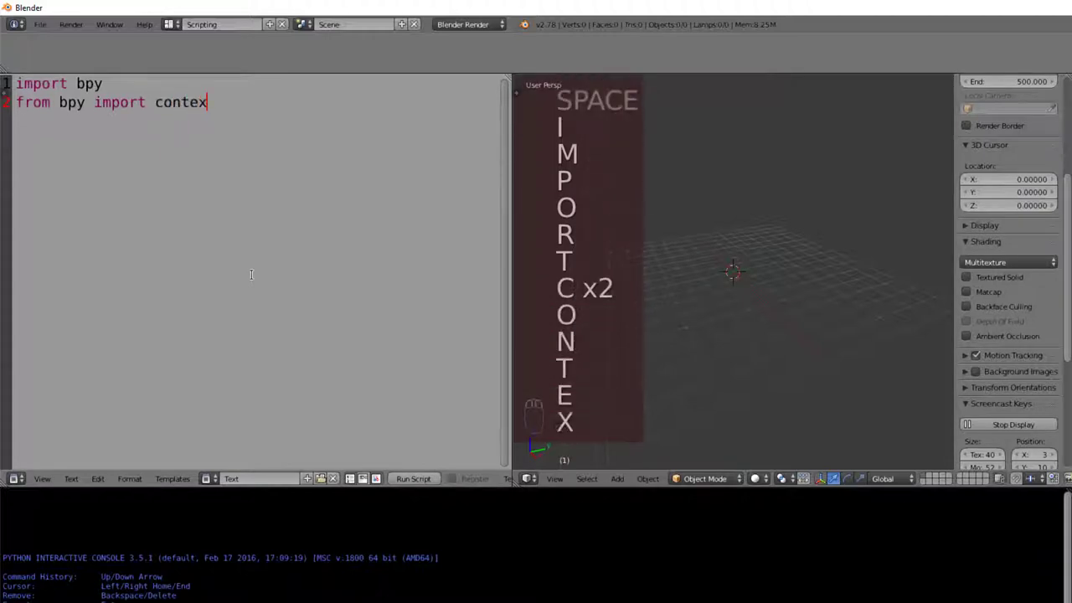
{"action": "type", "text": "t"}
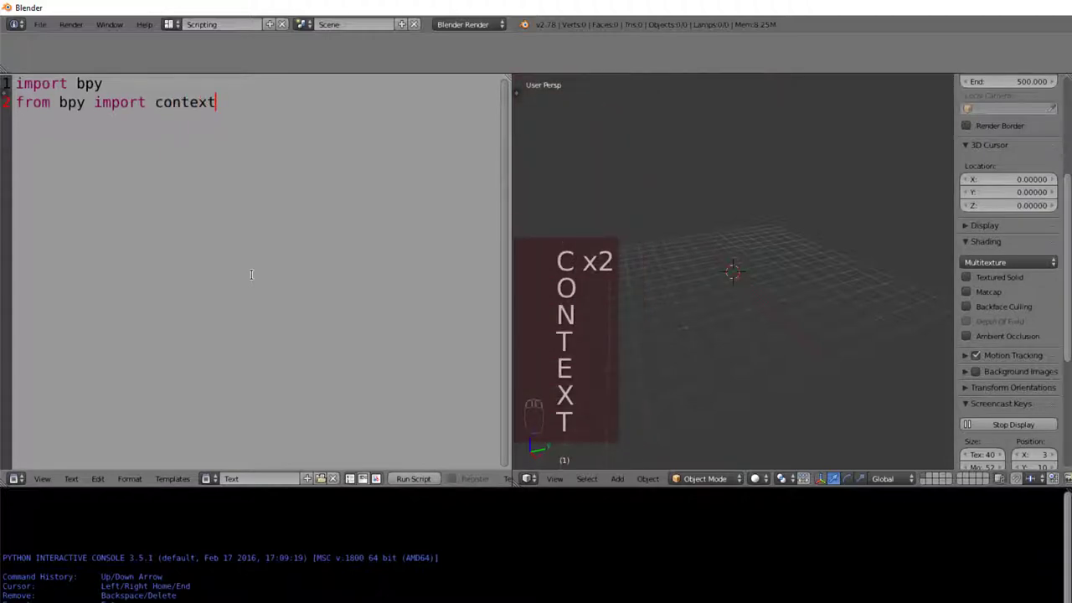
{"action": "key", "text": "Return"}
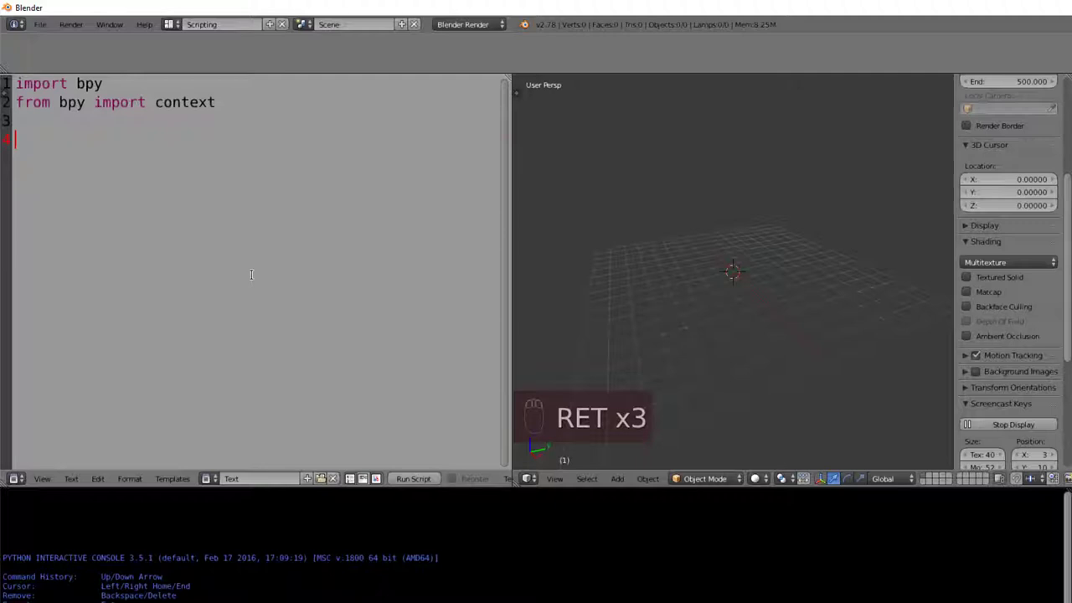
Add a '#Set Resolution' comment, mandel_res = 20 and vert_count = (mandel_res + 1) **2.
{"action": "type", "text": "#Set Res"}
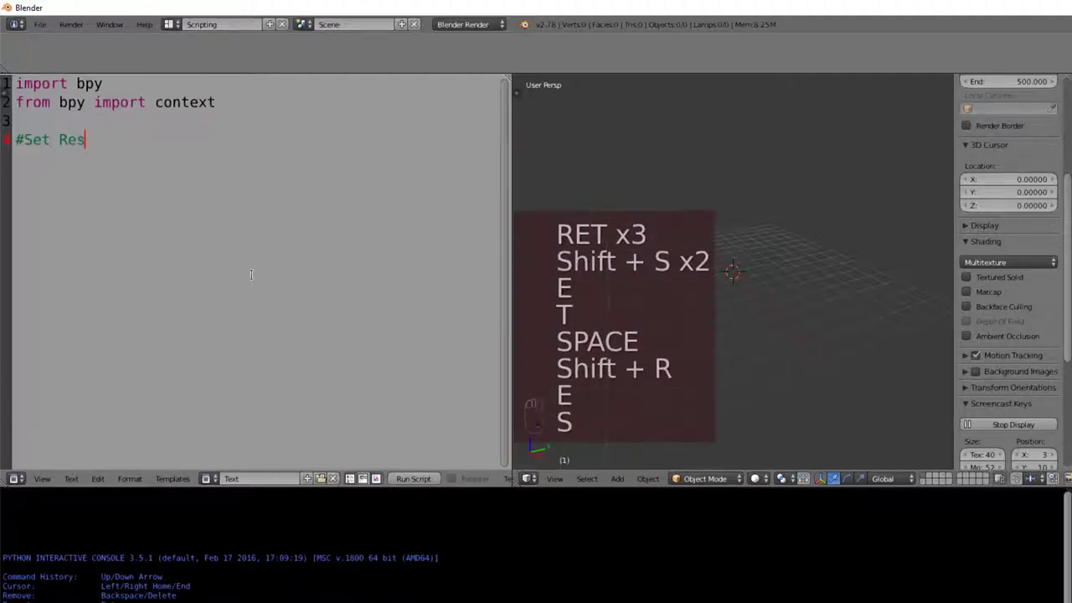
{"action": "type", "text": "olution"}
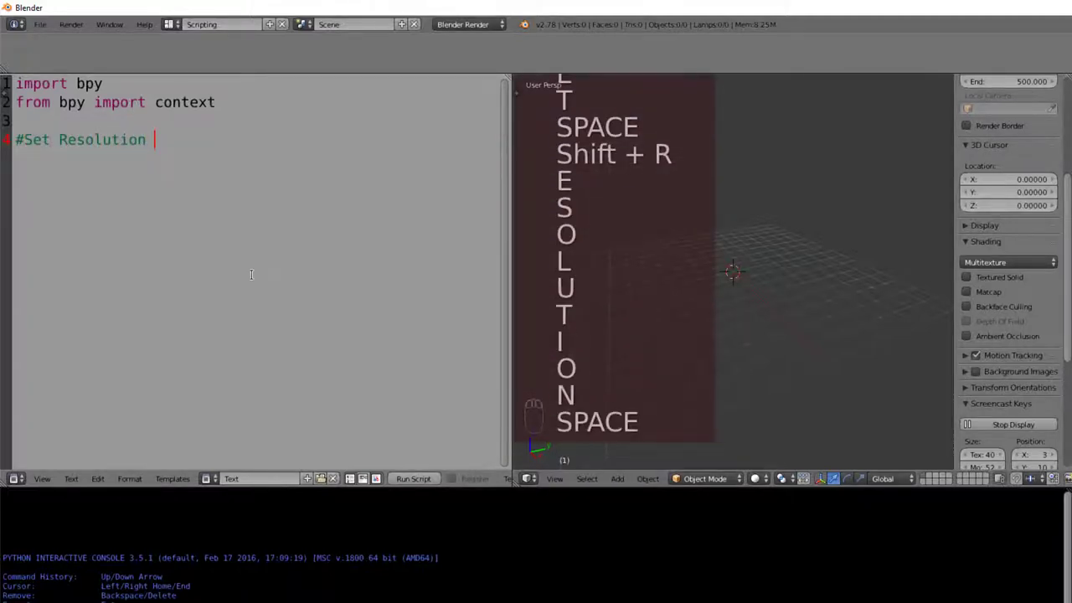
{"action": "type", "text": "mandel_res ="}
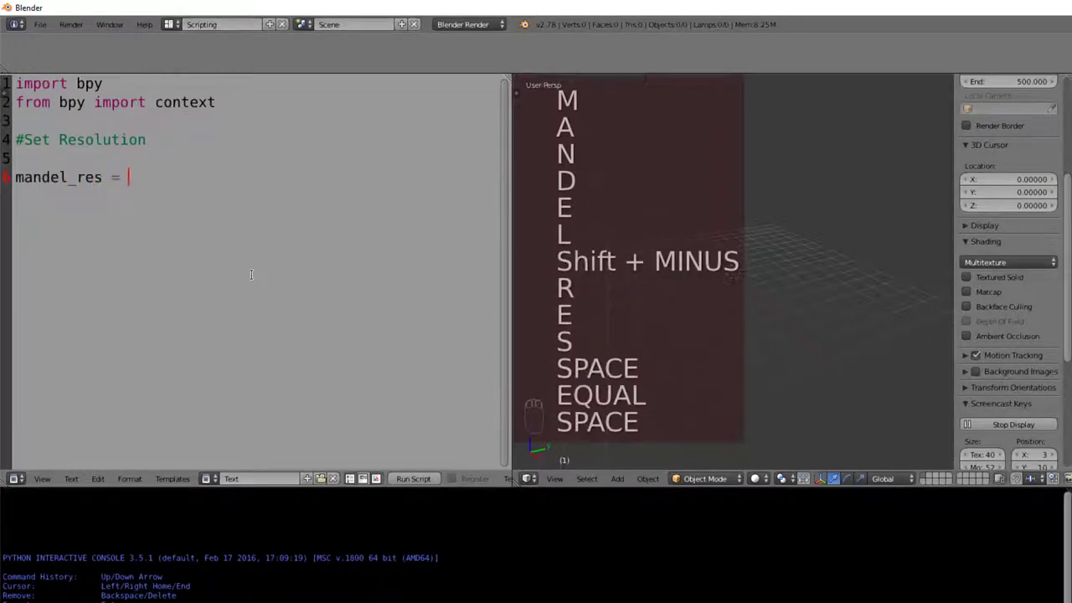
{"action": "type", "text": "20"}
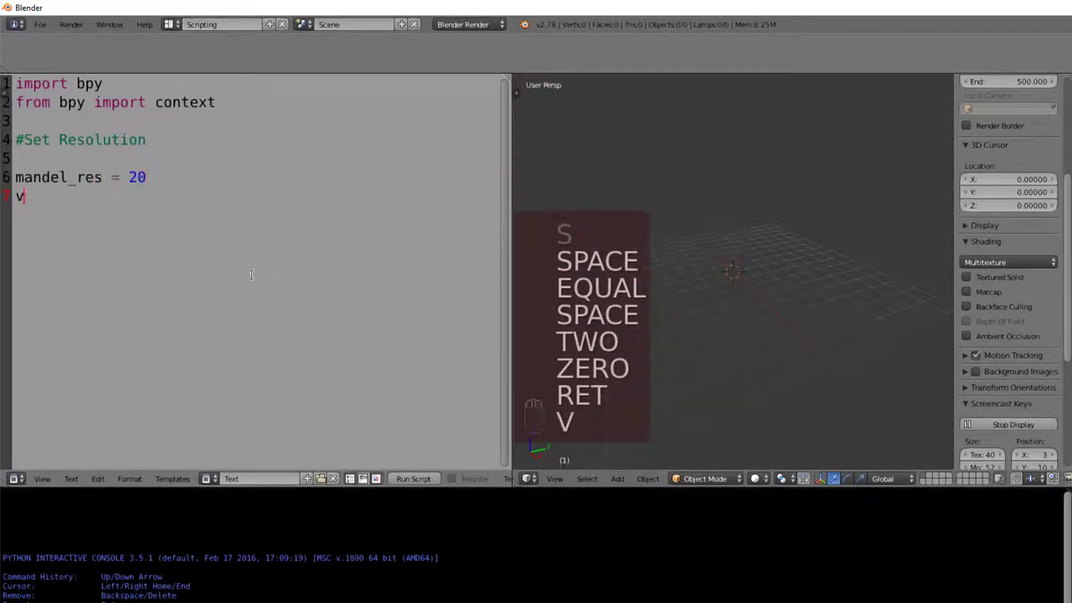
{"action": "type", "text": "ert_count = mandel_res"}
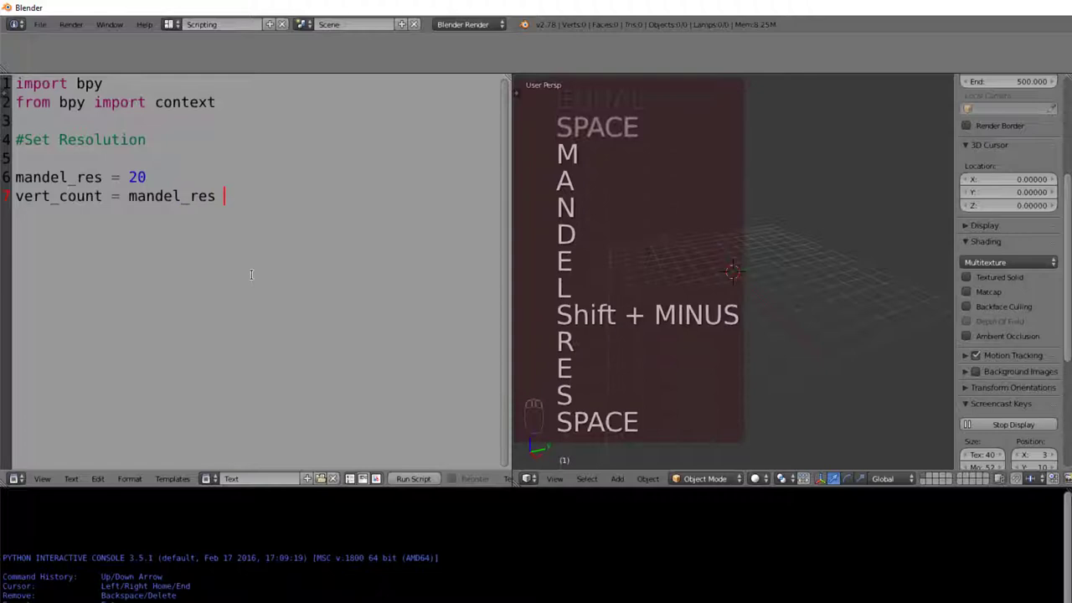
{"action": "type", "text": "+ 1) **2"}
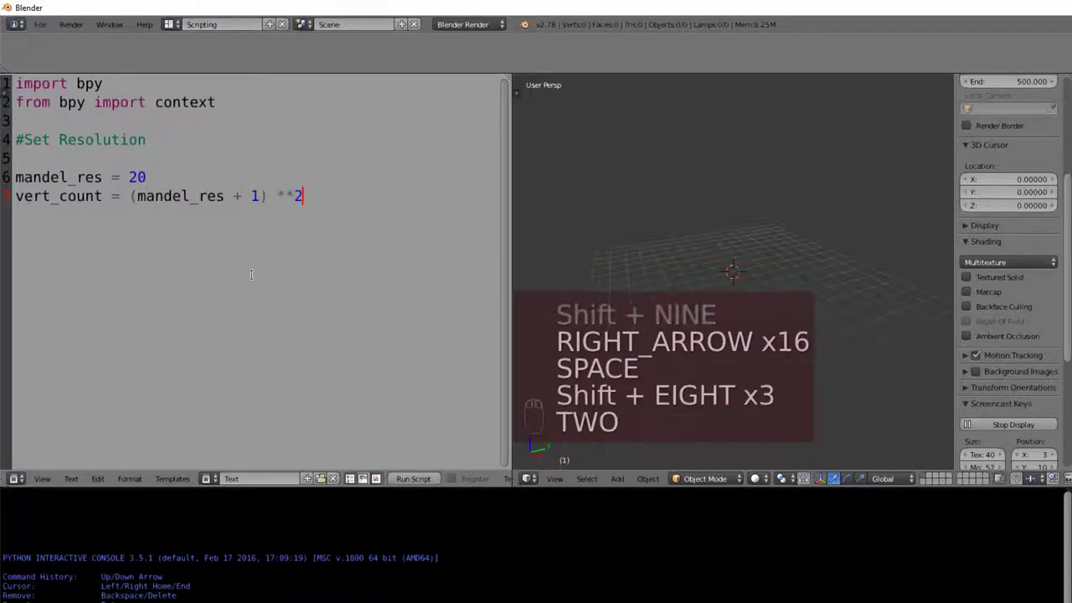
{"action": "key", "text": "Return"}
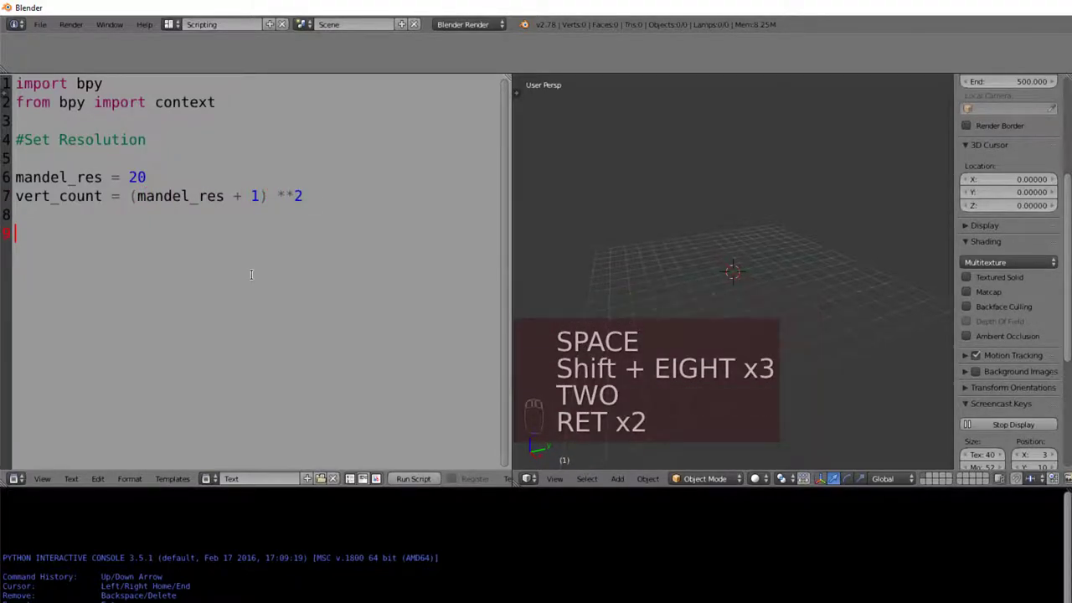
Add the '#Set Constants' comment with zoom = 1 and x_offset = 0.
{"action": "type", "text": "# Se"}
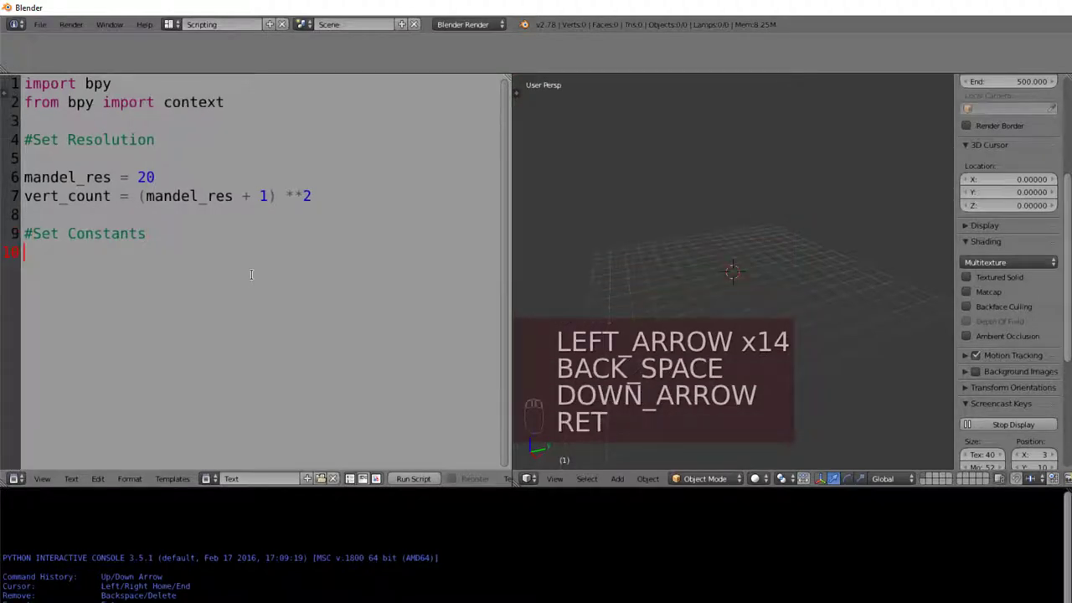
{"action": "key", "text": "Return"}
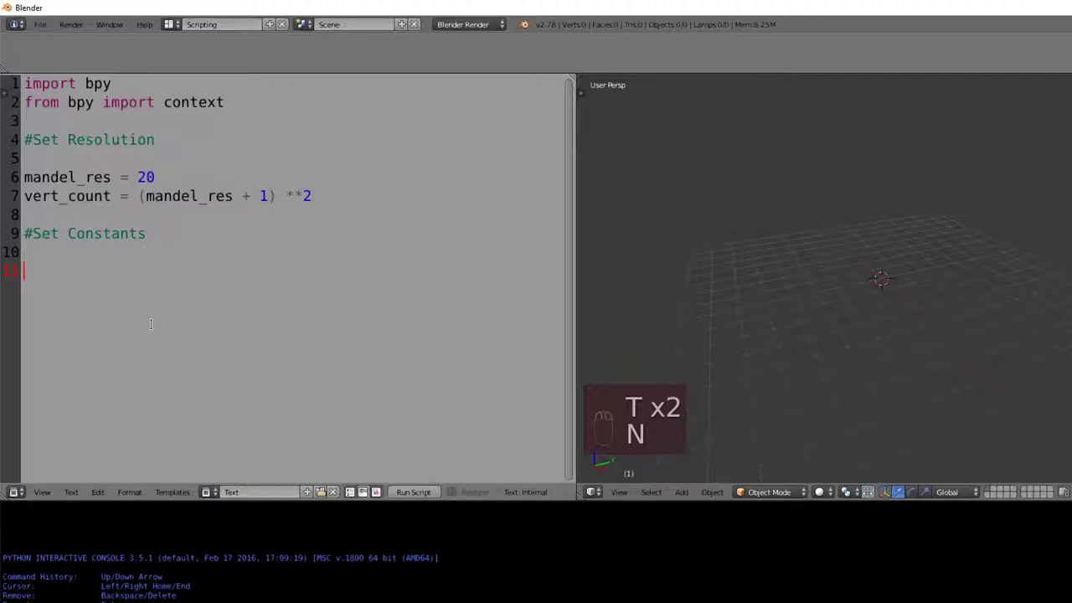
{"action": "mouse_move", "coordinate": [103, 300]}
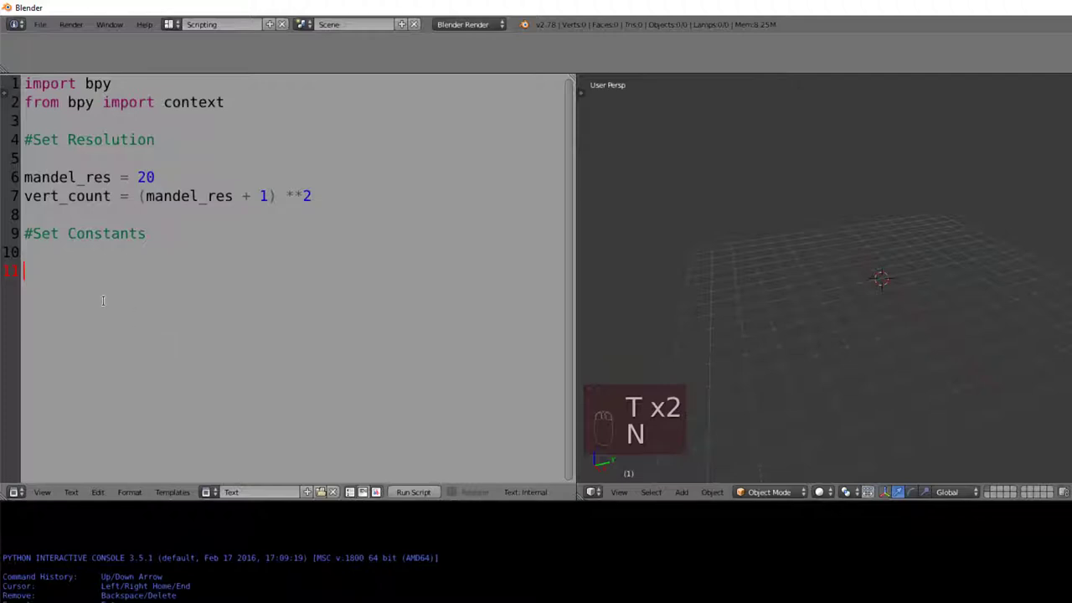
{"action": "type", "text": "zoom = 1"}
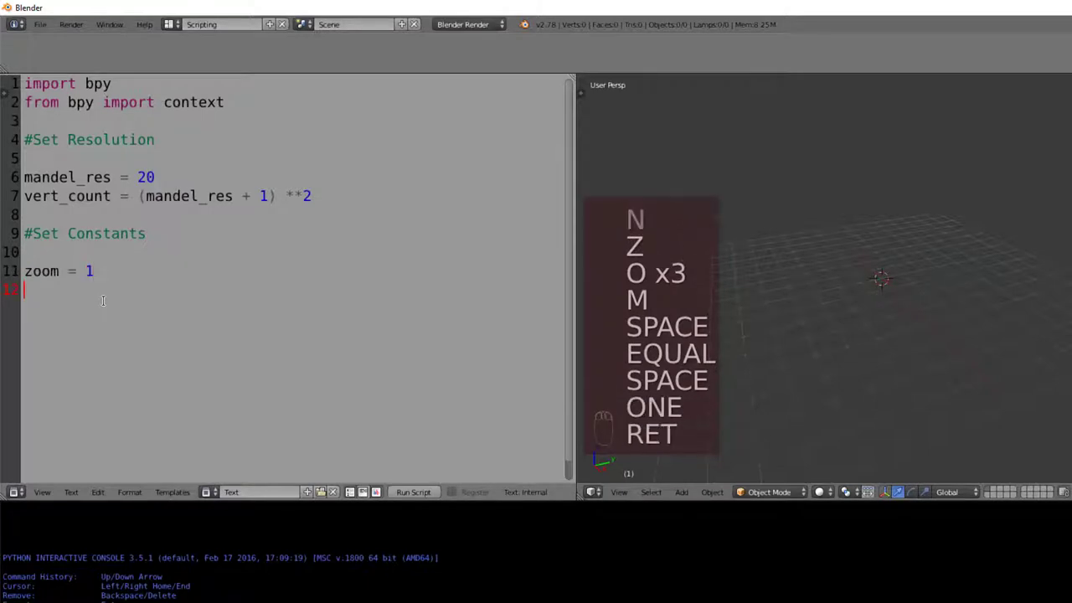
{"action": "type", "text": "x"}
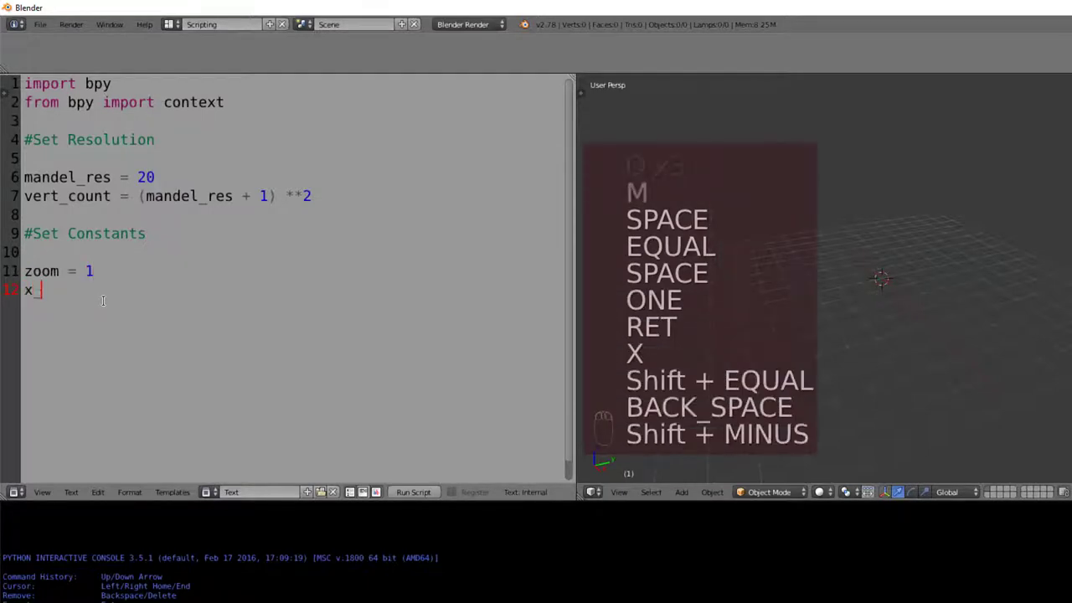
{"action": "type", "text": "_offset = 0"}
{"action": "type", "text": "y"}
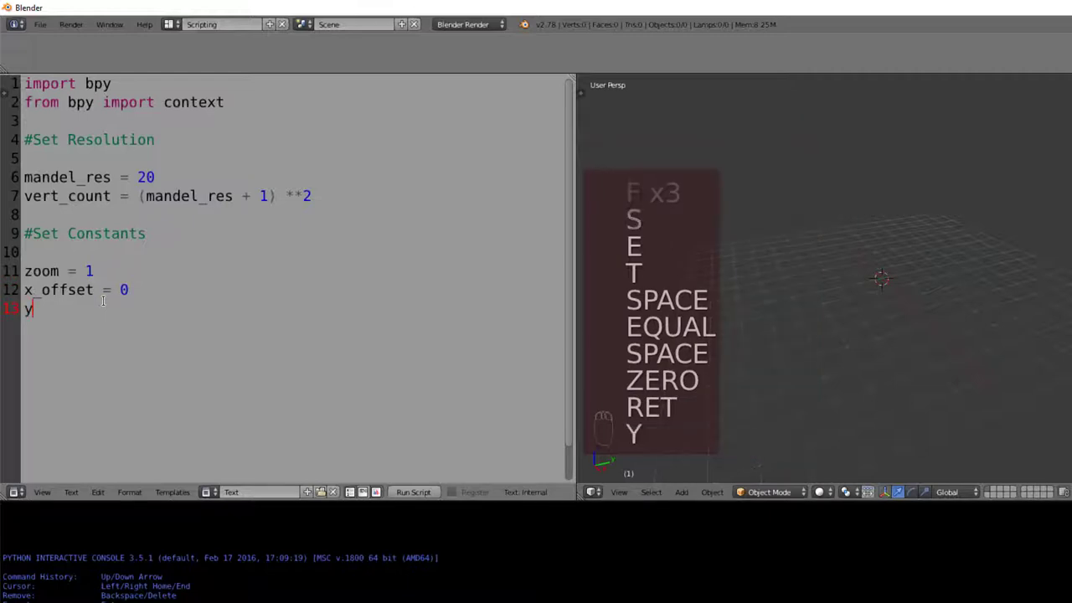
Add y_offset = 0 and randomiser = 1 below them.
{"action": "type", "text": "_offset"}
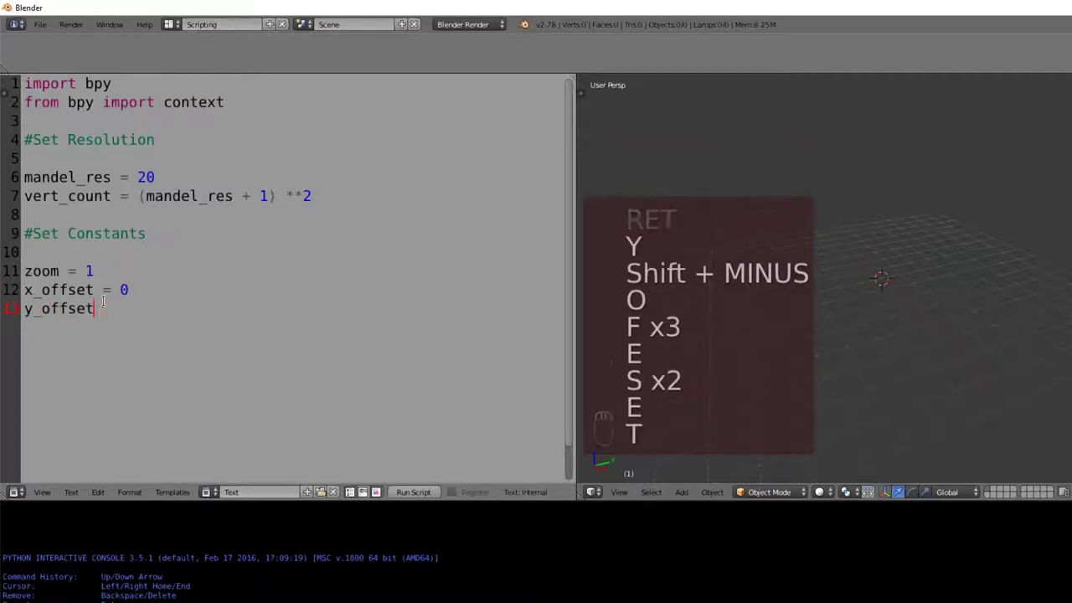
{"action": "type", "text": "= 0"}
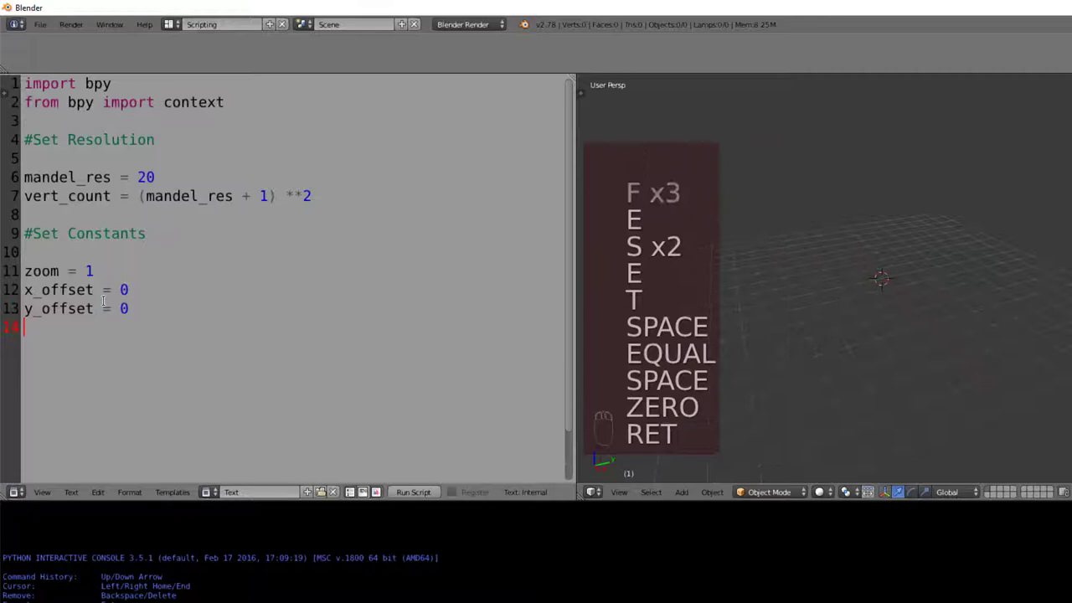
{"action": "type", "text": "randomiser ="}
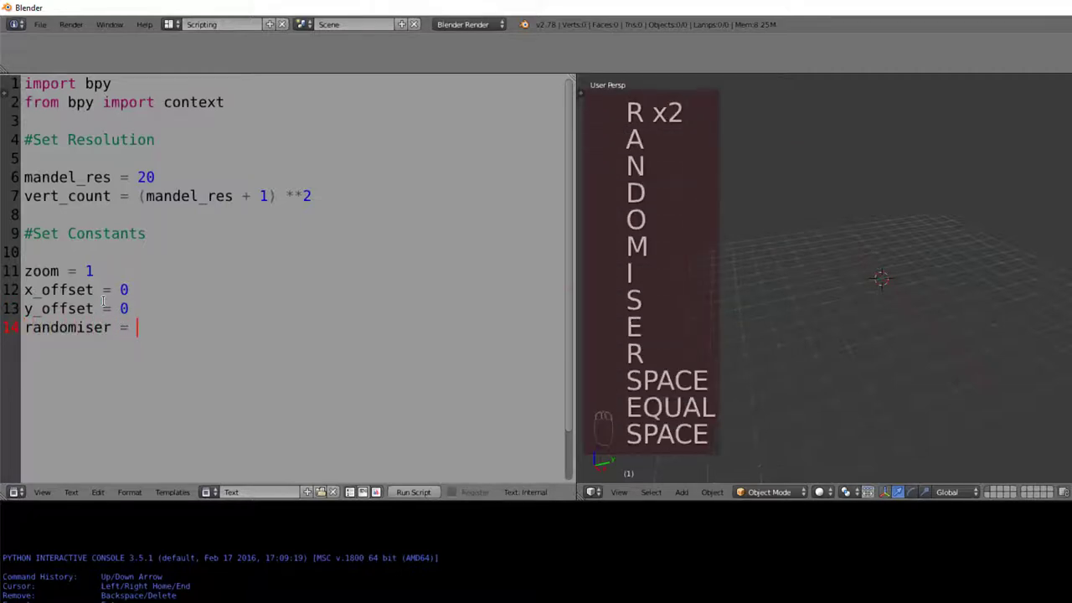
{"action": "type", "text": "1"}
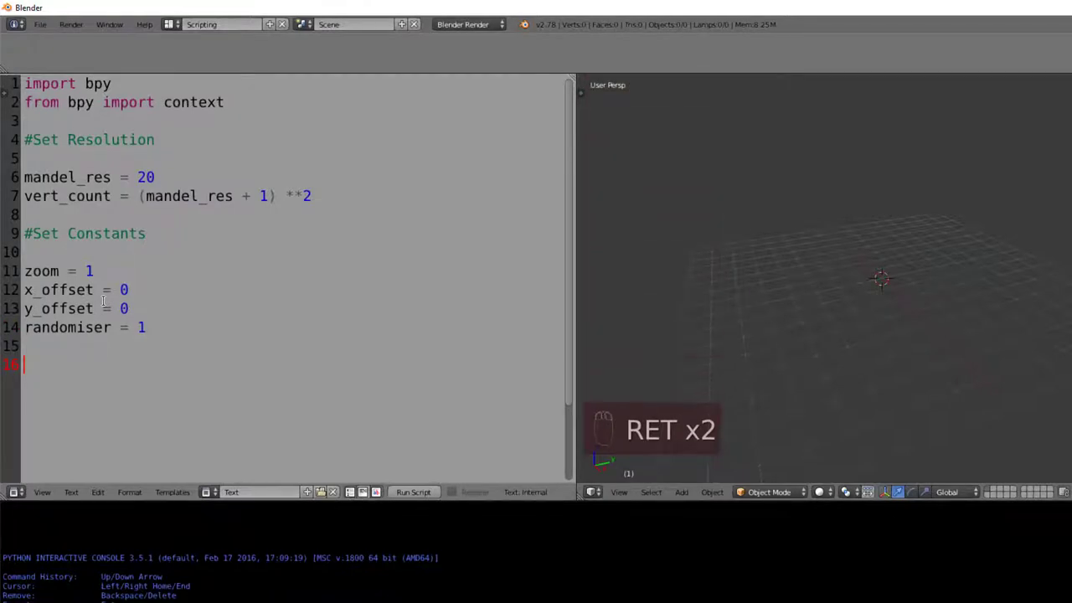
Add a precision = 100 constant on a new line.
{"action": "type", "text": "p"}
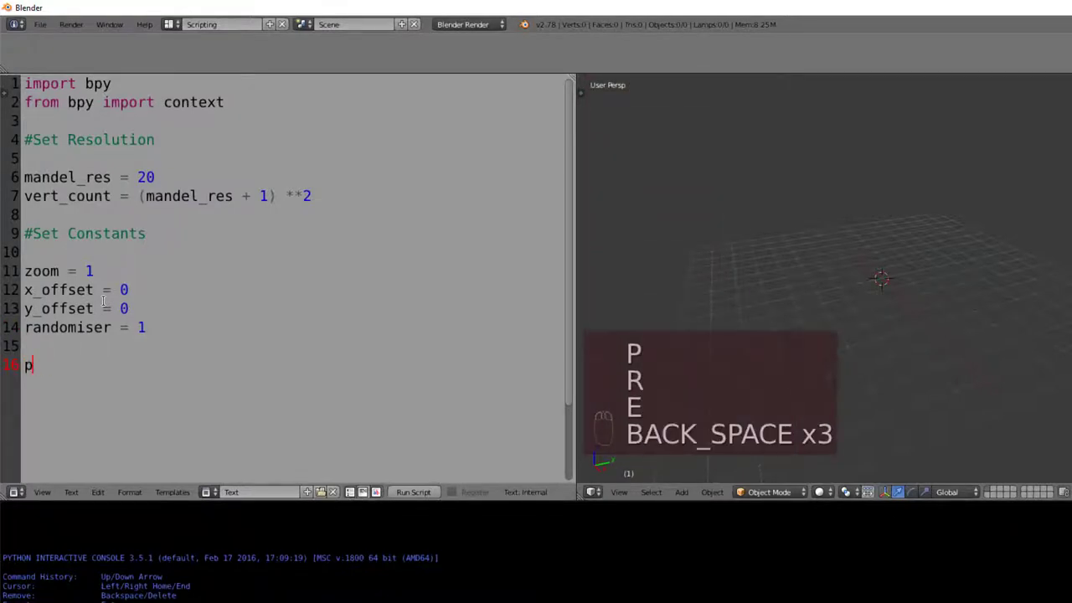
{"action": "key", "text": "Backspace"}
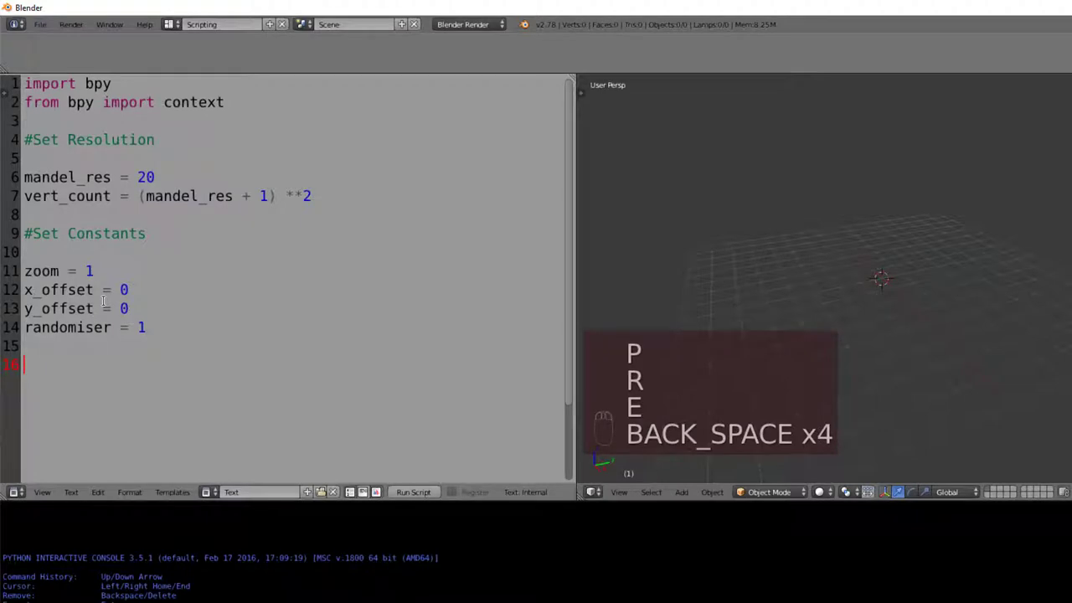
{"action": "key", "text": "Backspace"}
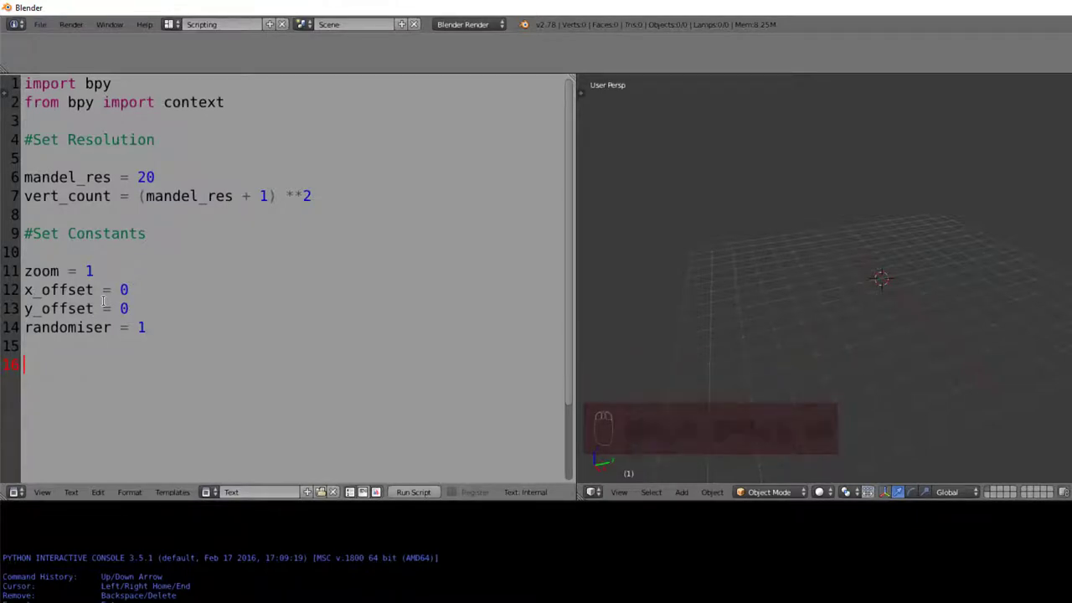
{"action": "type", "text": "precision = 100"}
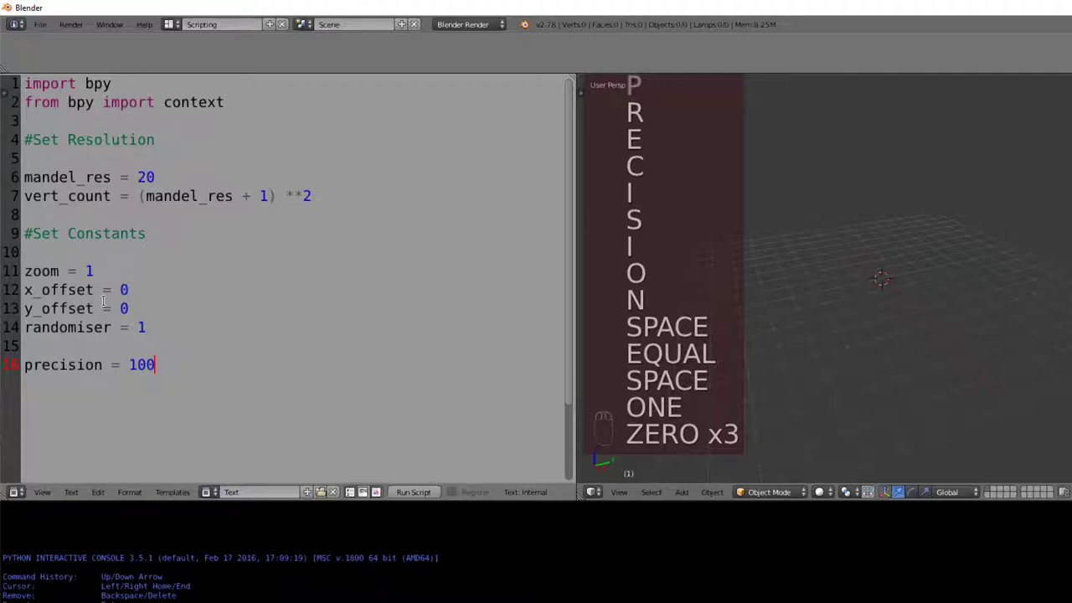
{"action": "key", "text": "Return"}
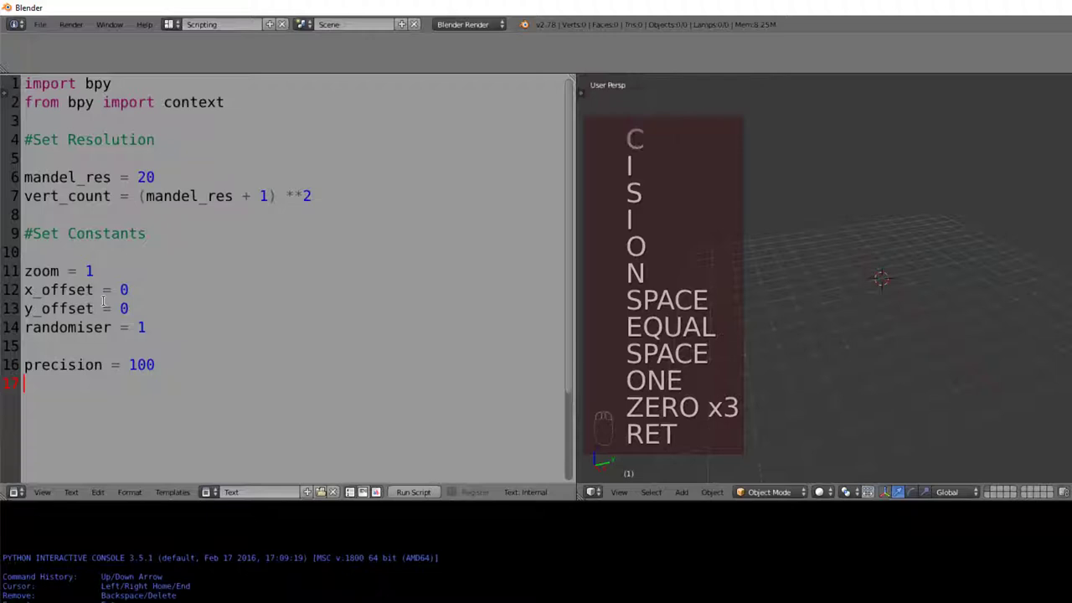
Add scale = 1/zoom and begin an '#Import Mesh' comment heading.
{"action": "type", "text": "scale ="}
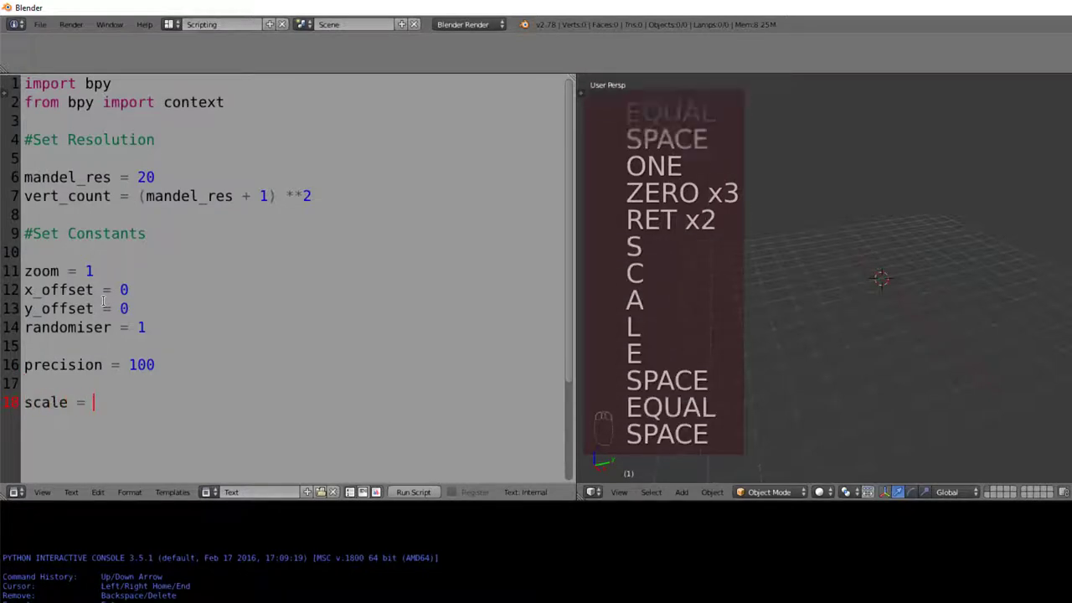
{"action": "type", "text": "1/zoom"}
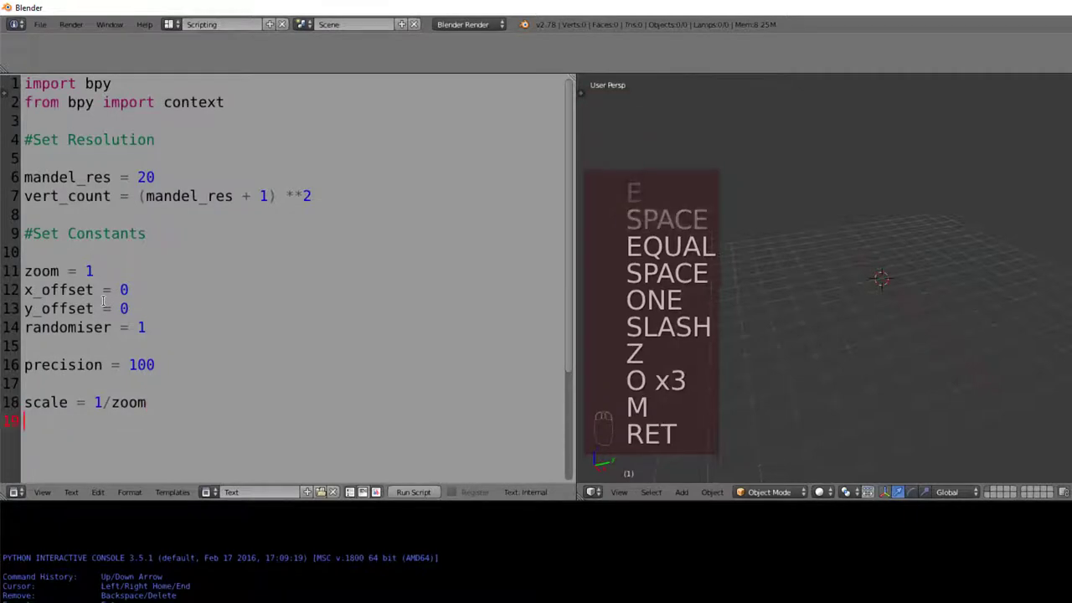
{"action": "type", "text": "#"}
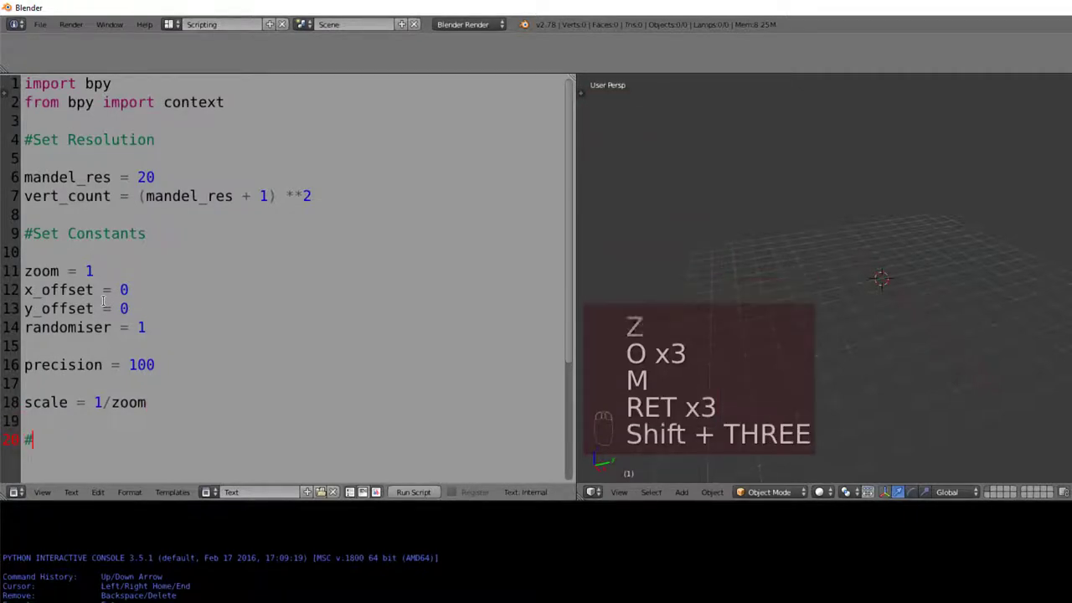
{"action": "type", "text": "Import Mesh"}
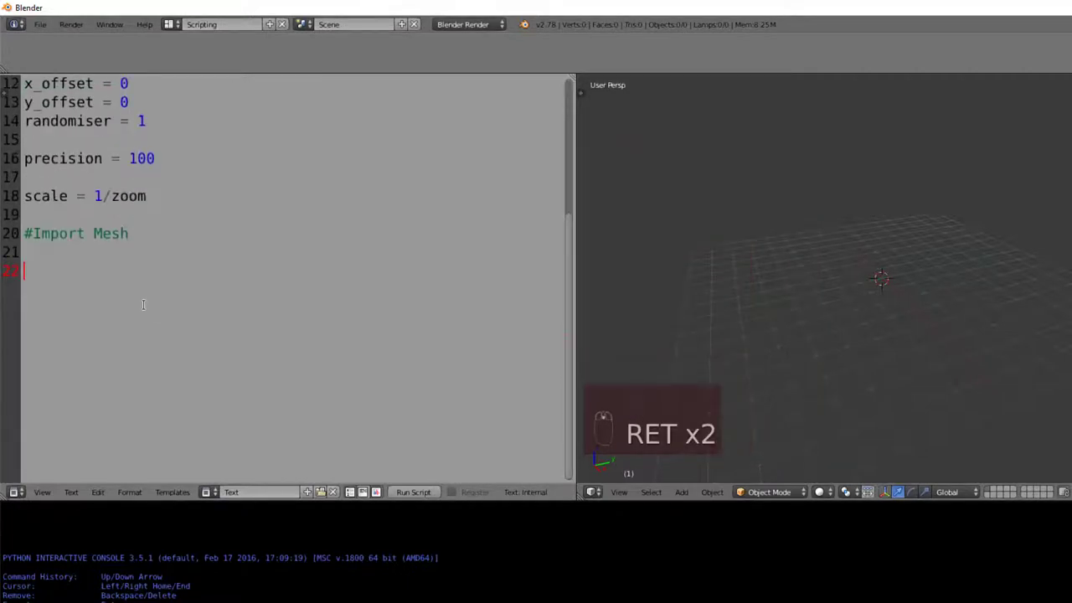
Autocomplete bpy.ops.mesh to primitive_grid_add and paste the call into the script.
{"action": "type", "text": "bpy"}
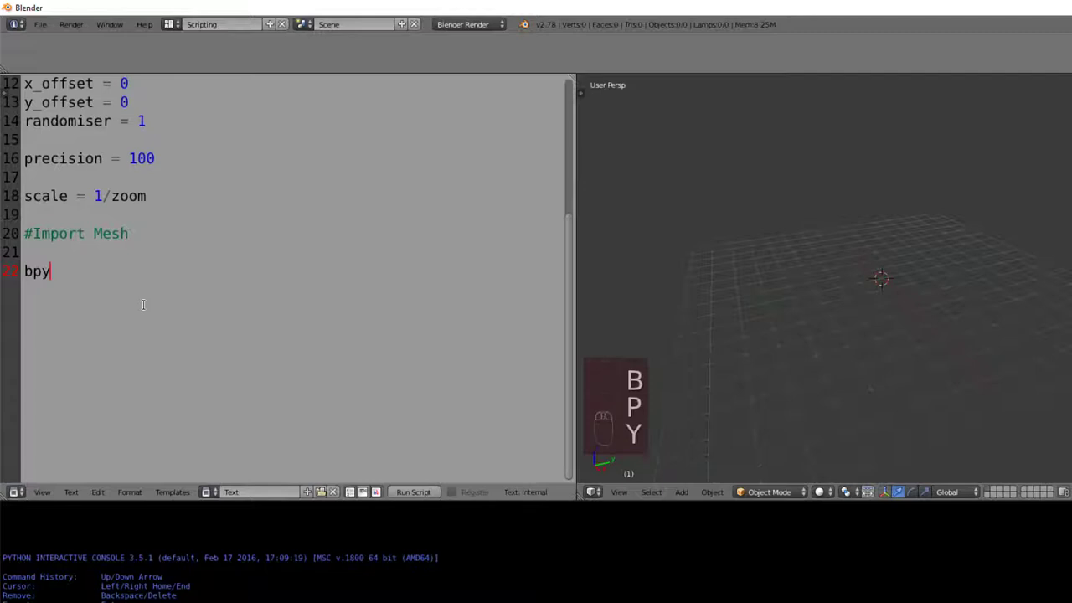
{"action": "type", "text": ".ops.me"}
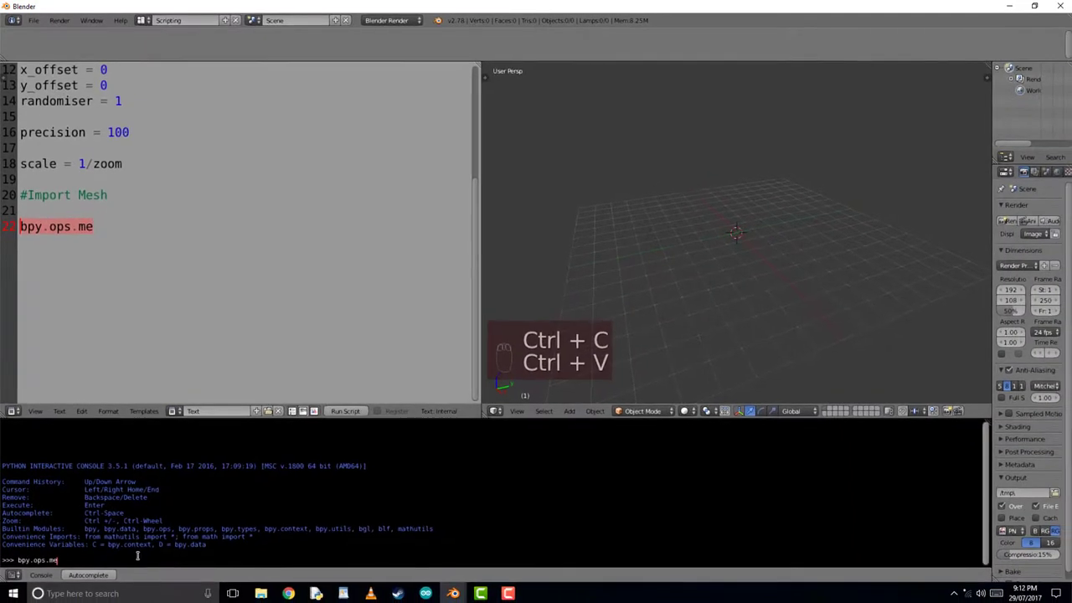
{"action": "type", "text": "sh"}
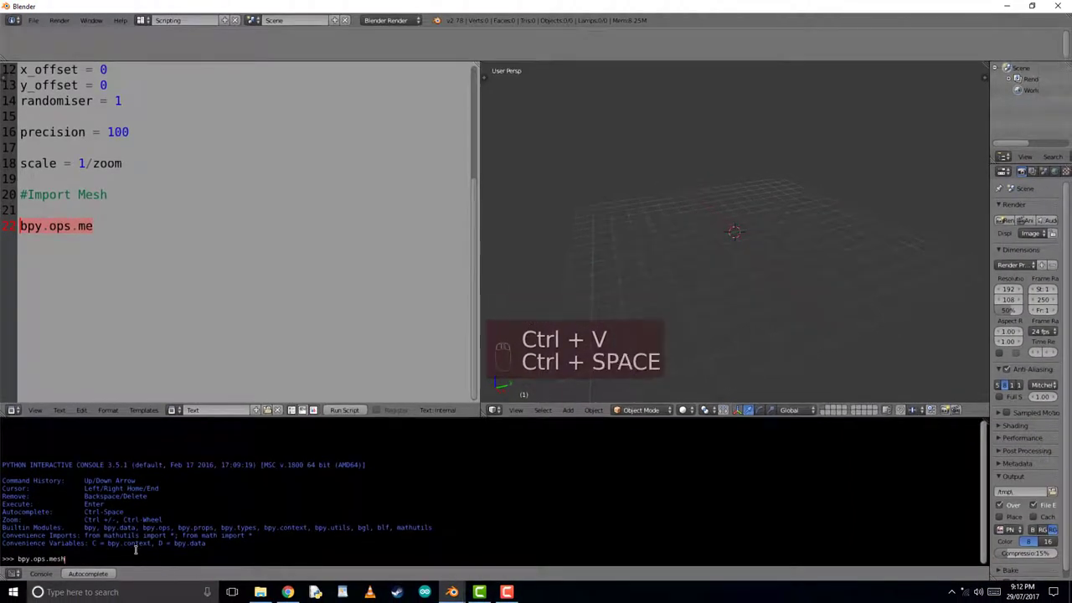
{"action": "key", "text": "ctrl+space"}
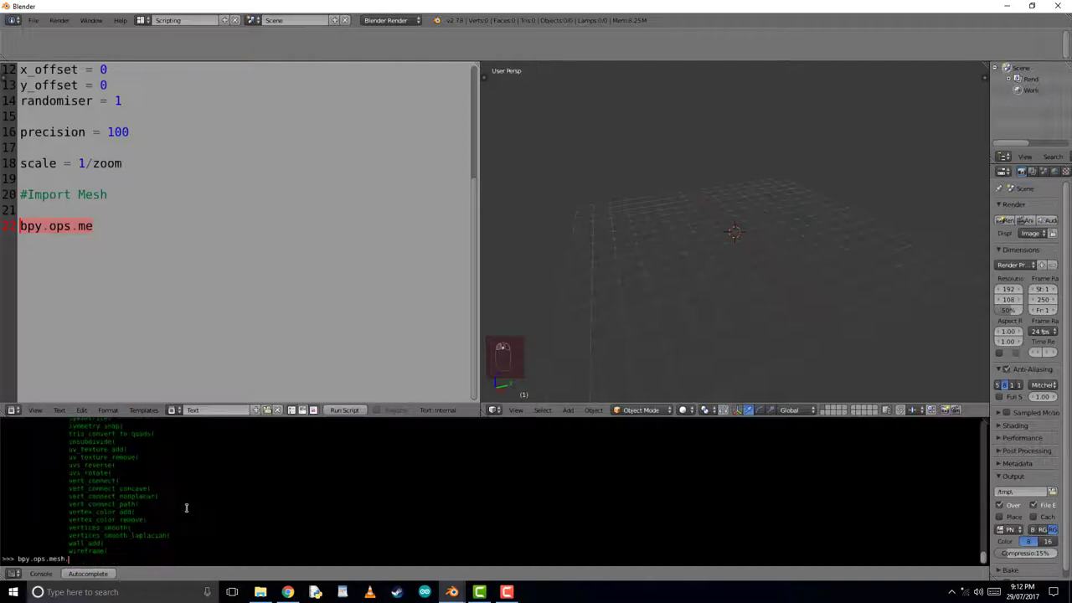
{"action": "type", "text": "primitive_grid_add("}
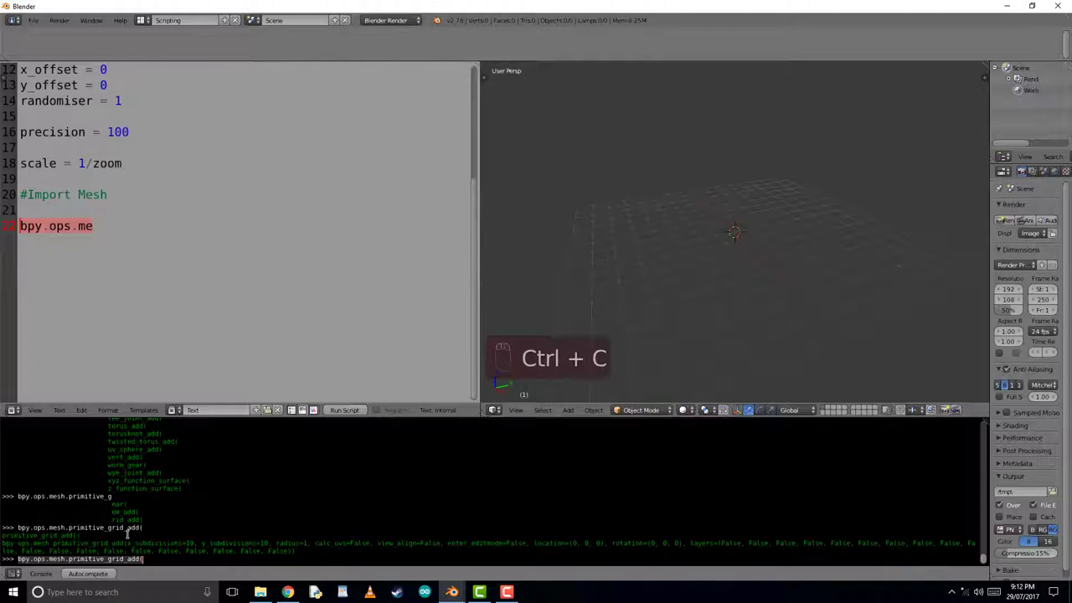
{"action": "key", "text": "ctrl+c"}
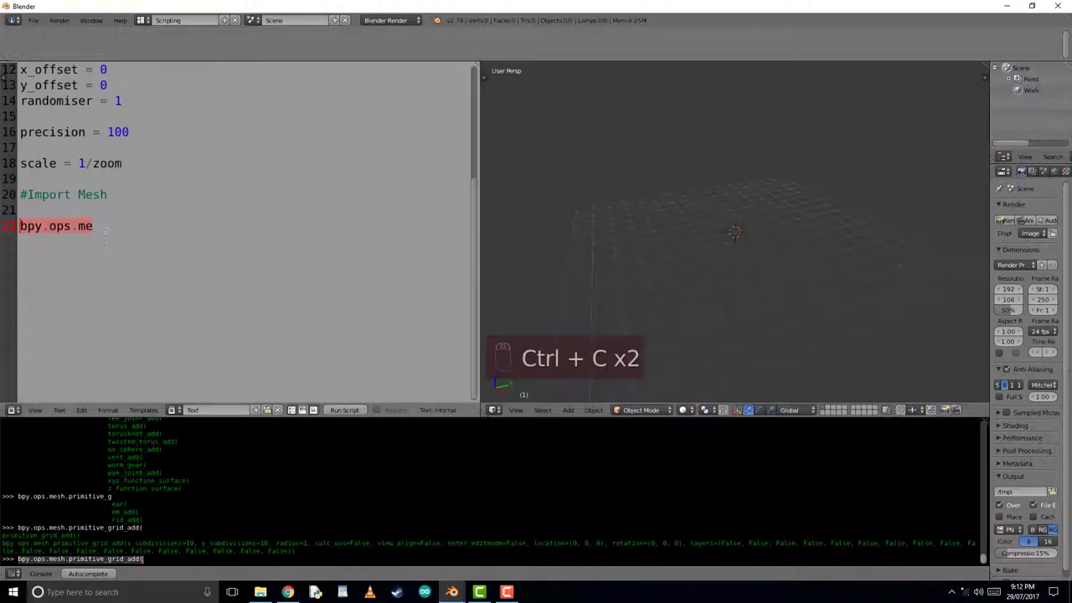
{"action": "key", "text": "ctrl+v"}
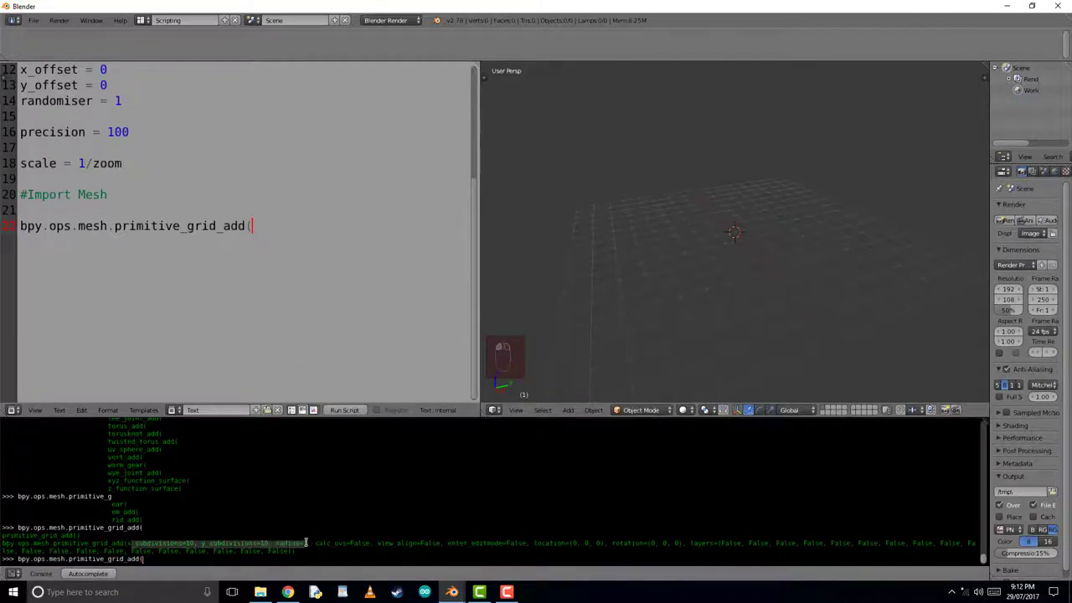
Fill in x_subdivisions and y_subdivisions = mandel_res + 1 and radius = 0.5 in the grid call.
{"action": "type", "text": "x"}
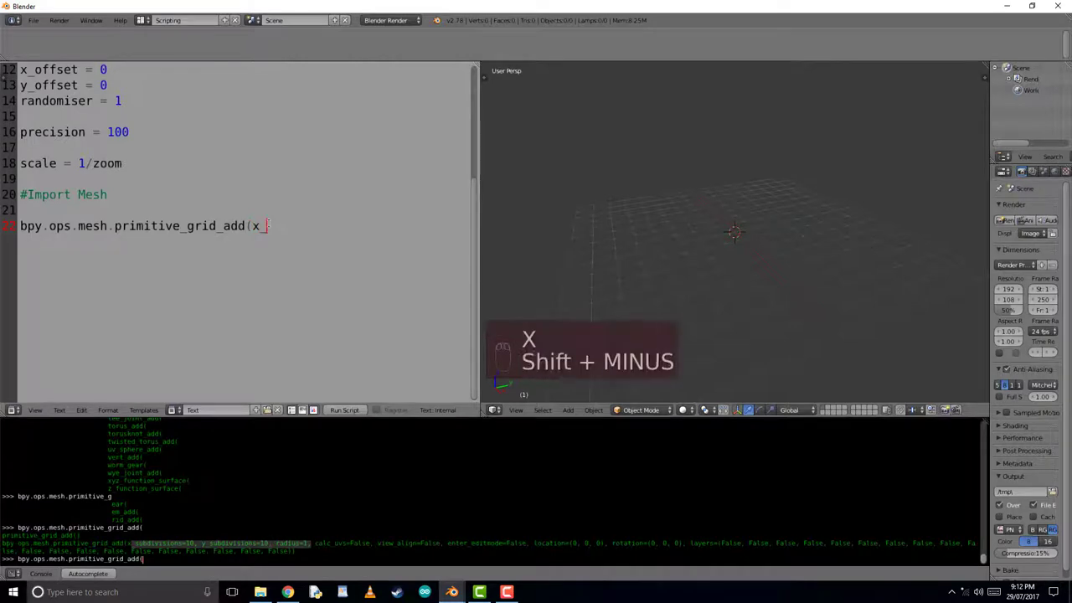
{"action": "type", "text": "_subdivisions ="}
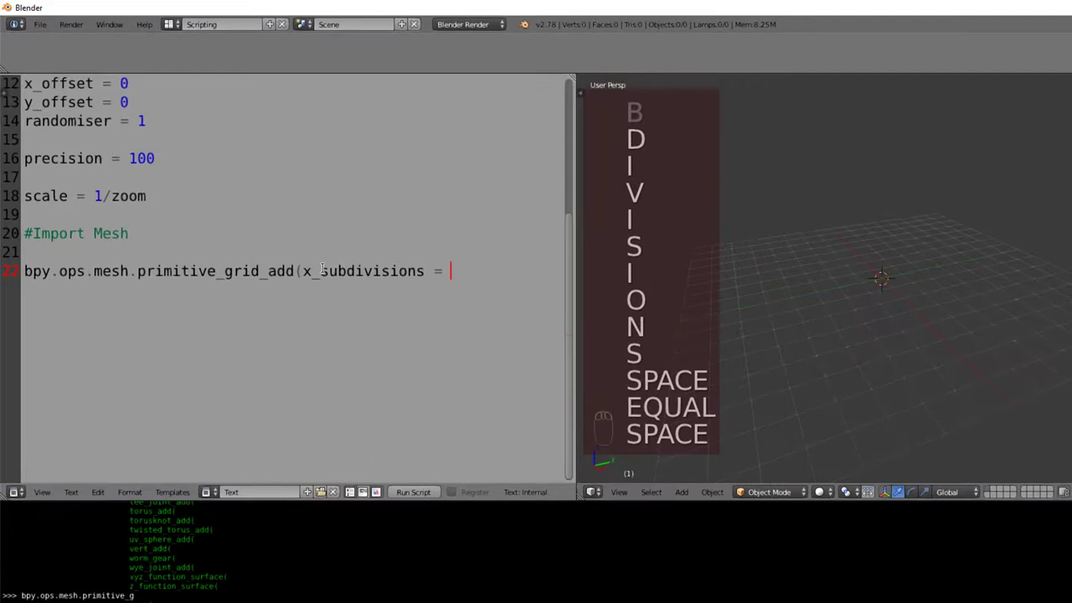
{"action": "type", "text": "mandel_res + 1"}
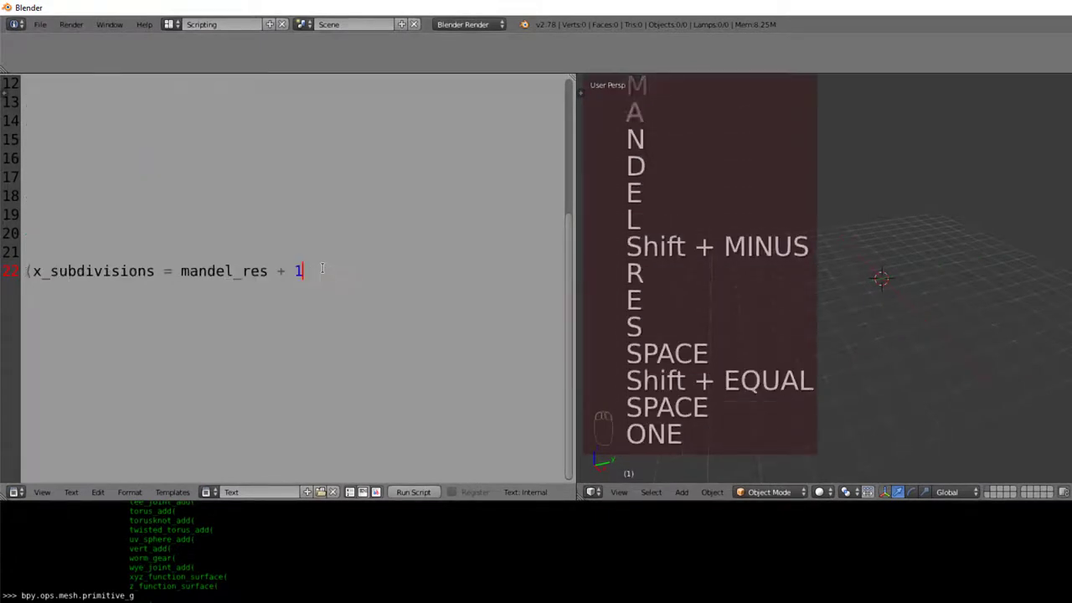
{"action": "type", "text": ", y"}
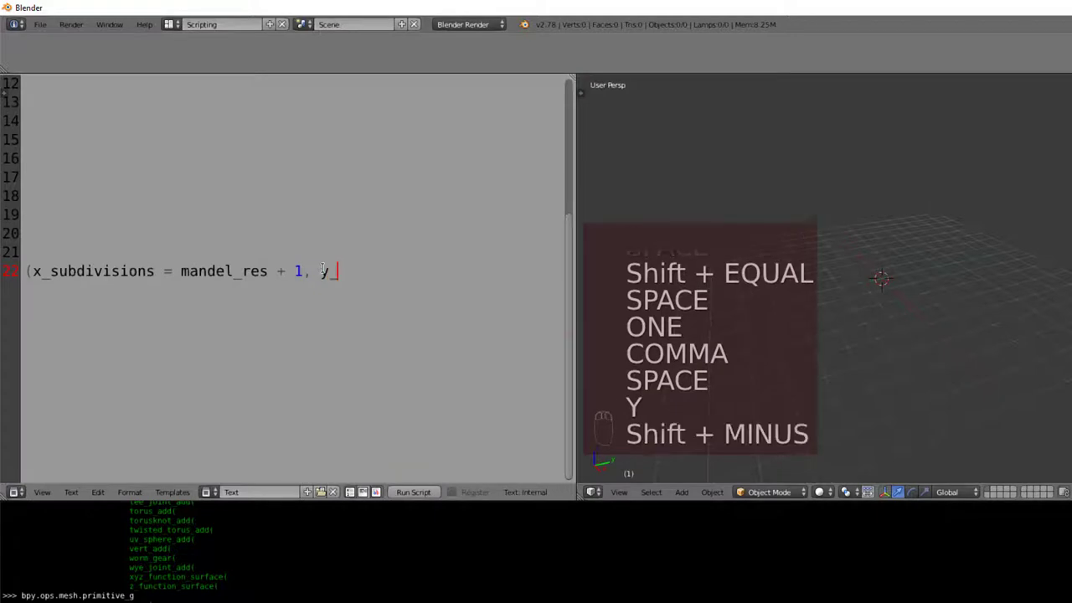
{"action": "type", "text": "_subdi"}
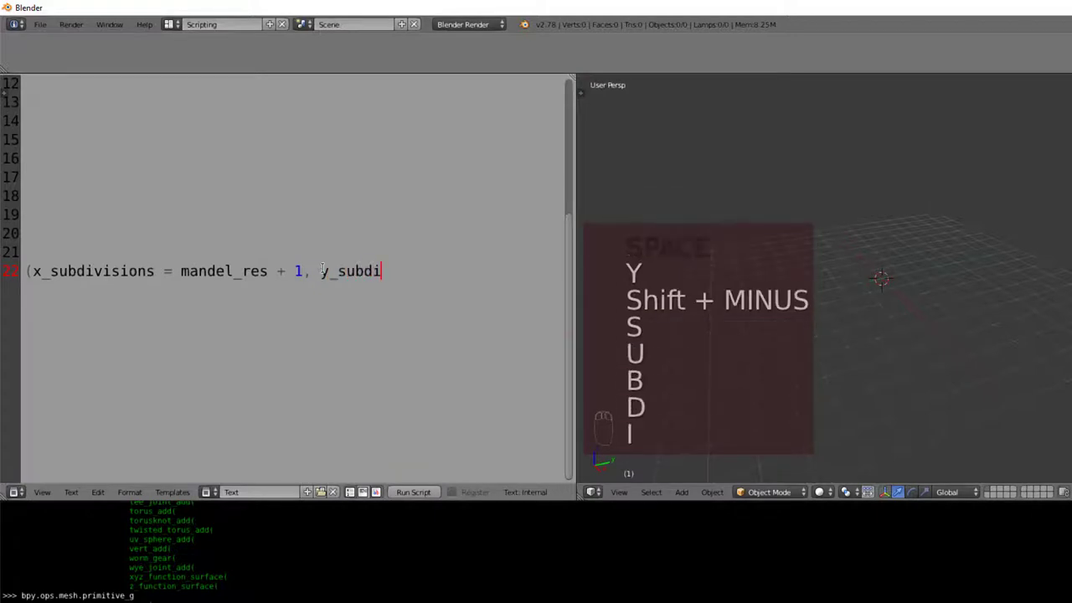
{"action": "type", "text": "visions"}
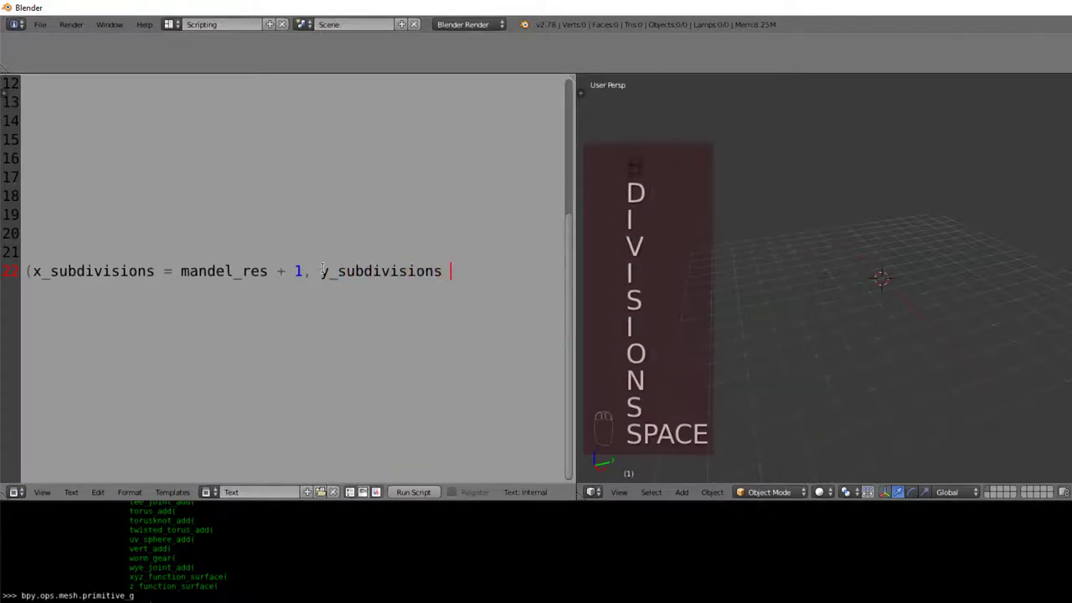
{"action": "type", "text": "= mandel"}
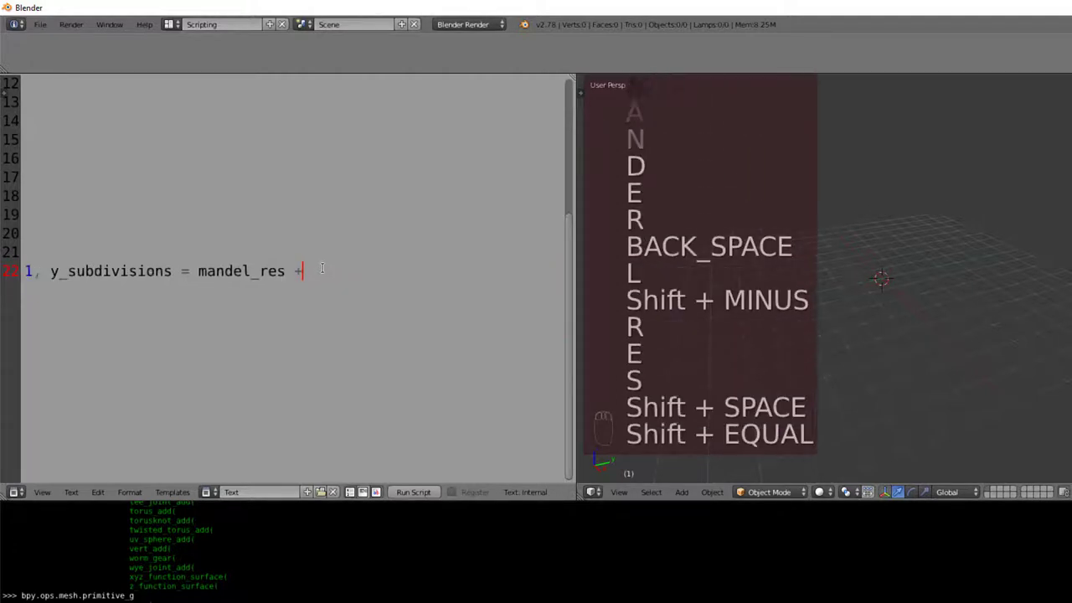
{"action": "type", "text": "1, radius"}
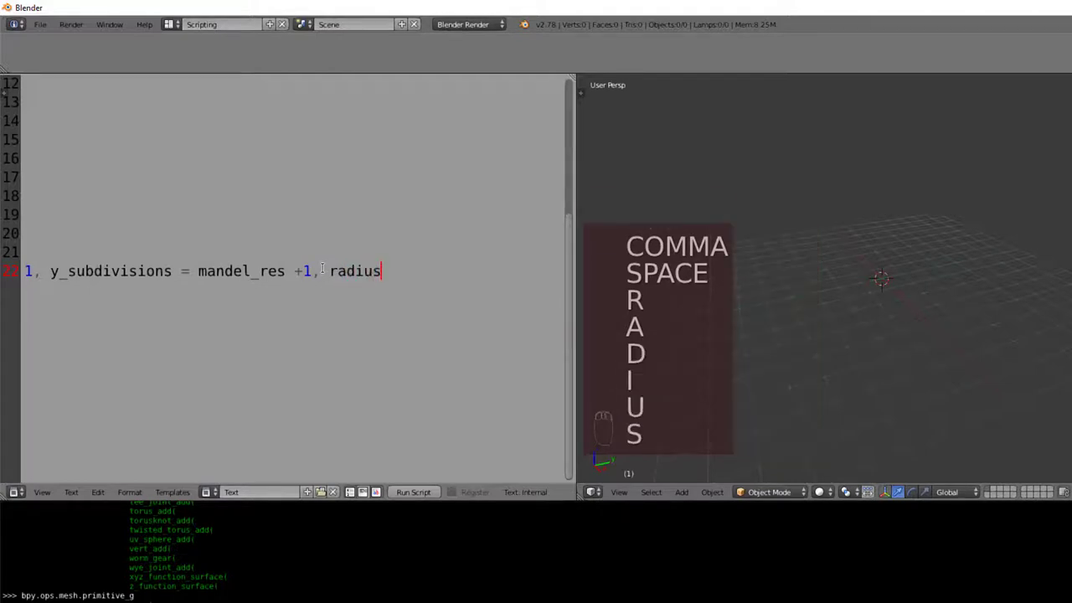
{"action": "type", "text": "= 0."}
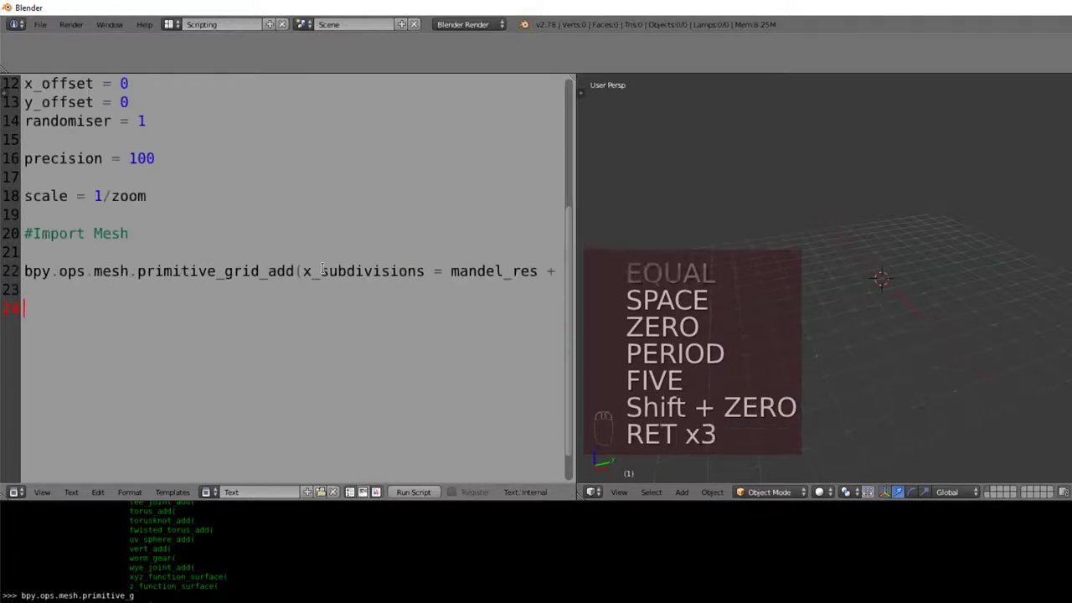
{"action": "type", "text": "1, y_subdivisions = mandel_re"}
{"action": "type", "text": "vert_coord = bpy.context."}
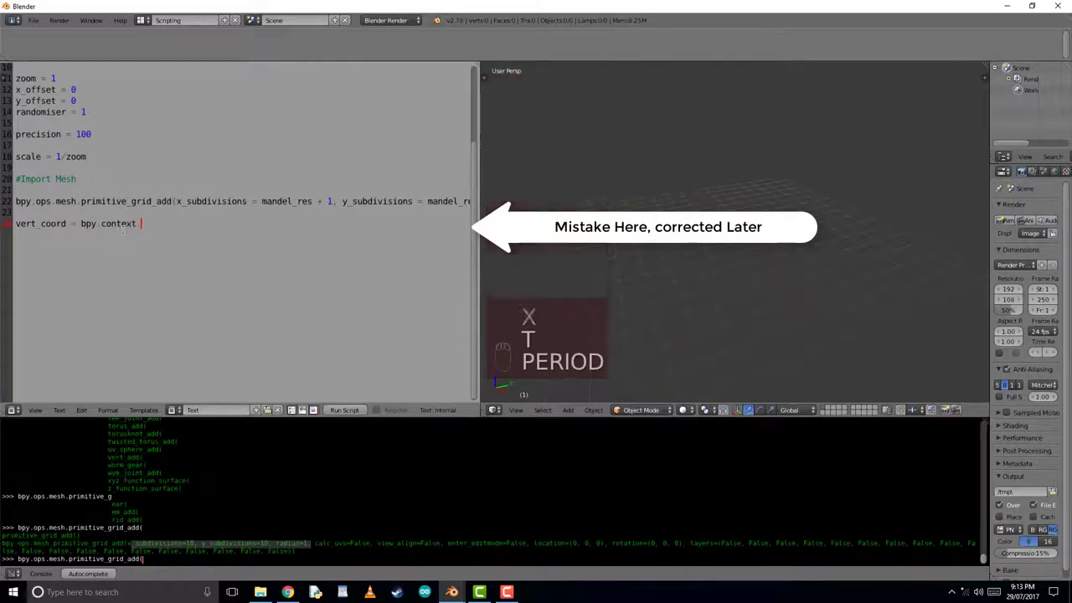
Complete the vert_coord line as bpy.context.object.data.
{"action": "type", "text": "object"}
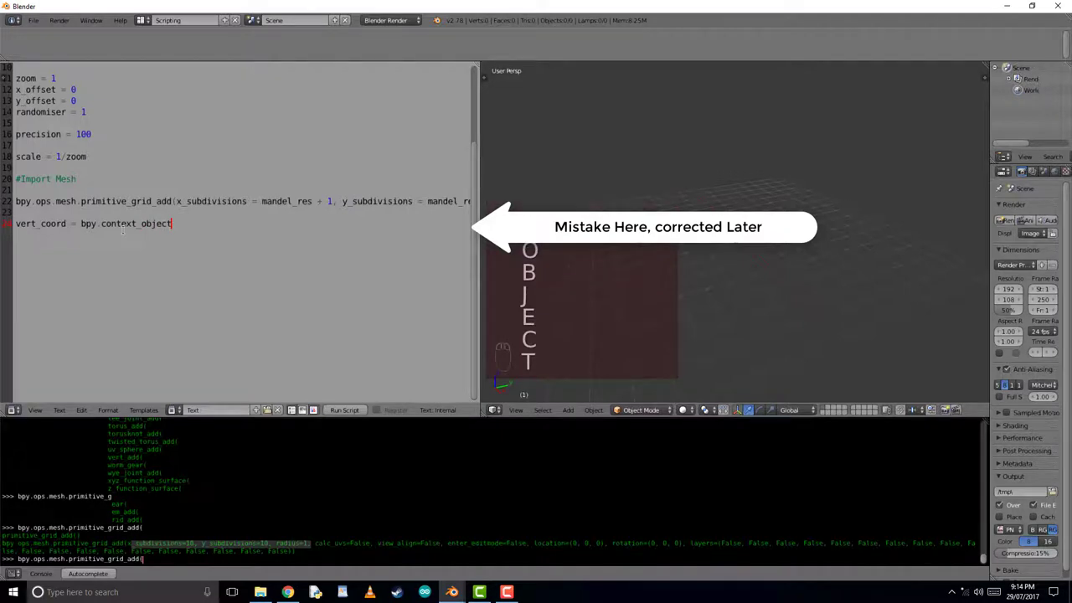
{"action": "type", "text": ".data"}
{"action": "left_click", "coordinate": [236, 246]}
{"action": "type", "text": "#Run our awesome code"}
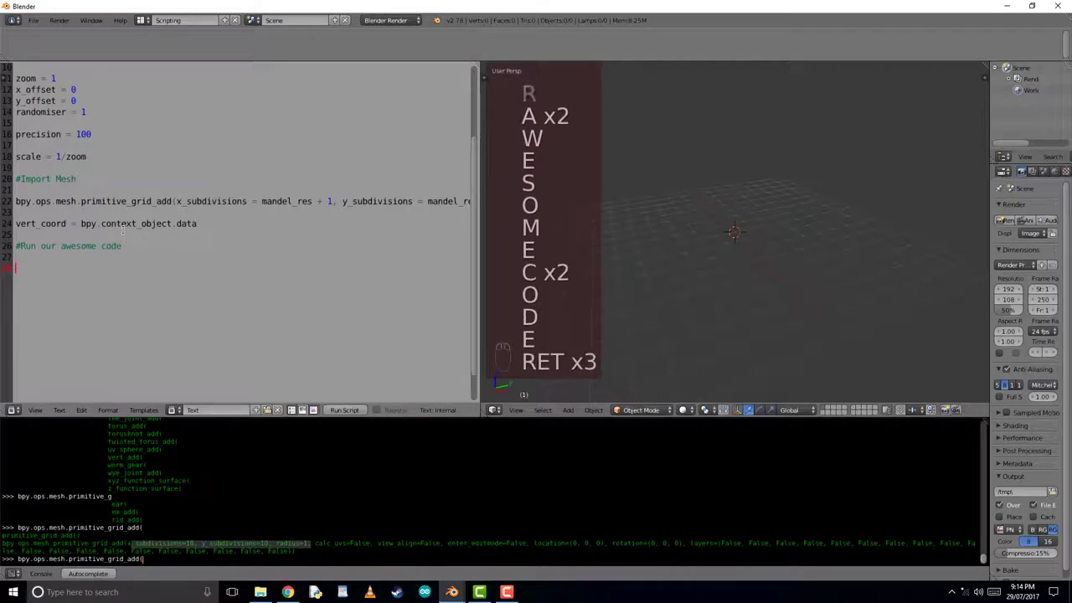
Write the loop header for vert in range(0, vert_count).
{"action": "type", "text": "for vet in"}
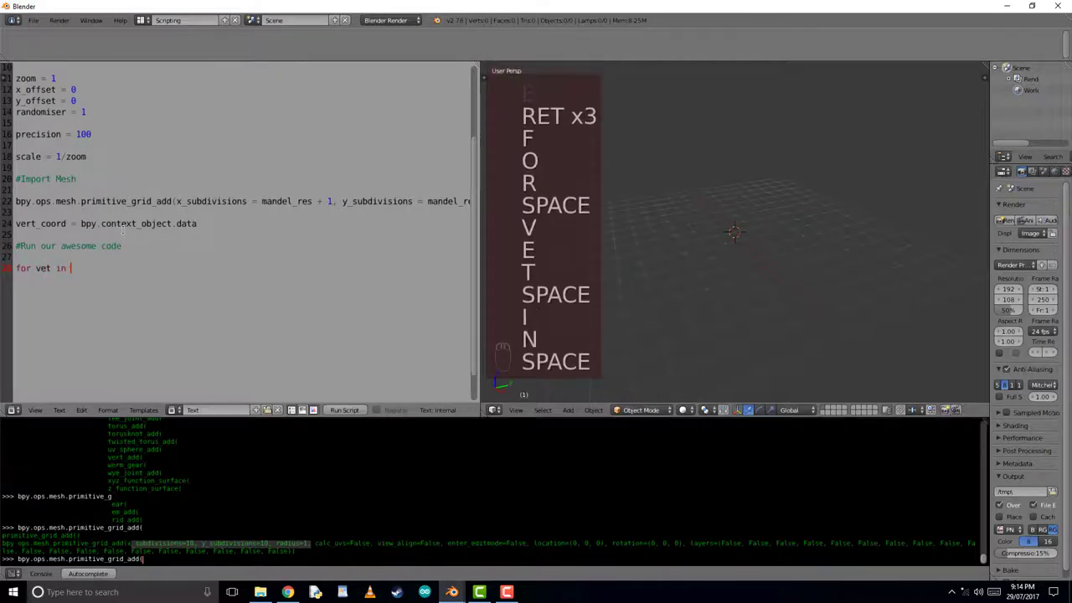
{"action": "type", "text": "range ("}
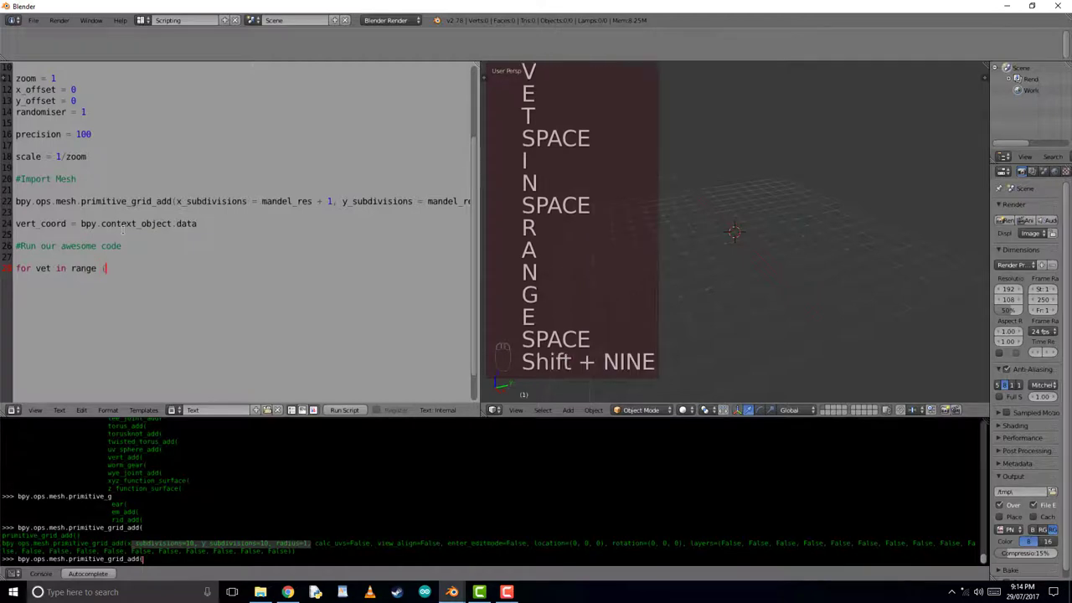
{"action": "type", "text": "0,"}
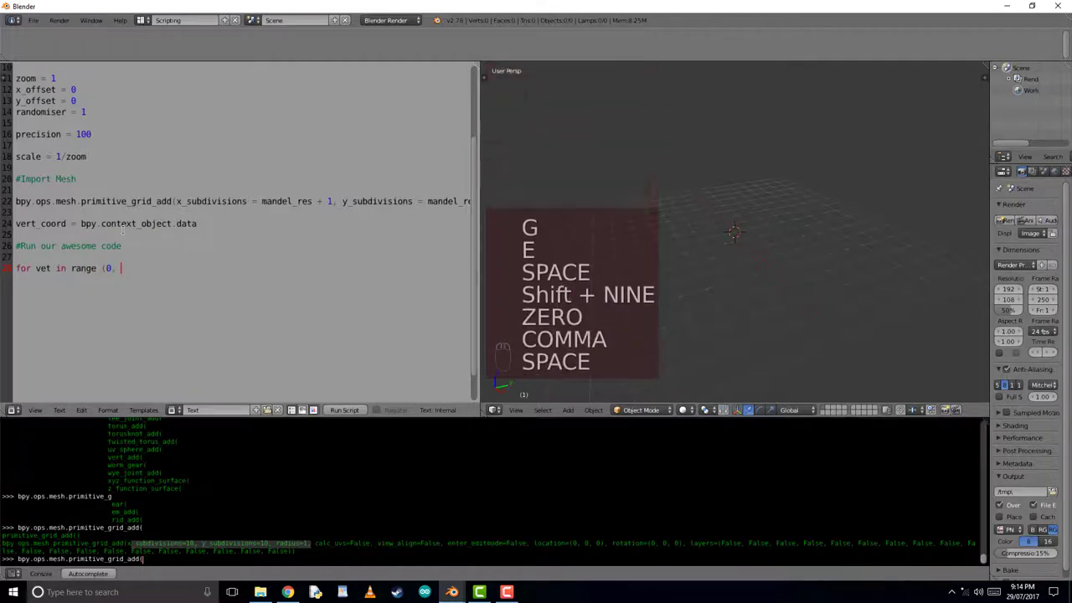
{"action": "type", "text": "vert"}
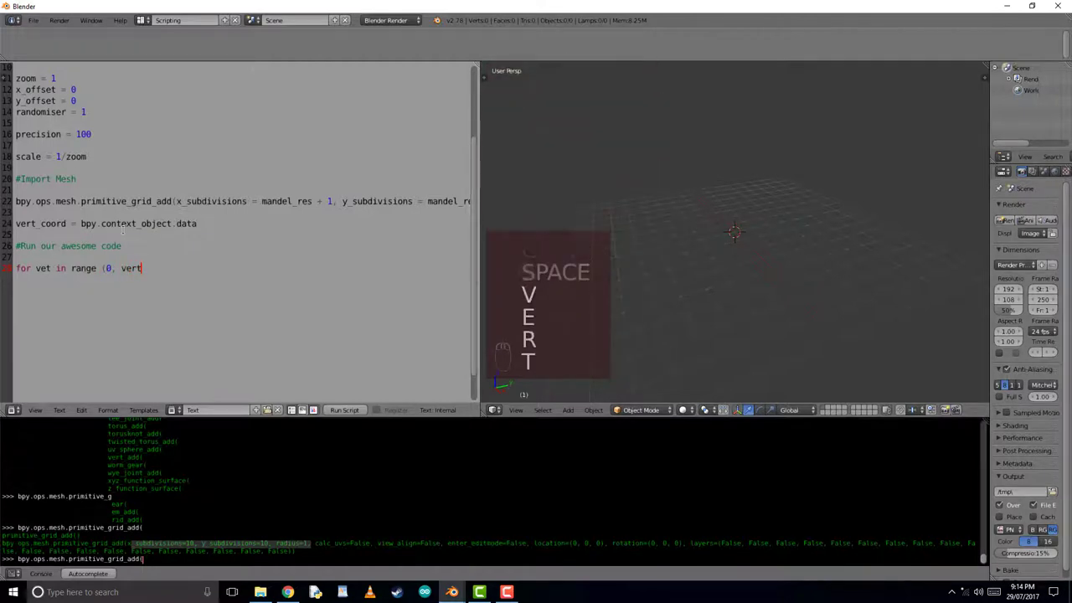
{"action": "type", "text": "_count):"}
{"action": "type", "text": "x_loc ="}
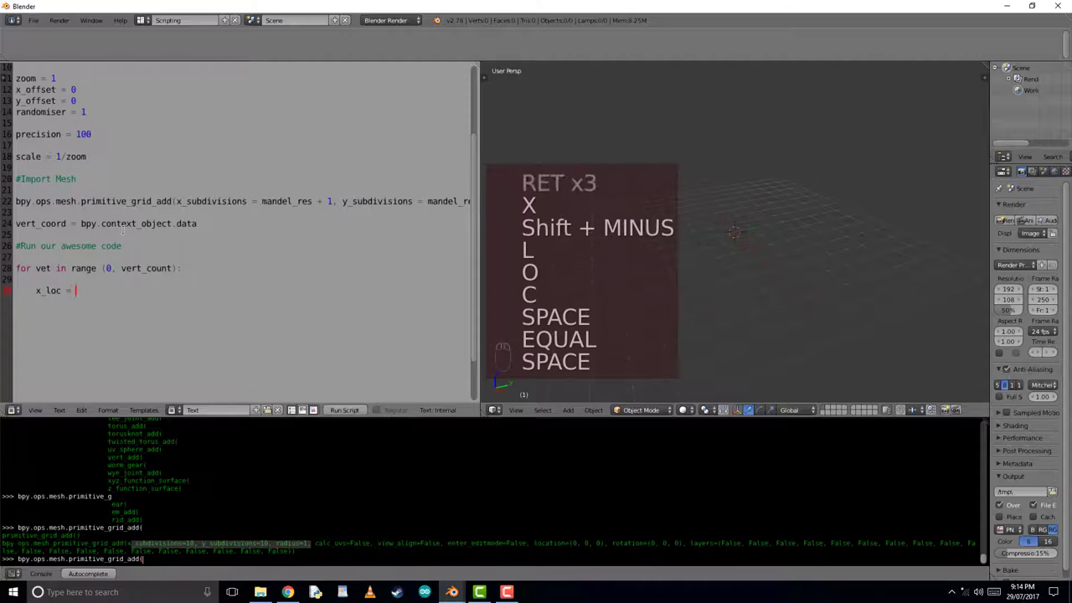
Add x_loc and y_loc lines reading vert_coord.vertices[vert].co[0] and co[1].
{"action": "type", "text": "vert_co"}
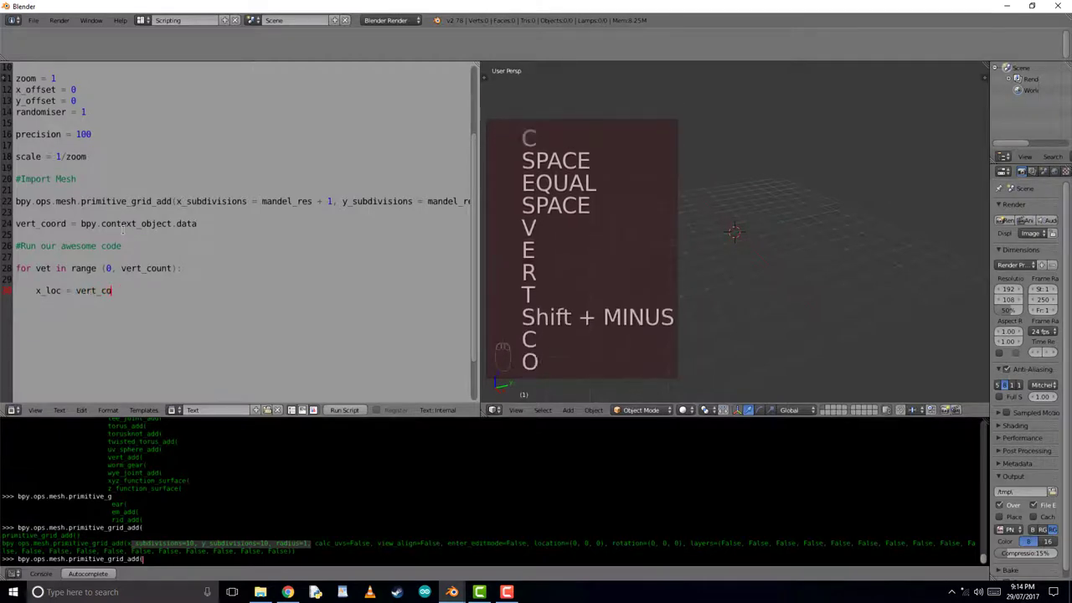
{"action": "type", "text": "."}
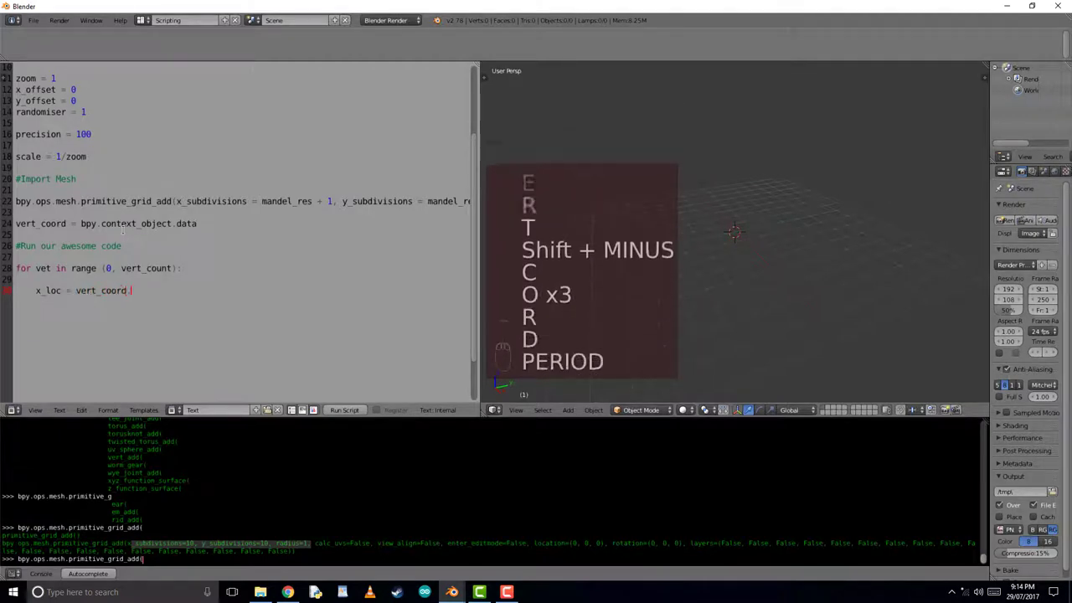
{"action": "type", "text": ".vertices"}
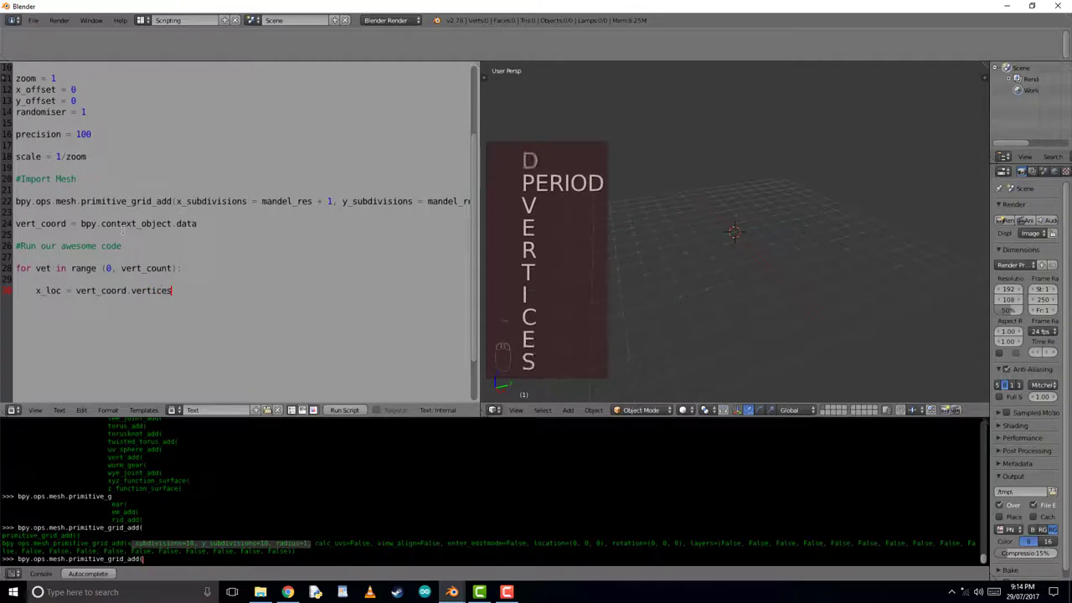
{"action": "type", "text": "[vert"}
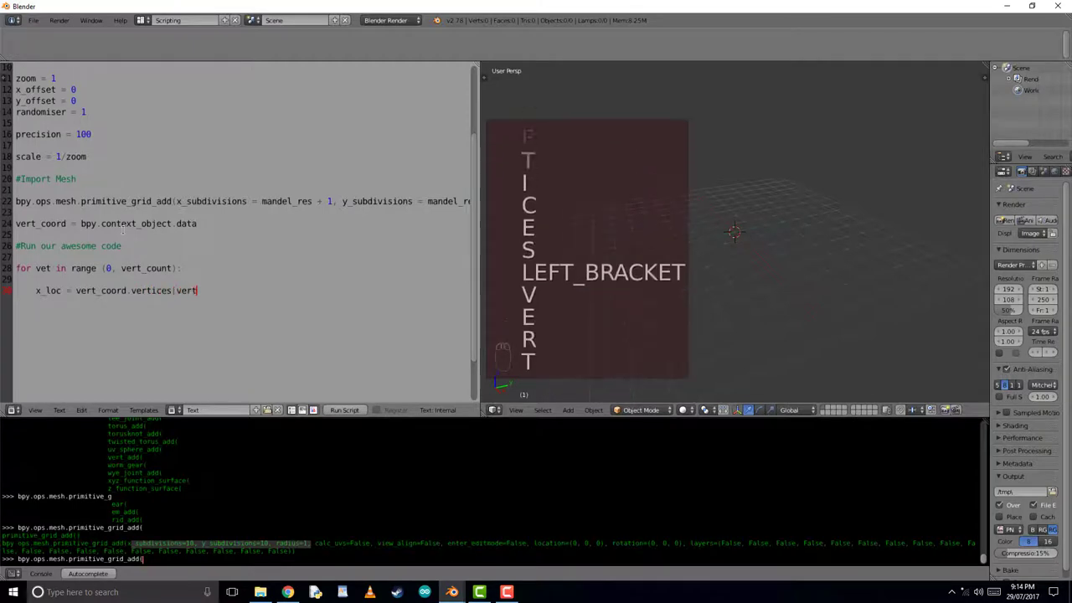
{"action": "type", "text": "].co"}
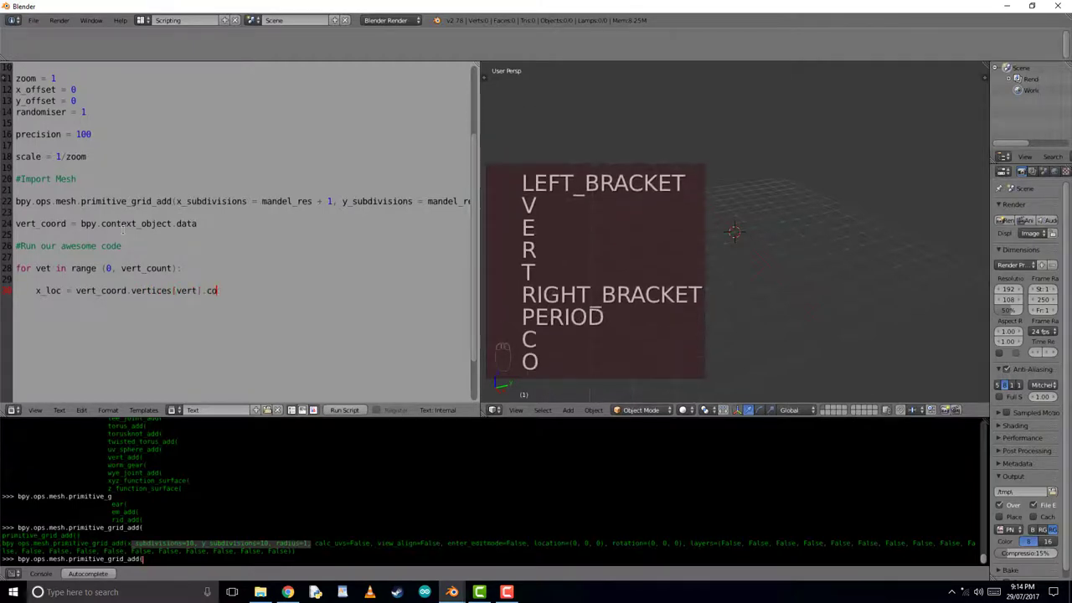
{"action": "type", "text": "[0]"}
{"action": "left_click", "coordinate": [102, 268]}
{"action": "type", "text": "r"}
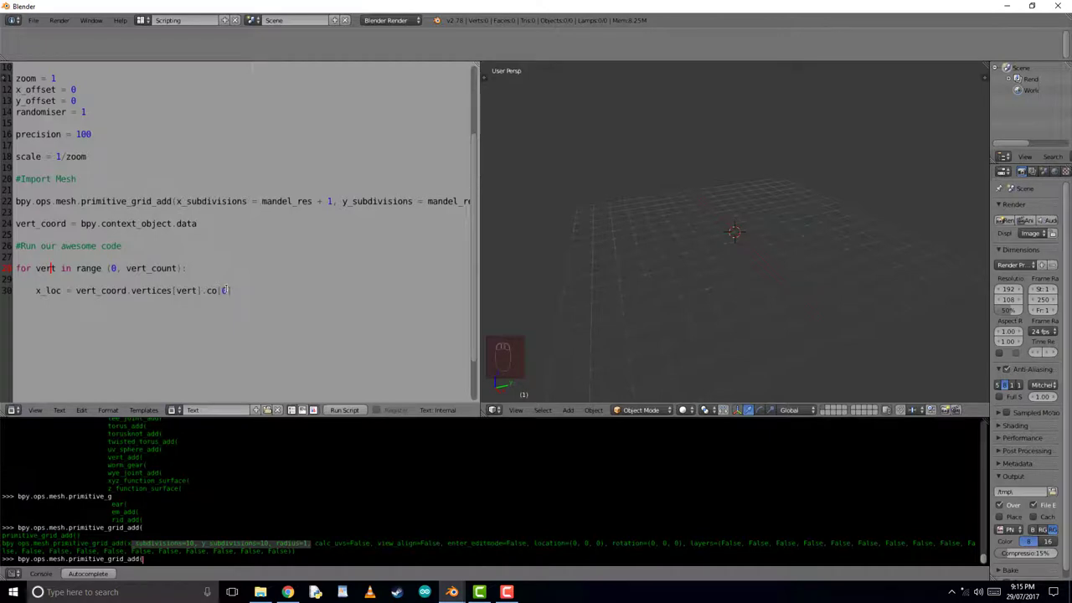
{"action": "type", "text": "0"}
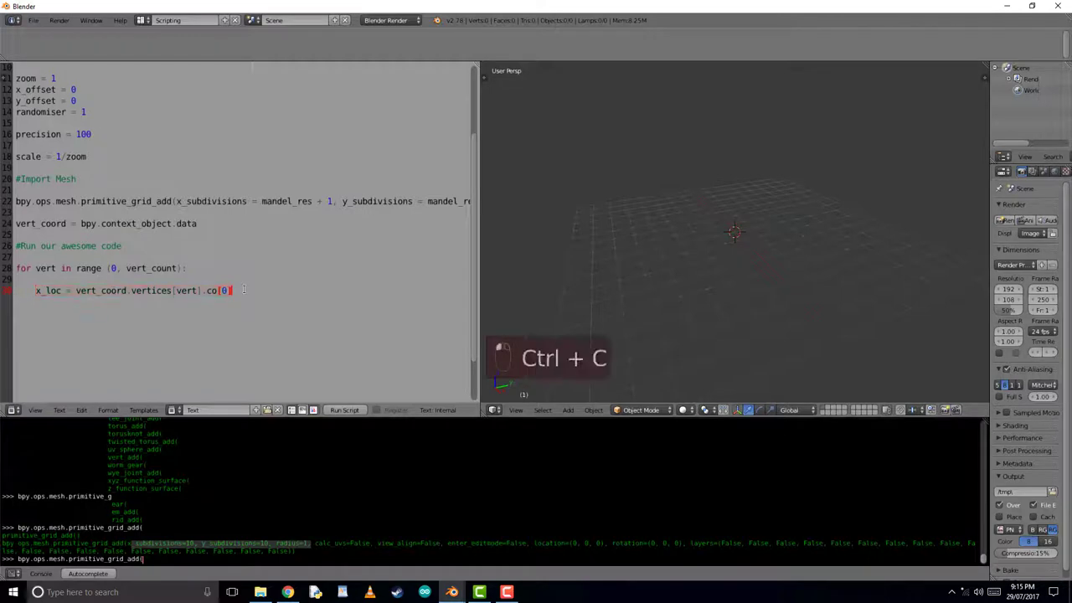
{"action": "key", "text": "ctrl+v"}
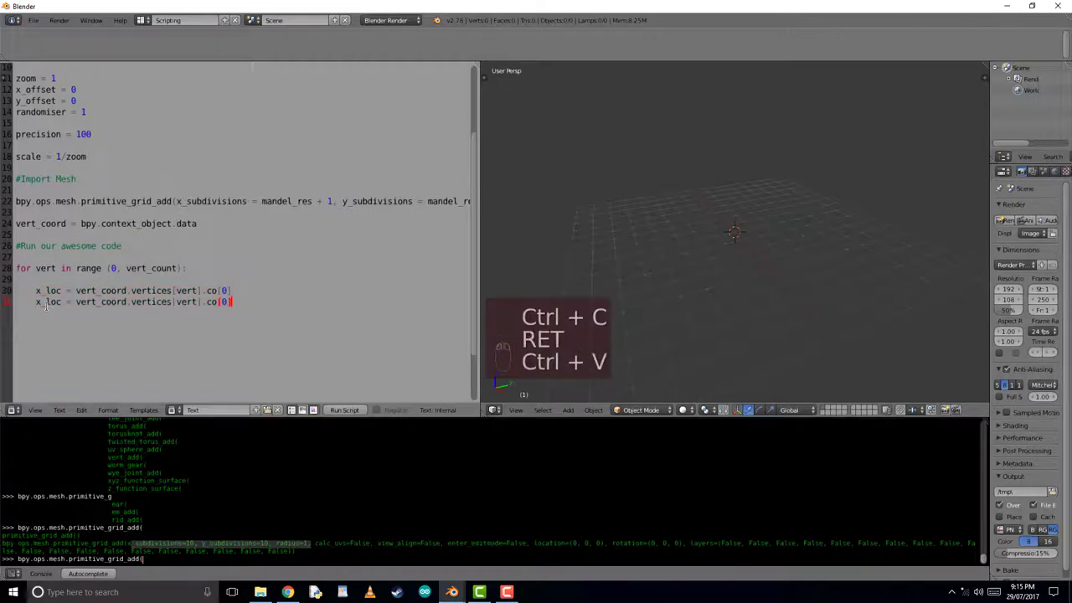
{"action": "key", "text": "Left"}
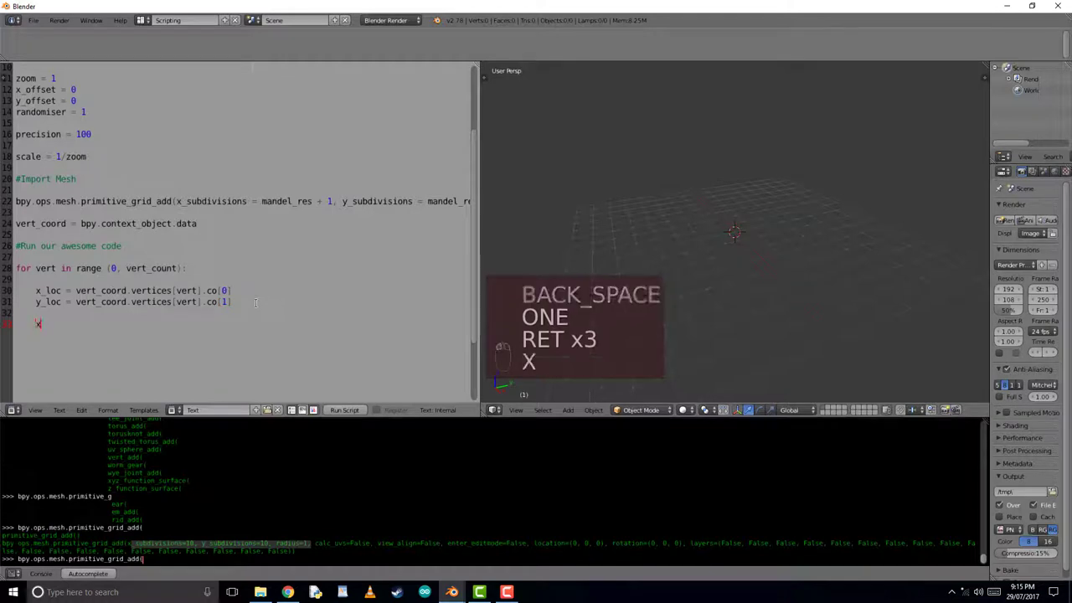
{"action": "type", "text": "_final ="}
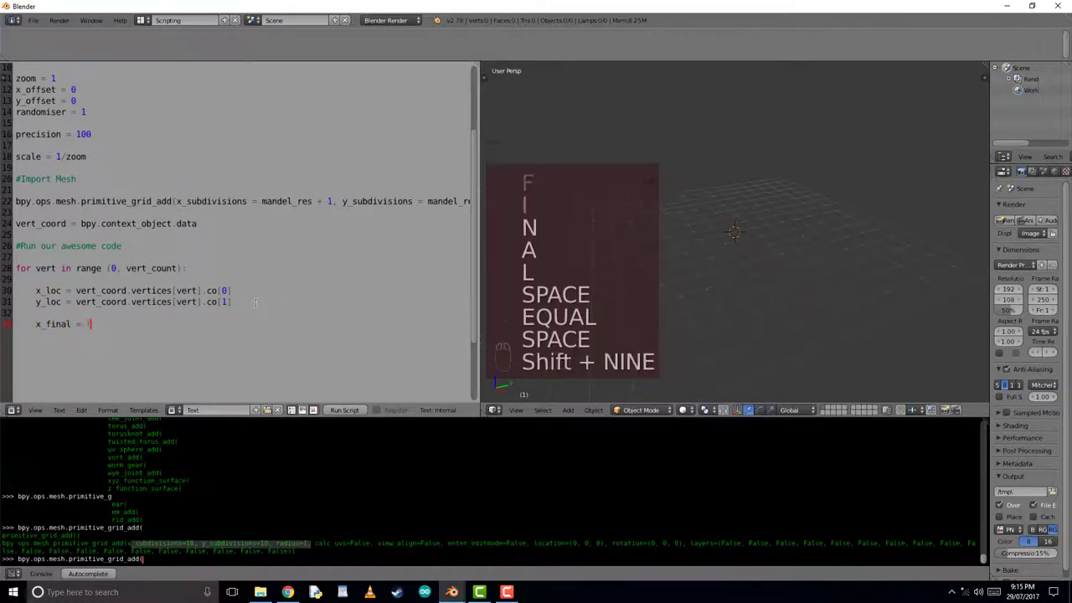
Complete x_final = (x_loc * scale) + x_offset and copy it for y_final.
{"action": "type", "text": "(x_loc * scale"}
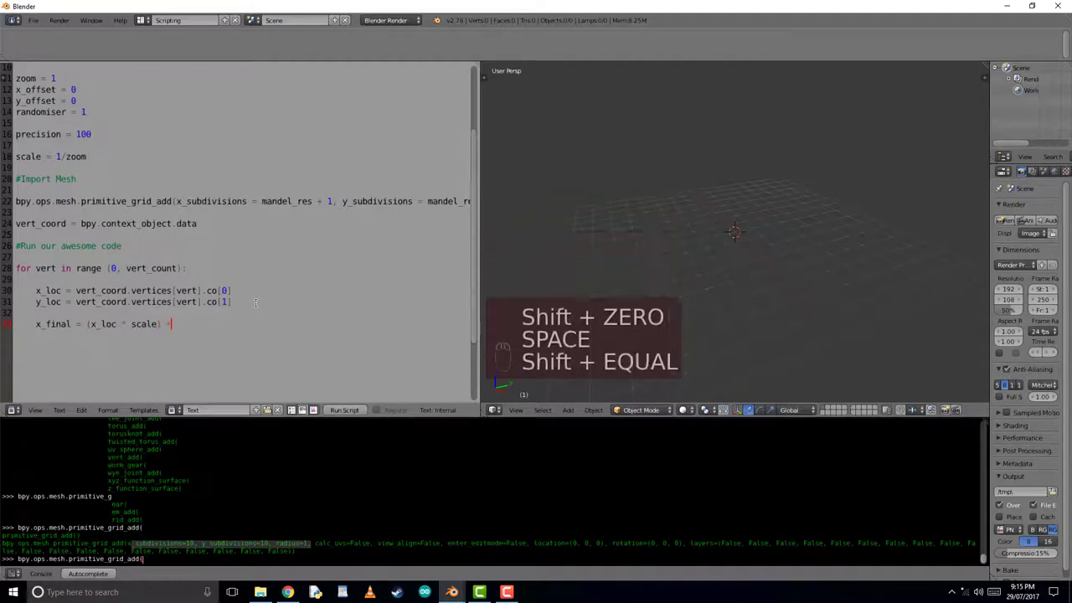
{"action": "type", "text": "+ x_offset"}
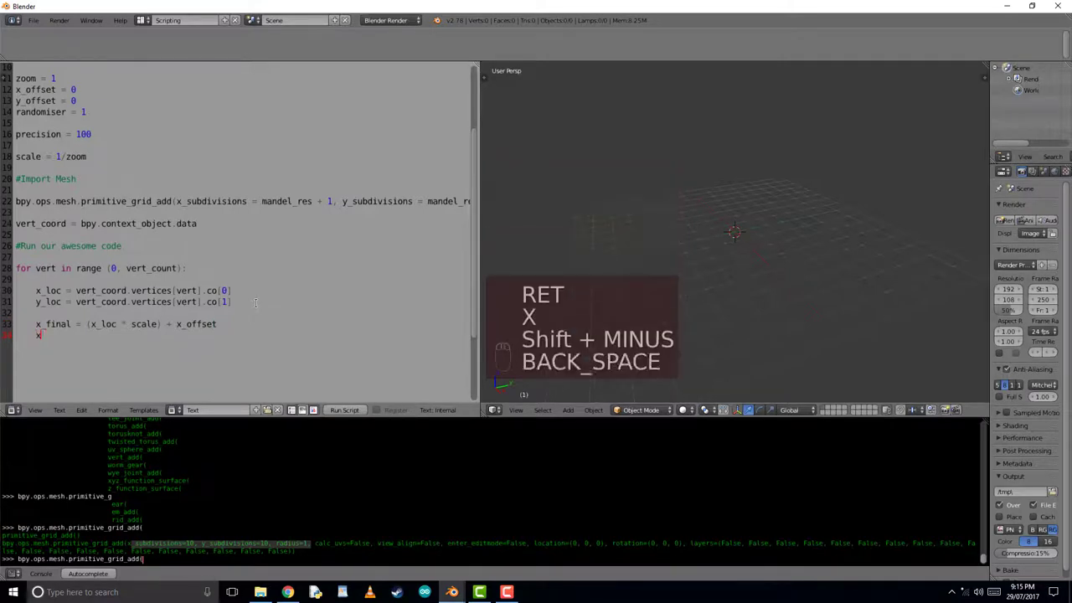
{"action": "key", "text": "BackSpace"}
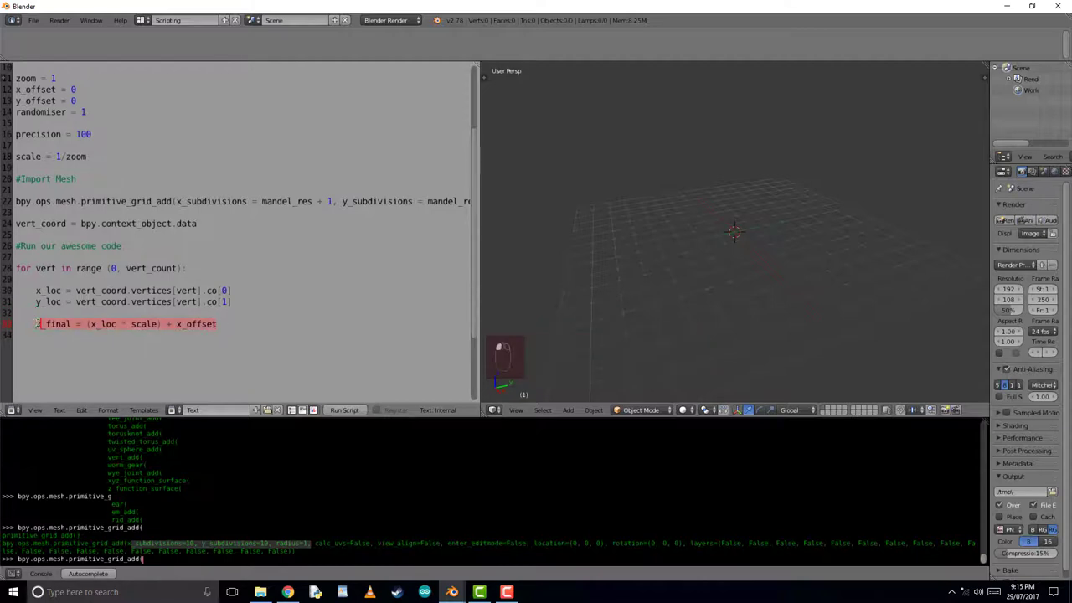
{"action": "key", "text": "ctrl+c"}
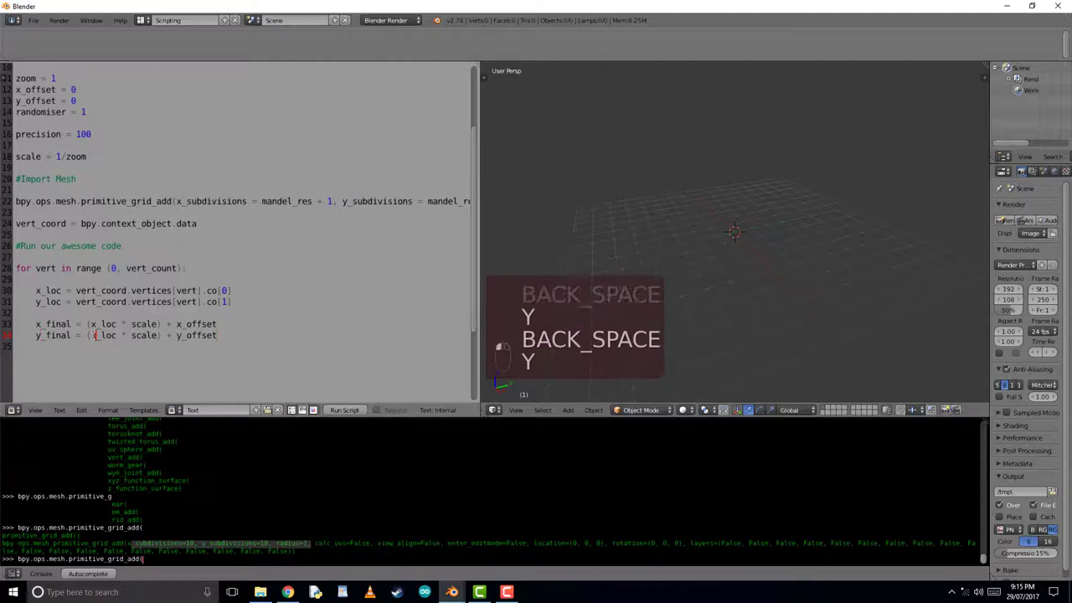
Start the z_loc = complex(x_final, ...) line.
{"action": "type", "text": "z"}
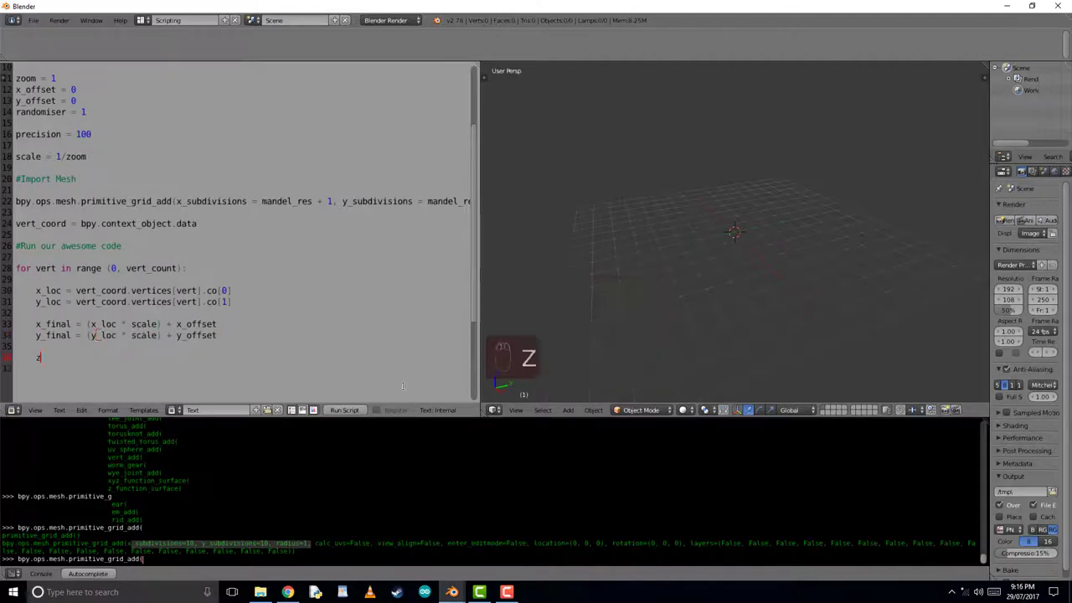
{"action": "type", "text": "_loc ="}
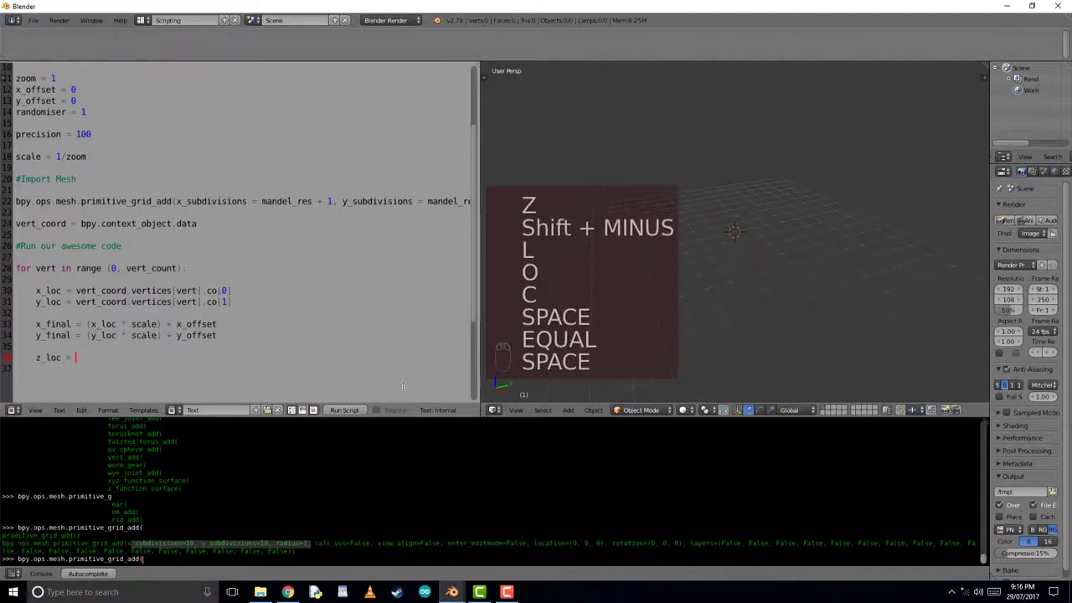
{"action": "type", "text": "complex("}
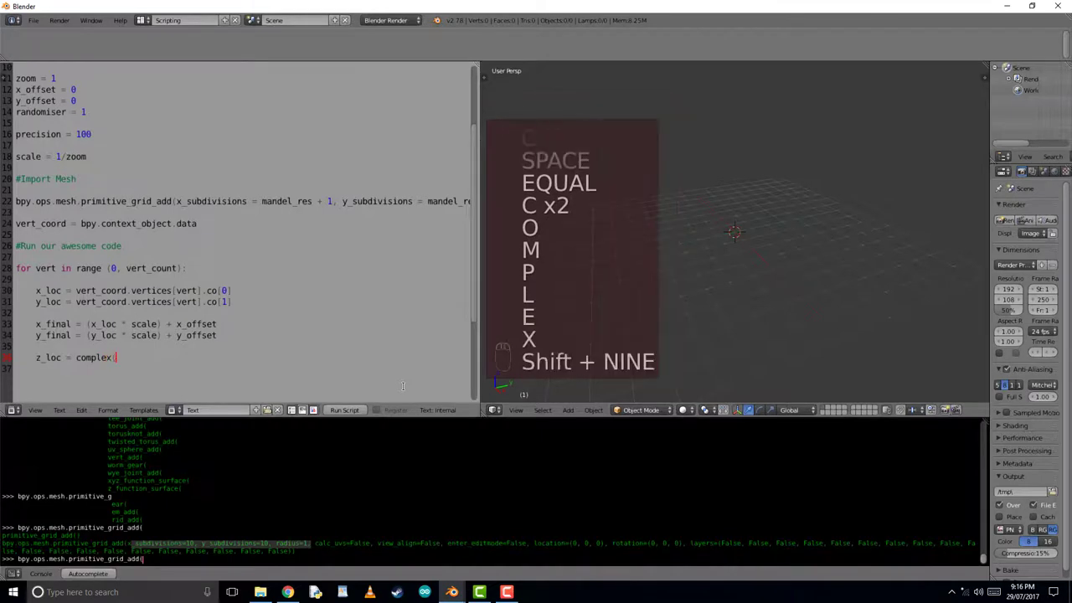
{"action": "type", "text": "x_f"}
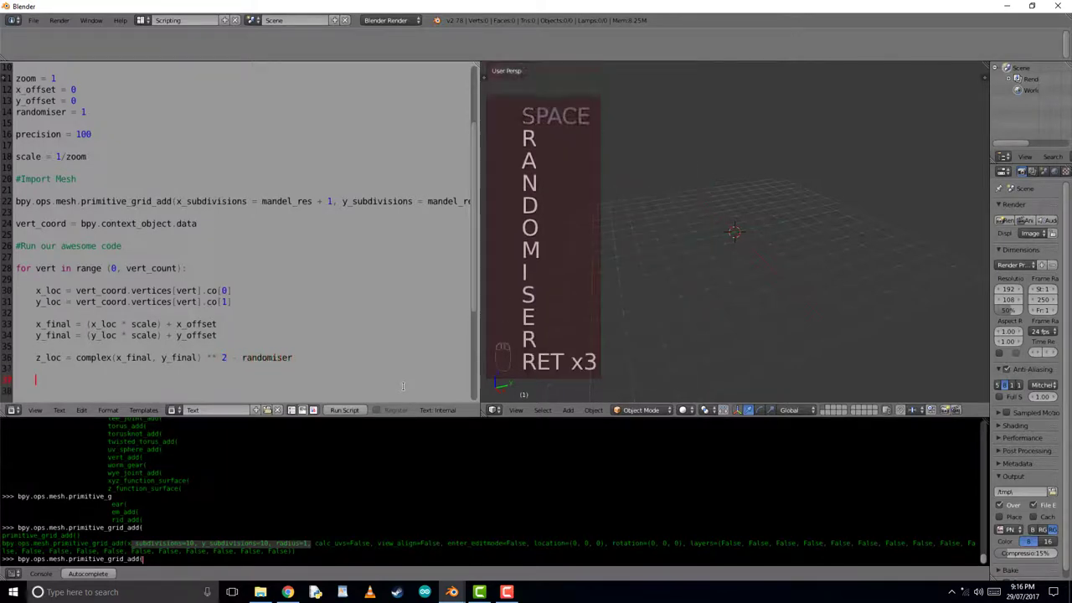
Add count = 1 and open the loop 'while count < precision and 0 < abs(z_loc) < 2:'.
{"action": "type", "text": "count = 1"}
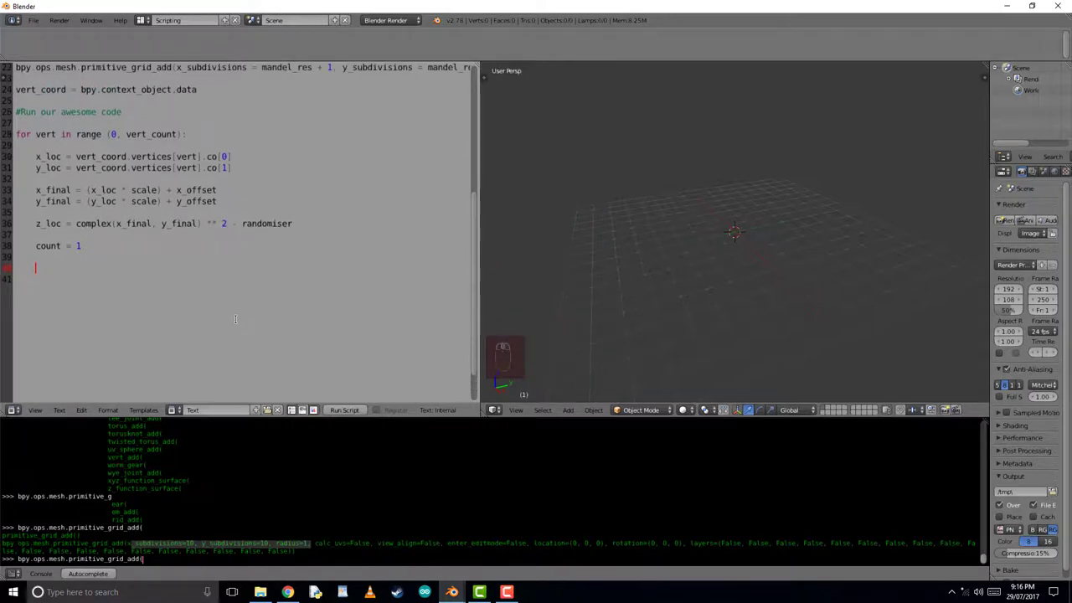
{"action": "type", "text": "while count < prec"}
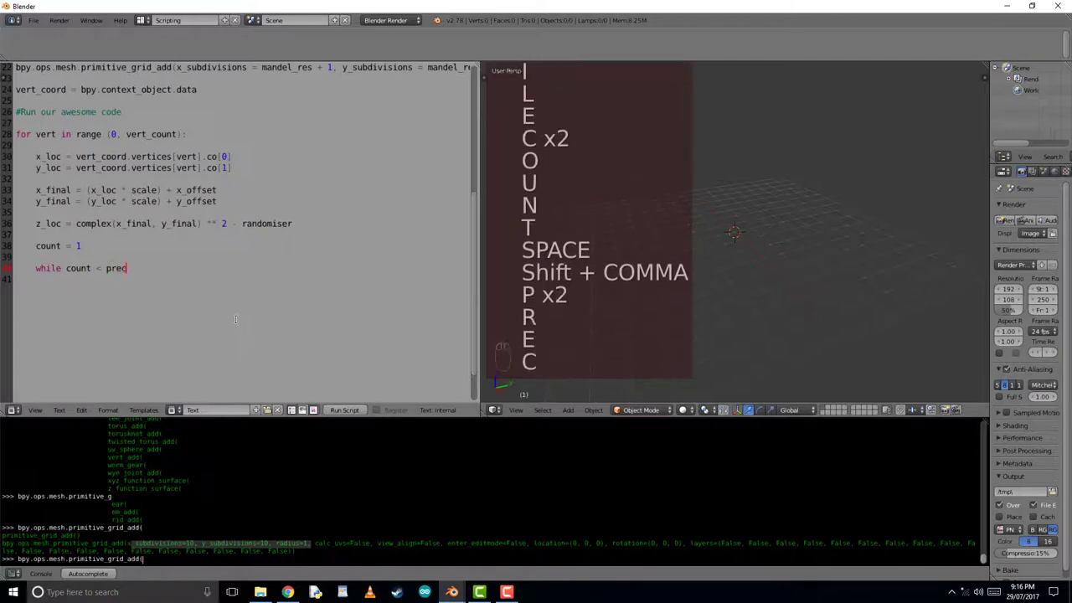
{"action": "type", "text": "ision and B"}
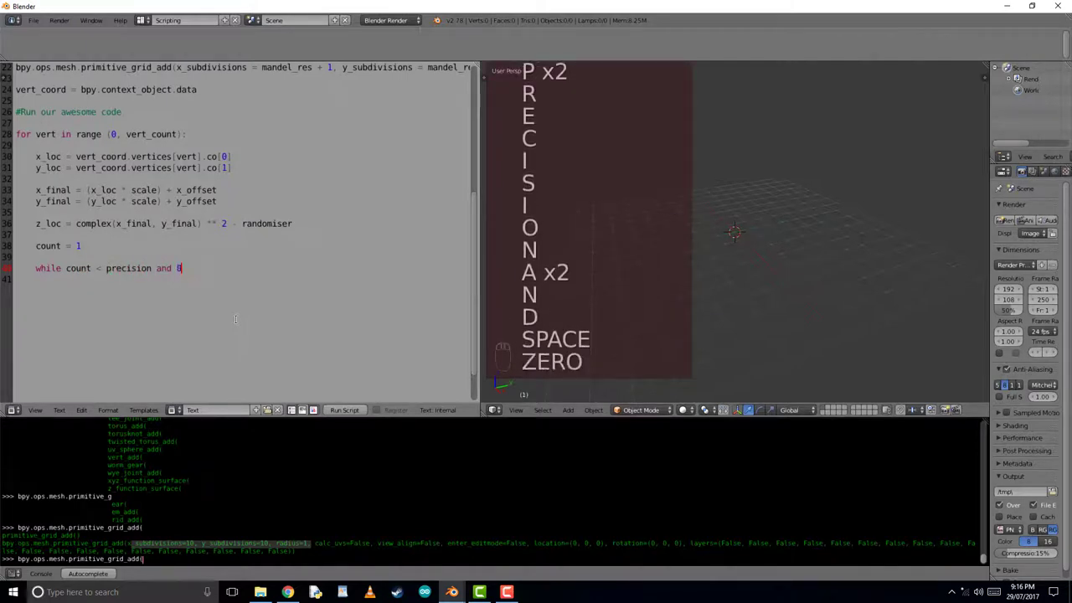
{"action": "type", "text": "0 <"}
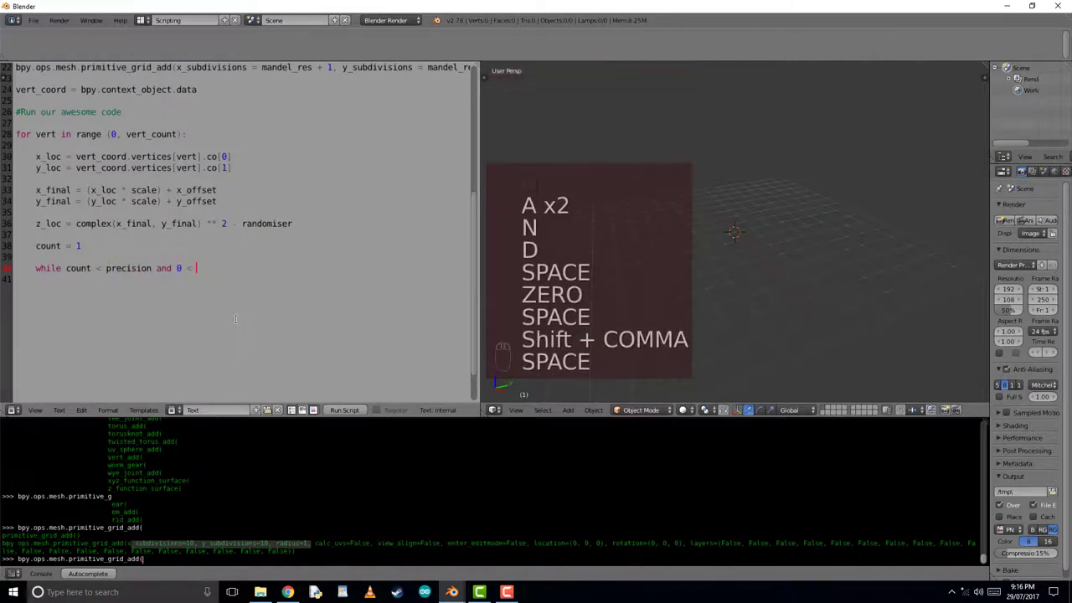
{"action": "type", "text": "abs"}
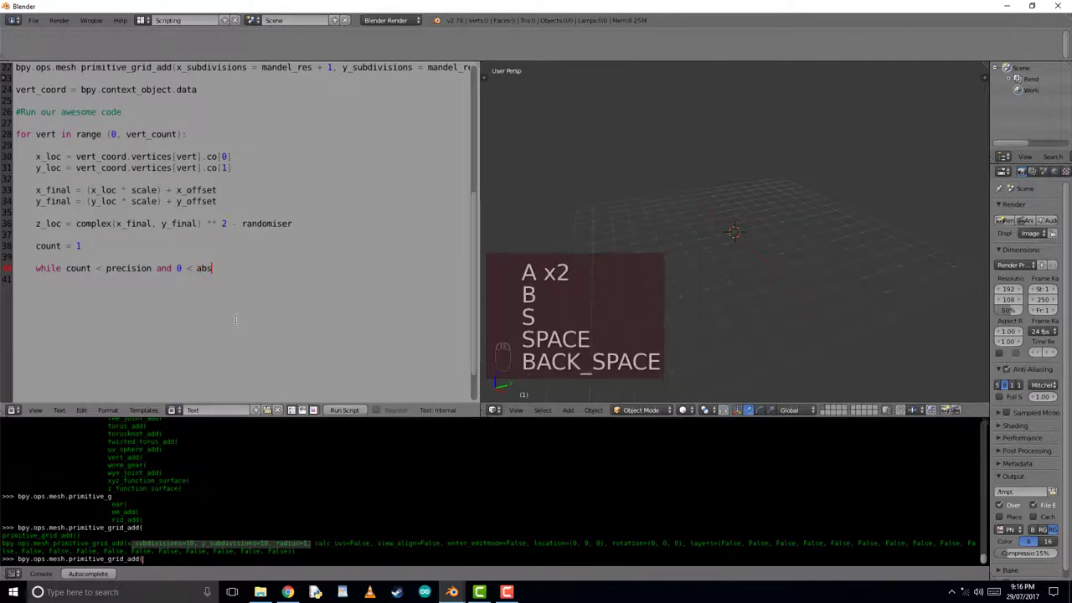
{"action": "type", "text": "(z_loc) <"}
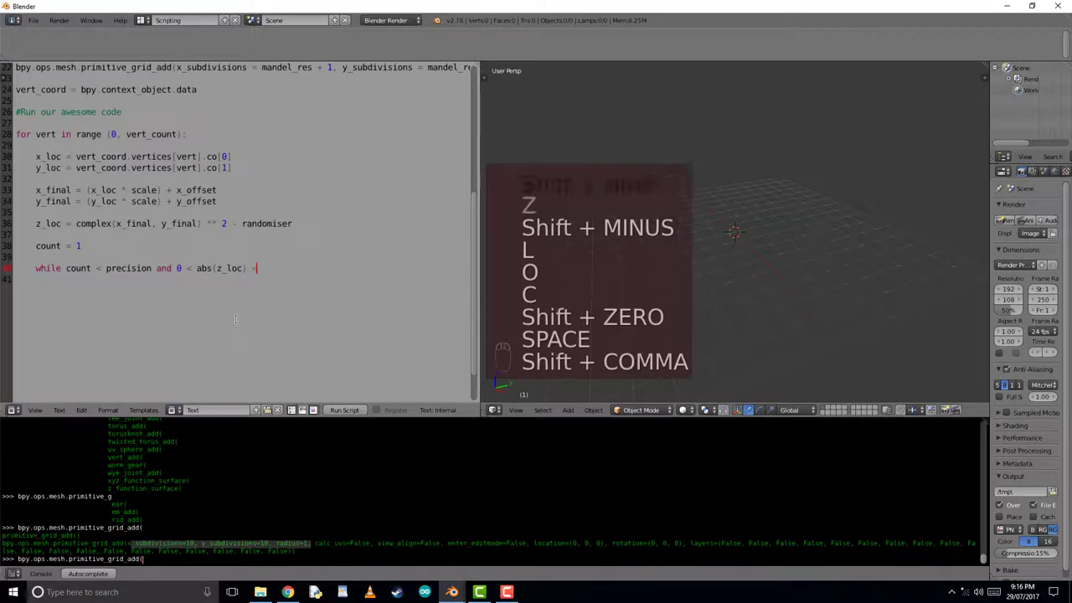
{"action": "type", "text": "2:"}
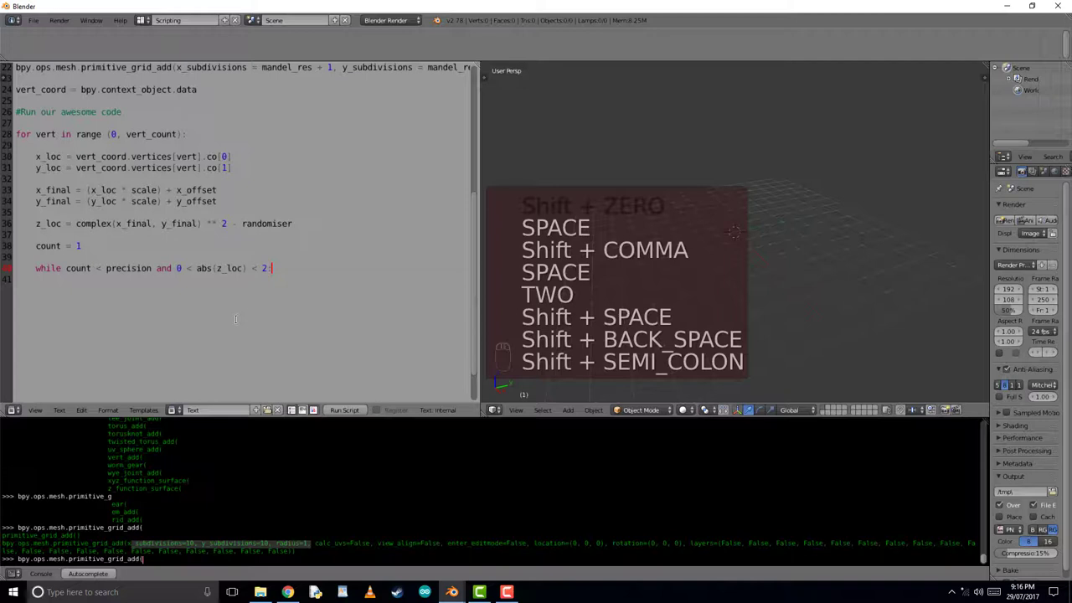
{"action": "key", "text": "Return"}
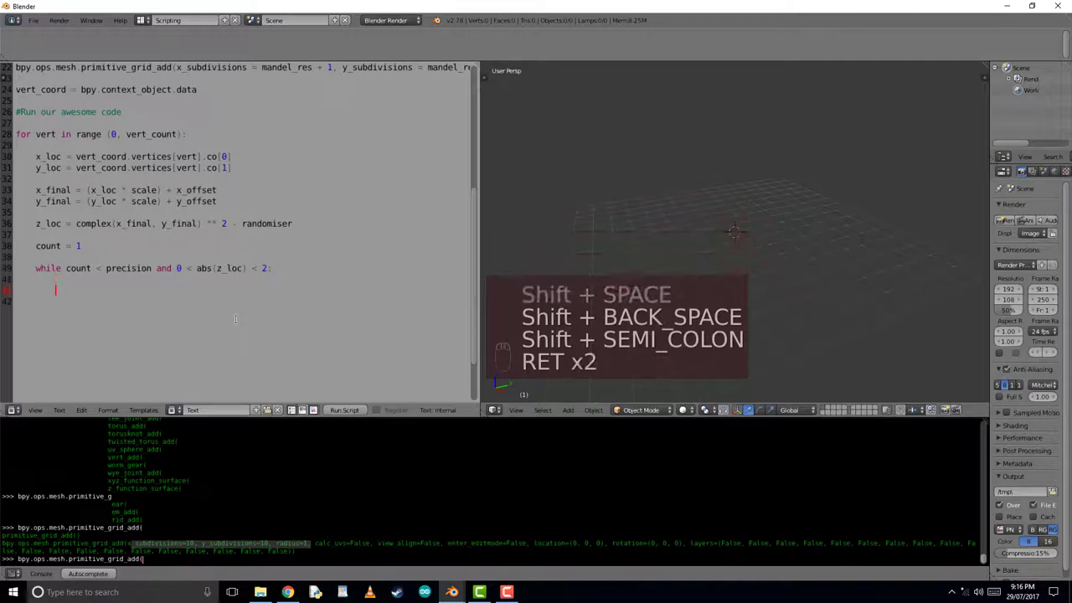
Write the loop body: z_loc = z_loc **2 - randomiser, then count += 1.
{"action": "type", "text": "z_loc = z_loc"}
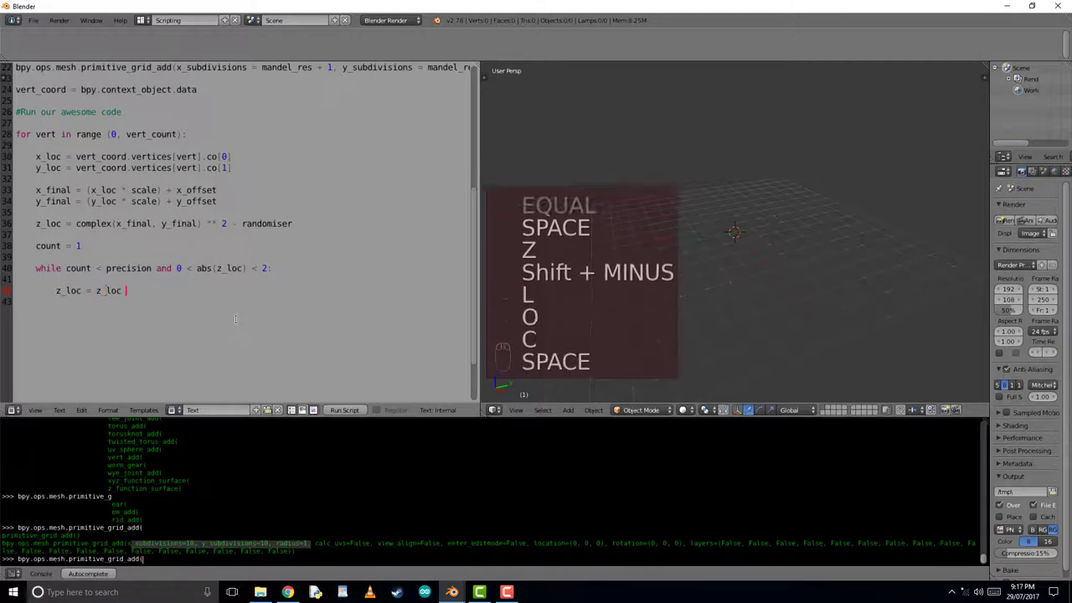
{"action": "type", "text": "**"}
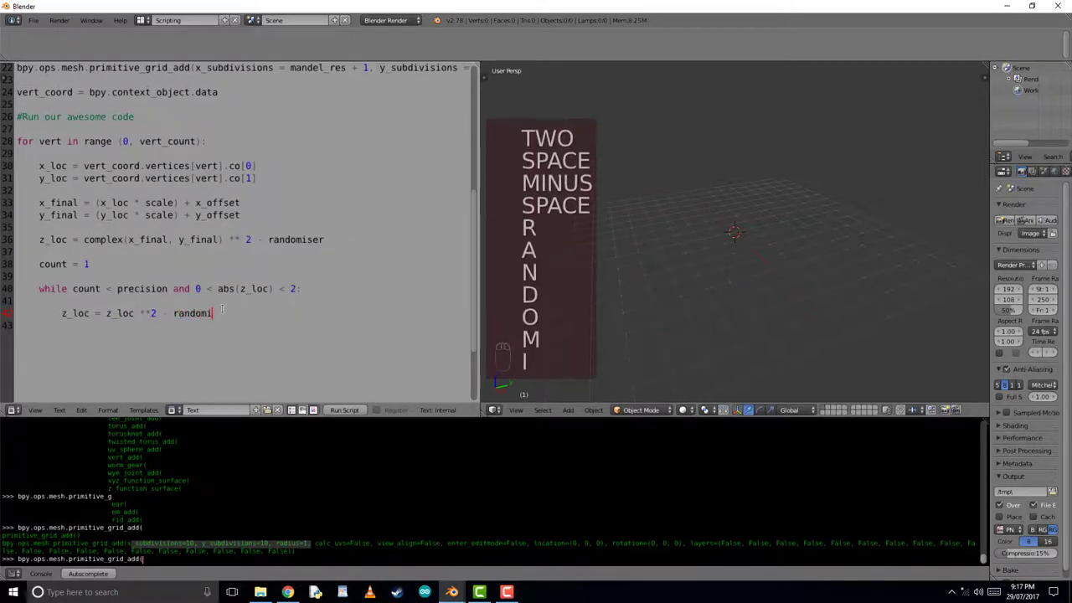
{"action": "type", "text": "ser"}
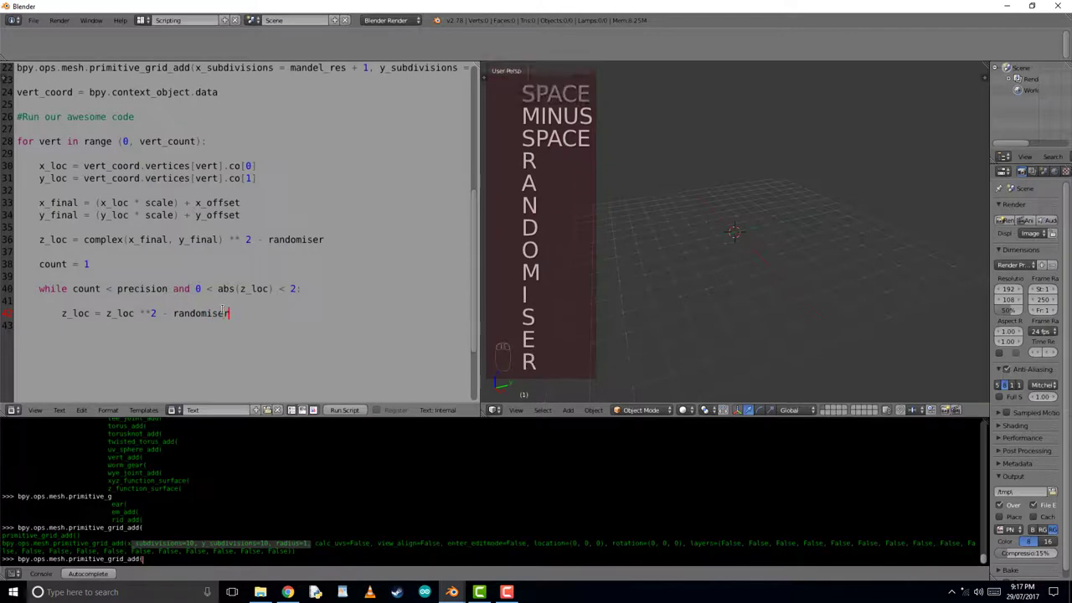
{"action": "type", "text": "count += 1"}
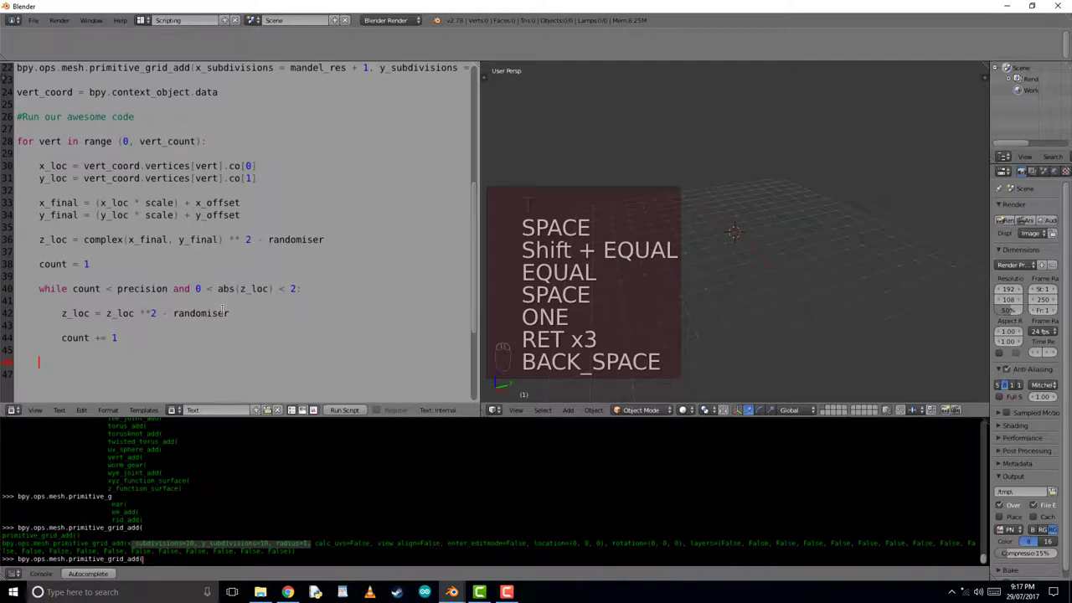
{"action": "type", "text": "z_final ="}
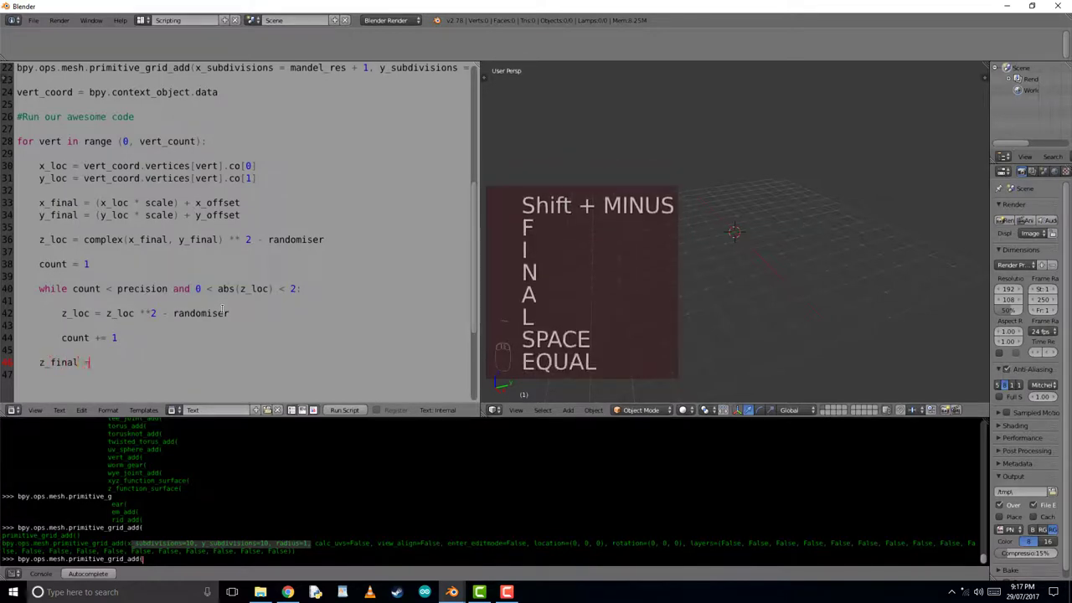
Write z_final = ((count ** 0.02) - 1.07) * 3 and begin the next line.
{"action": "type", "text": "("}
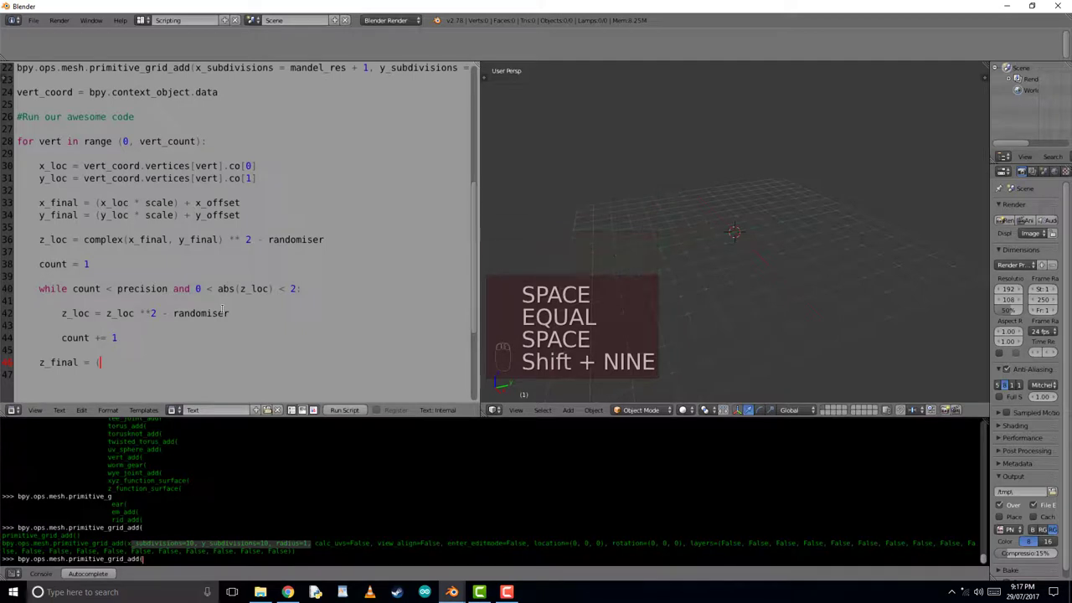
{"action": "type", "text": "count"}
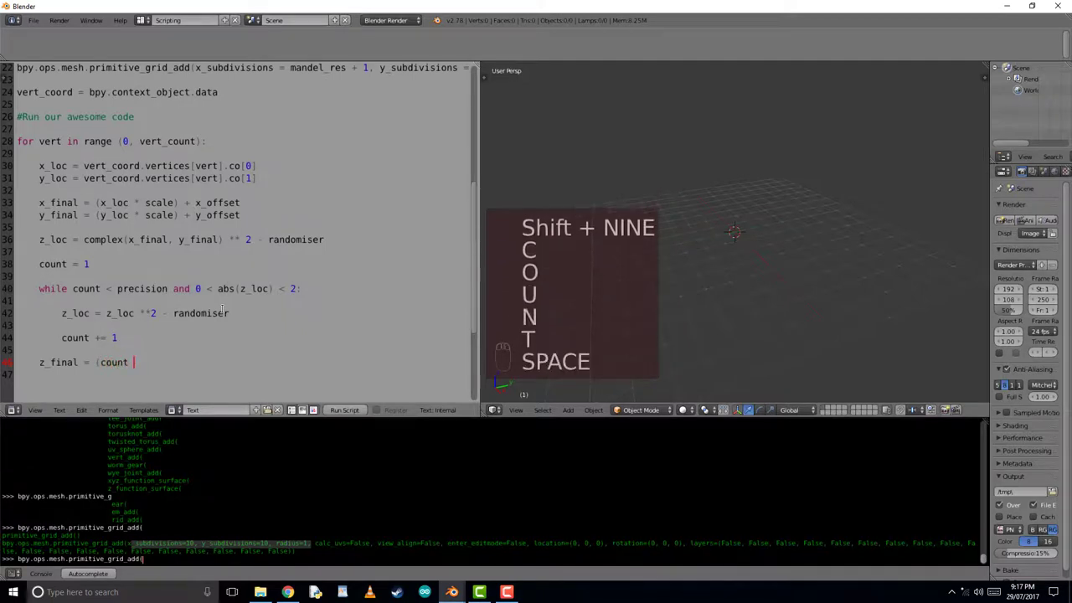
{"action": "type", "text": "** 0.8"}
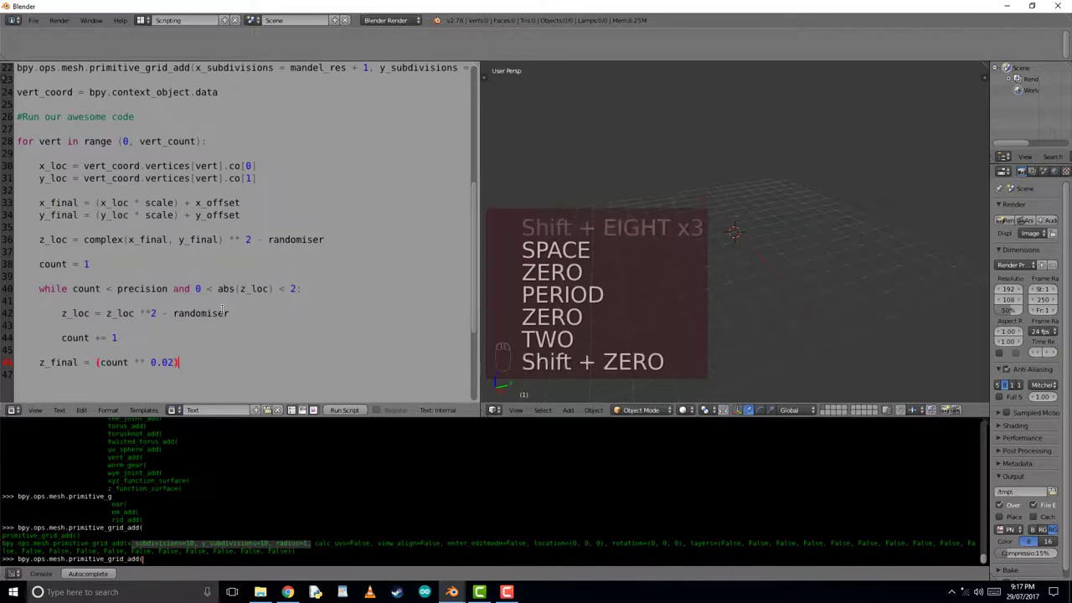
{"action": "type", "text": "- 1.07"}
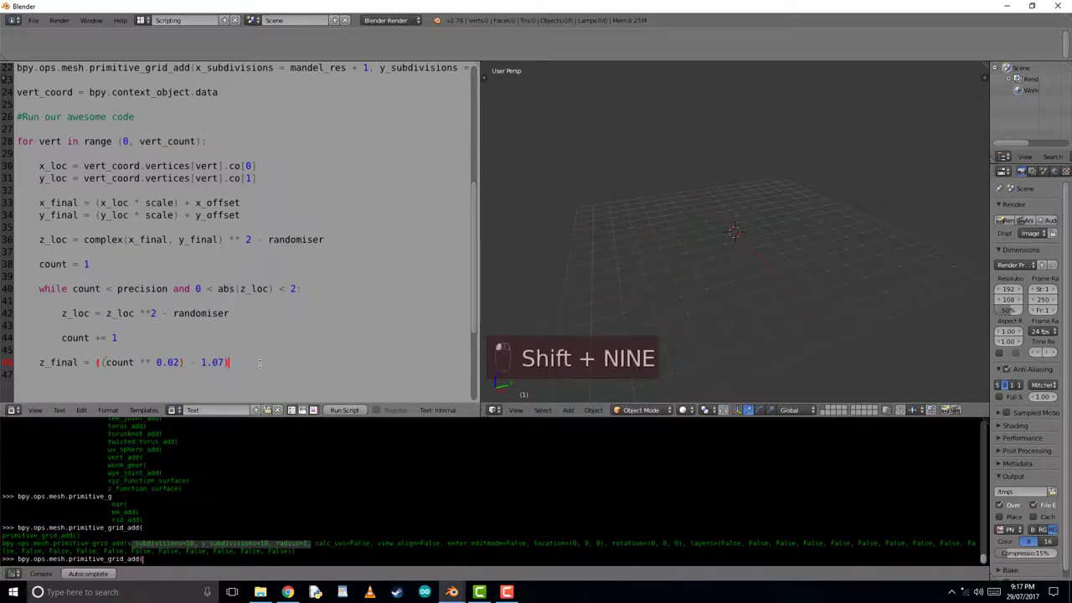
{"action": "type", "text": "*"}
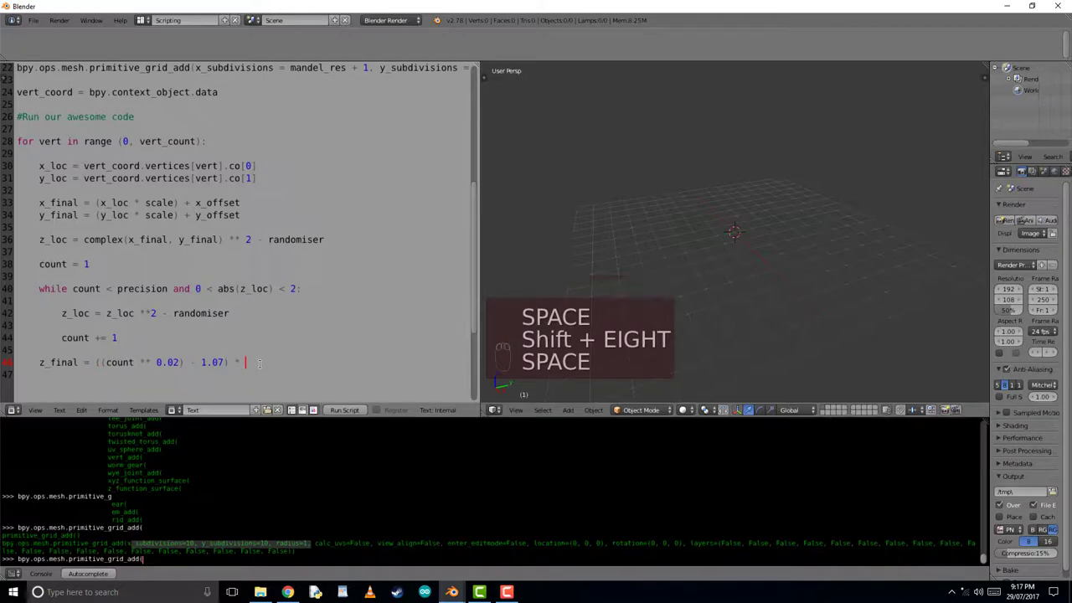
{"action": "type", "text": "3"}
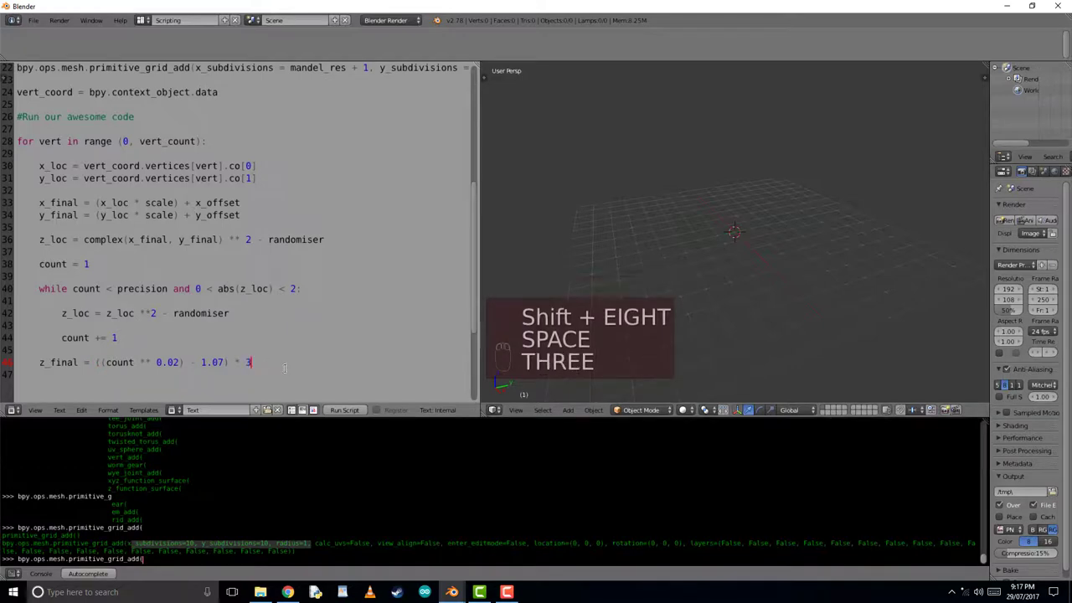
{"action": "key", "text": "Return"}
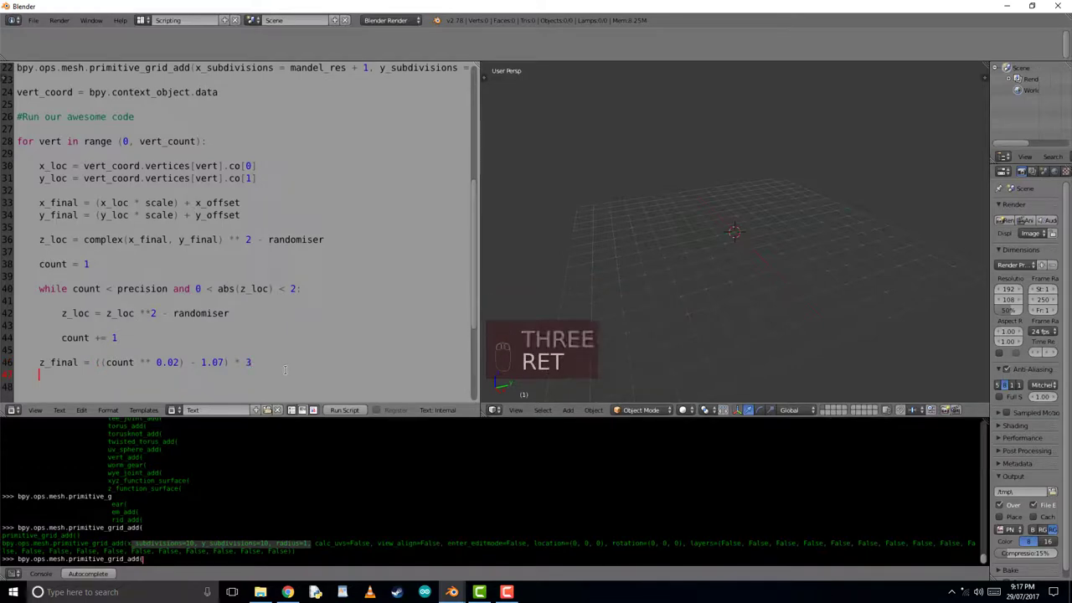
{"action": "type", "text": "vert"}
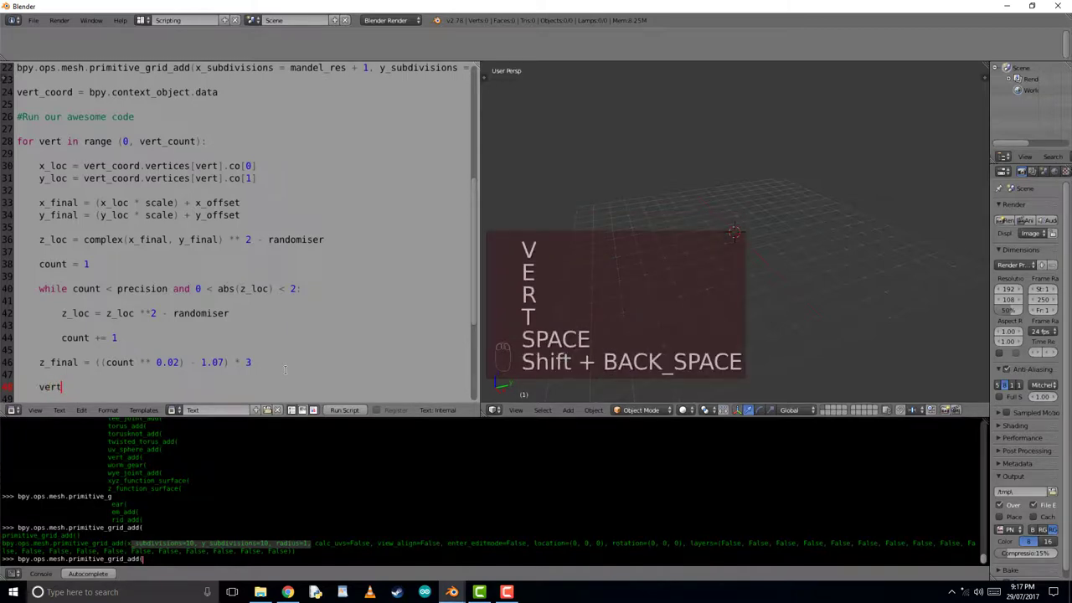
Set vert_coord.vertices[vert].co[2] = z_final and run the script, which reports an error.
{"action": "type", "text": "_coord"}
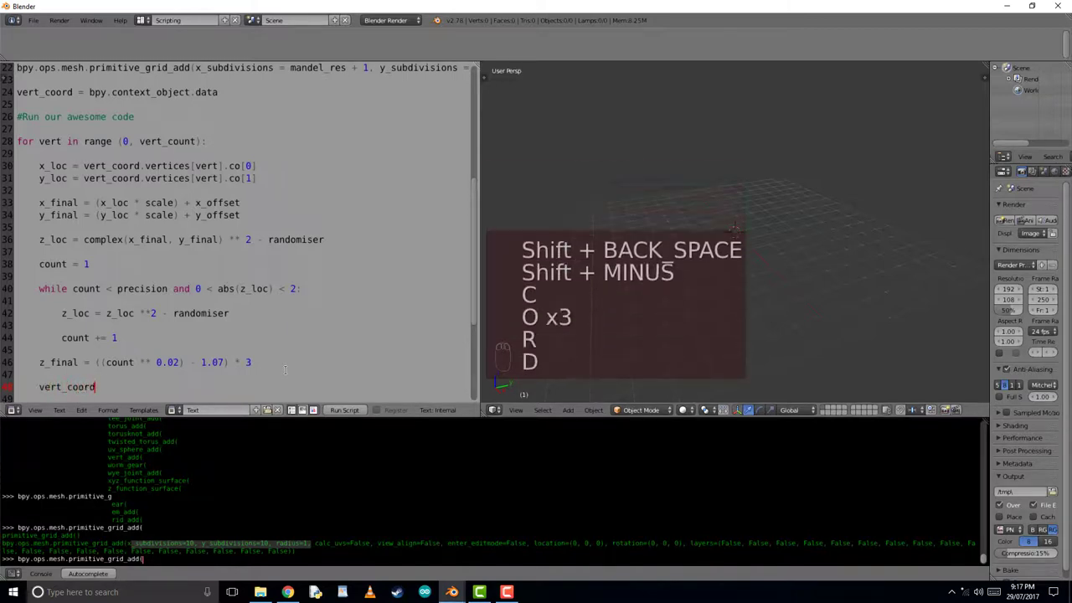
{"action": "type", "text": ".vertices["}
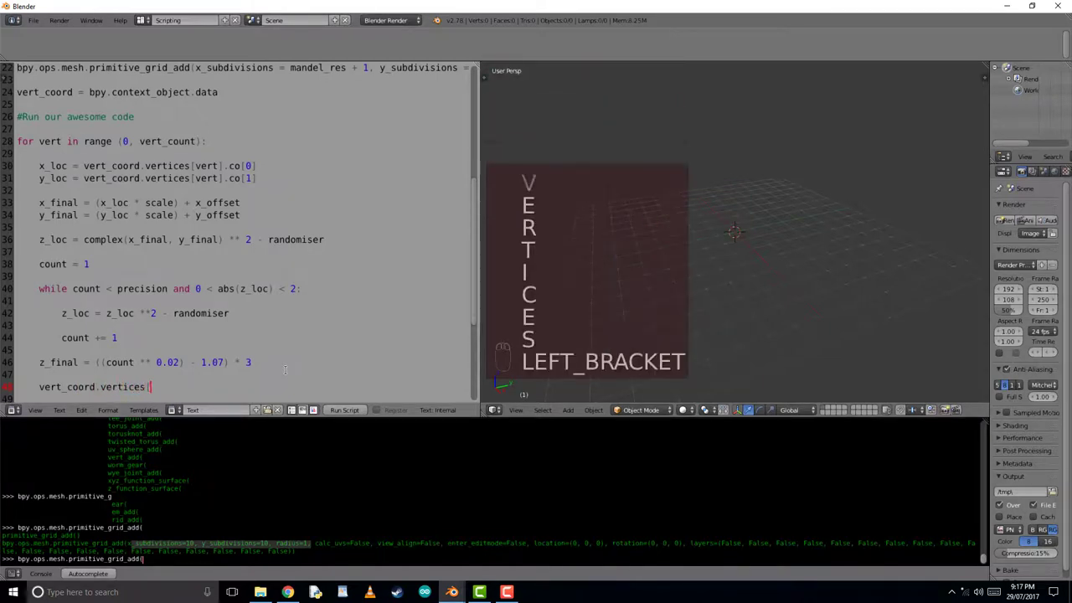
{"action": "type", "text": "vert]"}
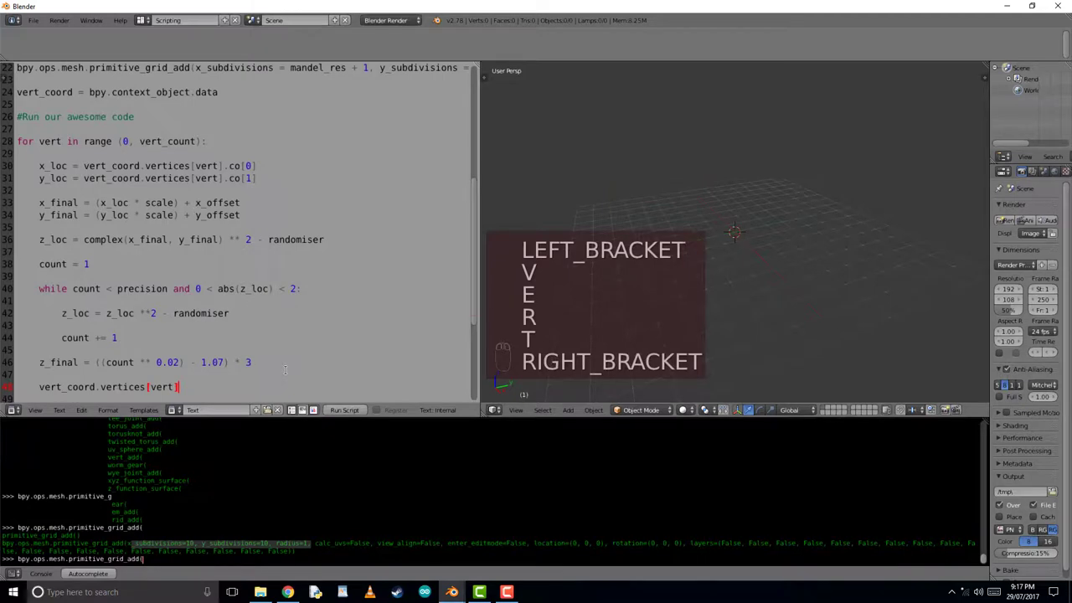
{"action": "type", "text": ".co[2] ="}
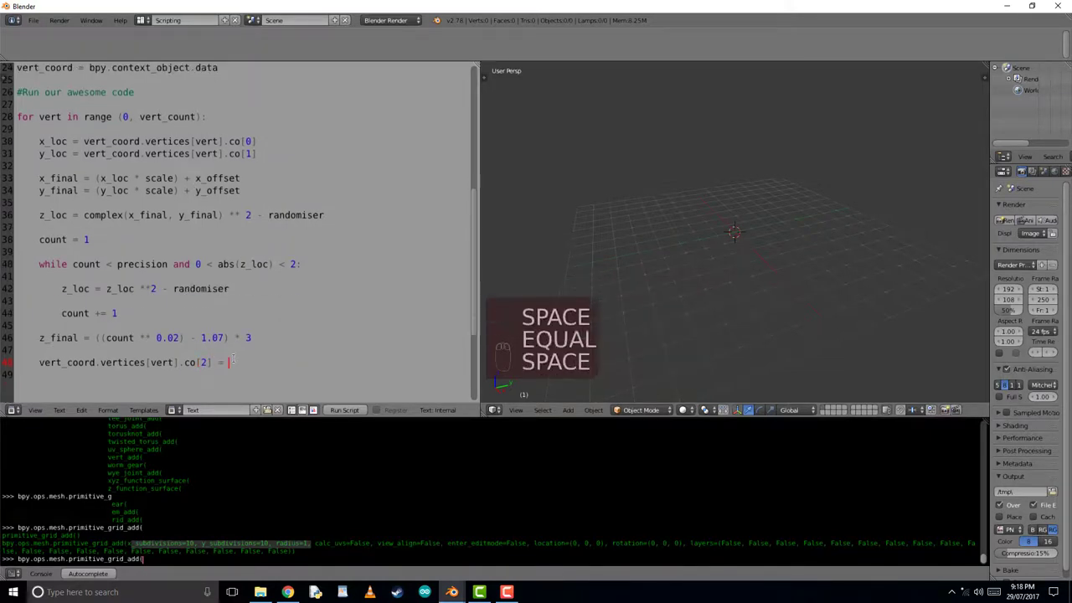
{"action": "type", "text": "z"}
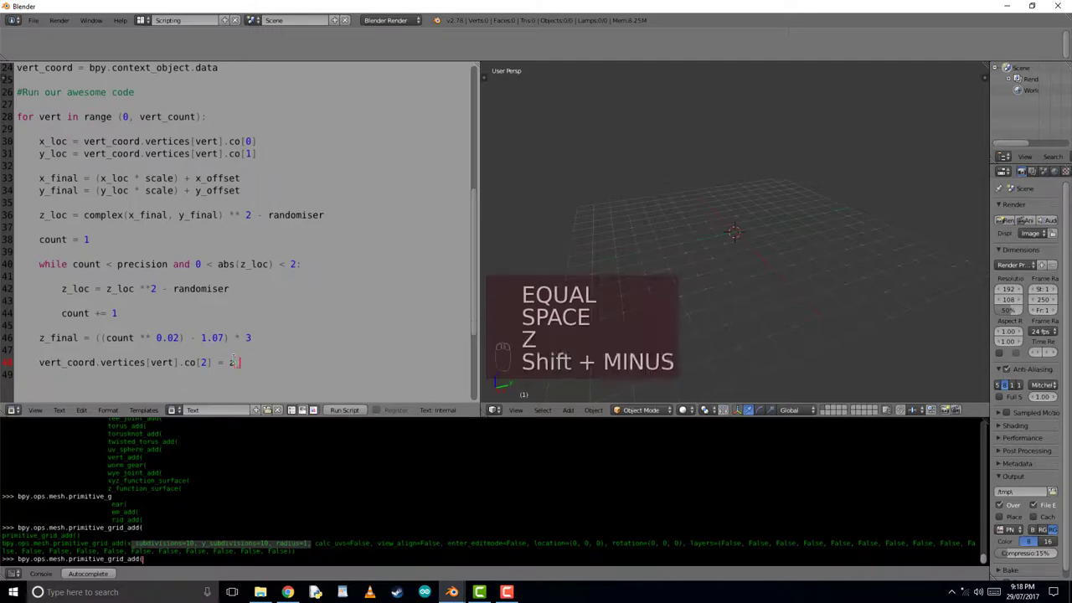
{"action": "type", "text": "_final"}
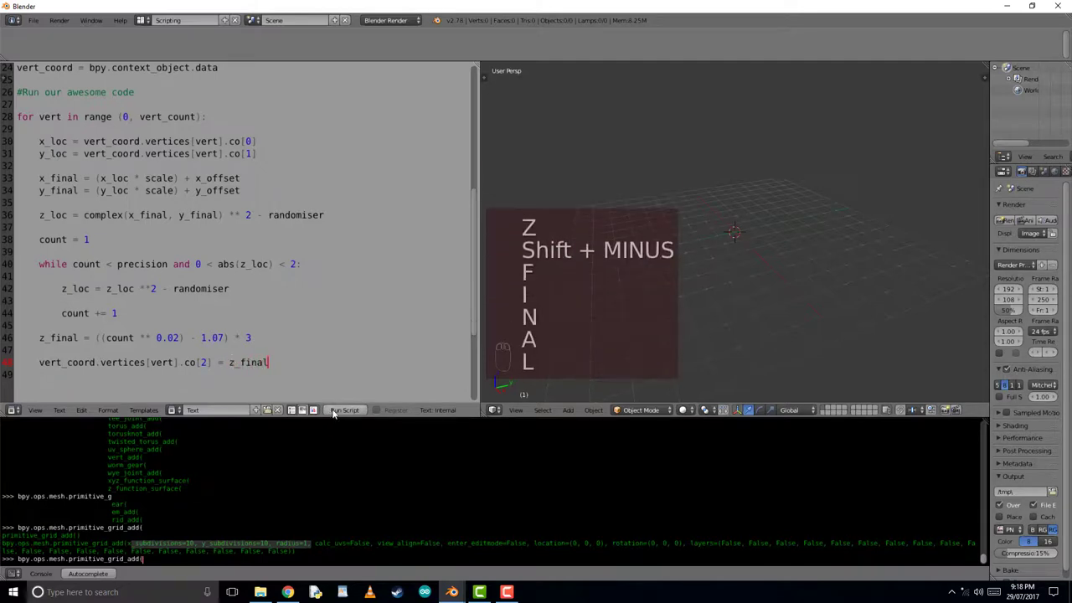
{"action": "left_click", "coordinate": [345, 410]}
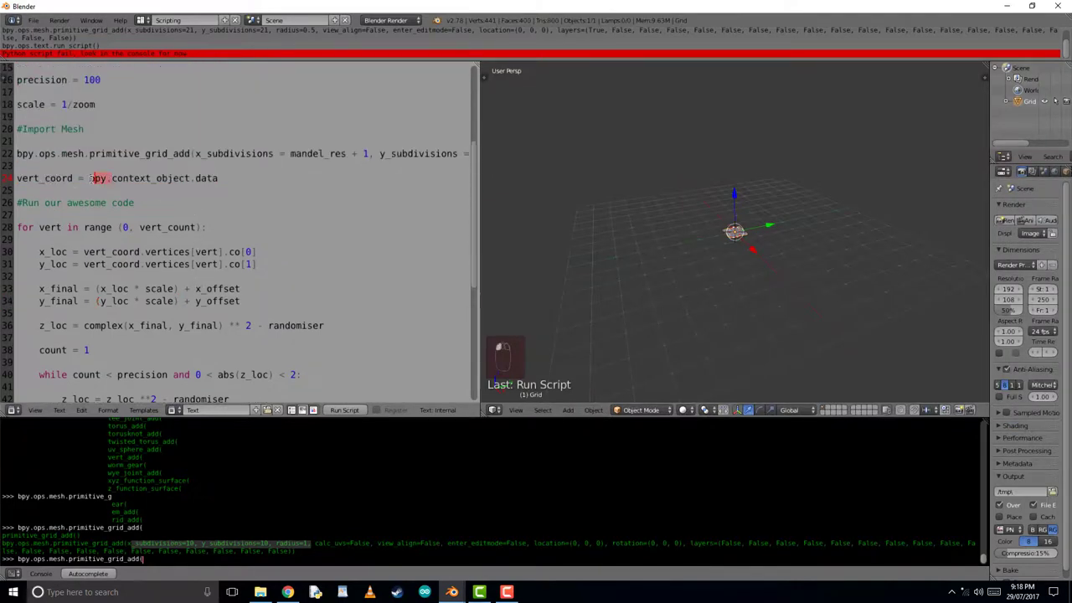
Change vert_coord to context.active_object.data and rerun the script to build the grid.
{"action": "key", "text": "Backspace"}
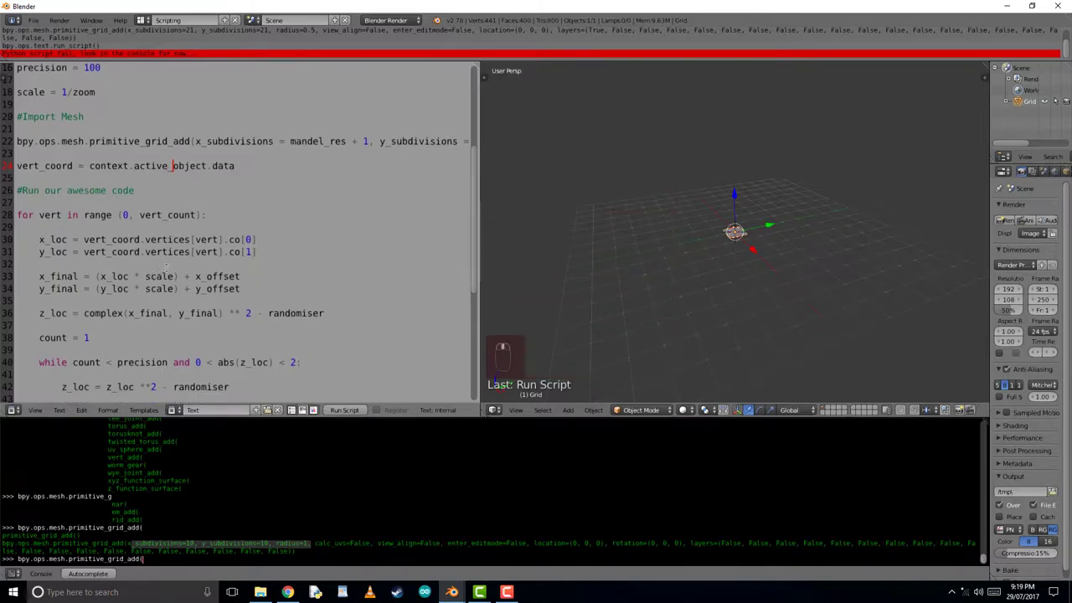
{"action": "left_click", "coordinate": [345, 409]}
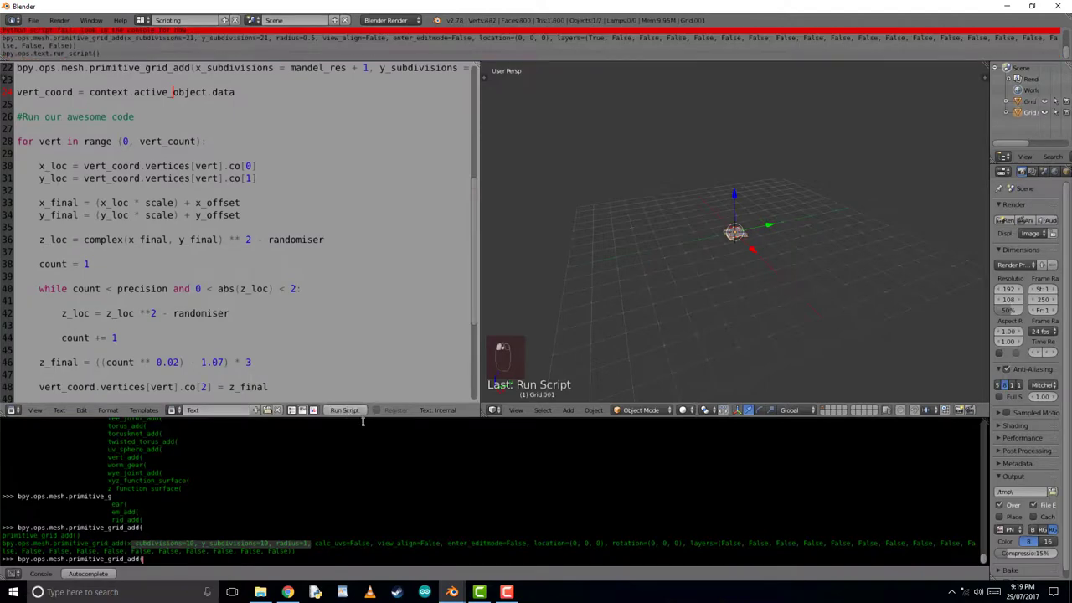
{"action": "left_click", "coordinate": [344, 409]}
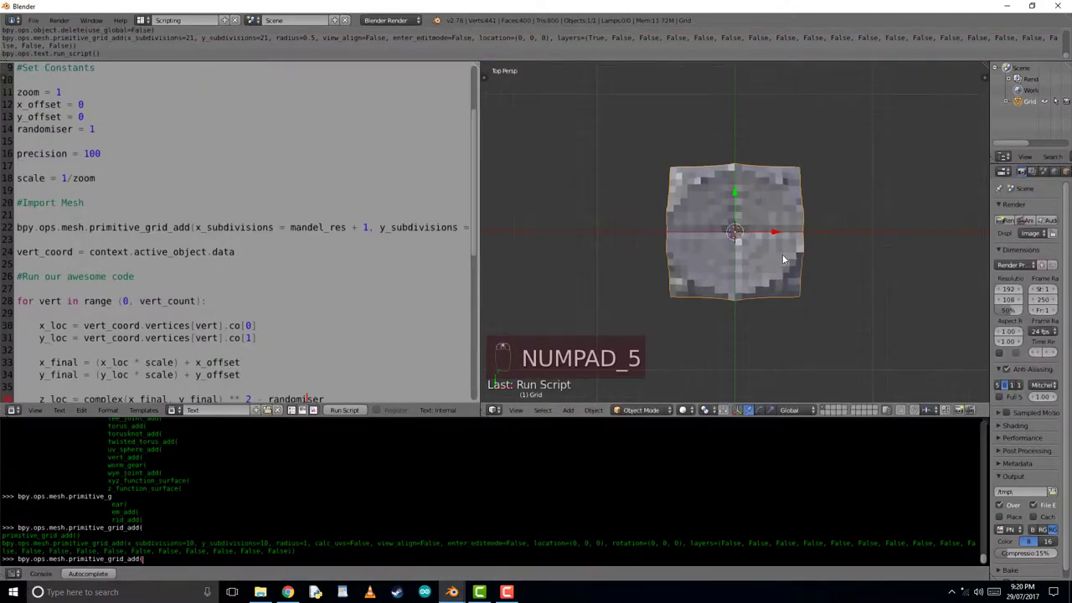
Delete the old grid, set mandel_res to 200 and y_offset to 1, and rerun.
{"action": "key", "text": "Delete"}
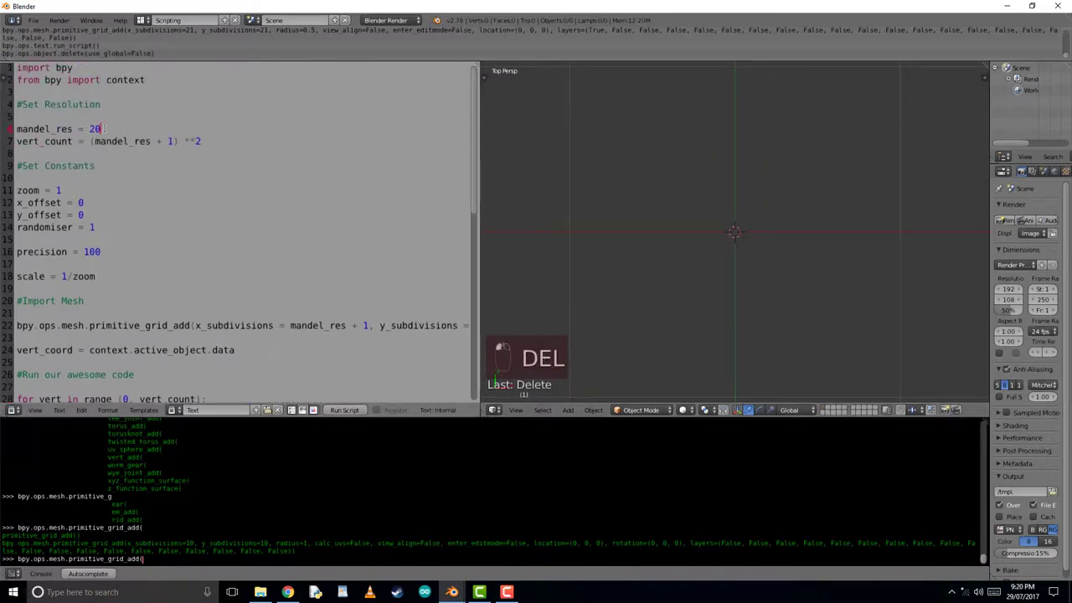
{"action": "type", "text": "0"}
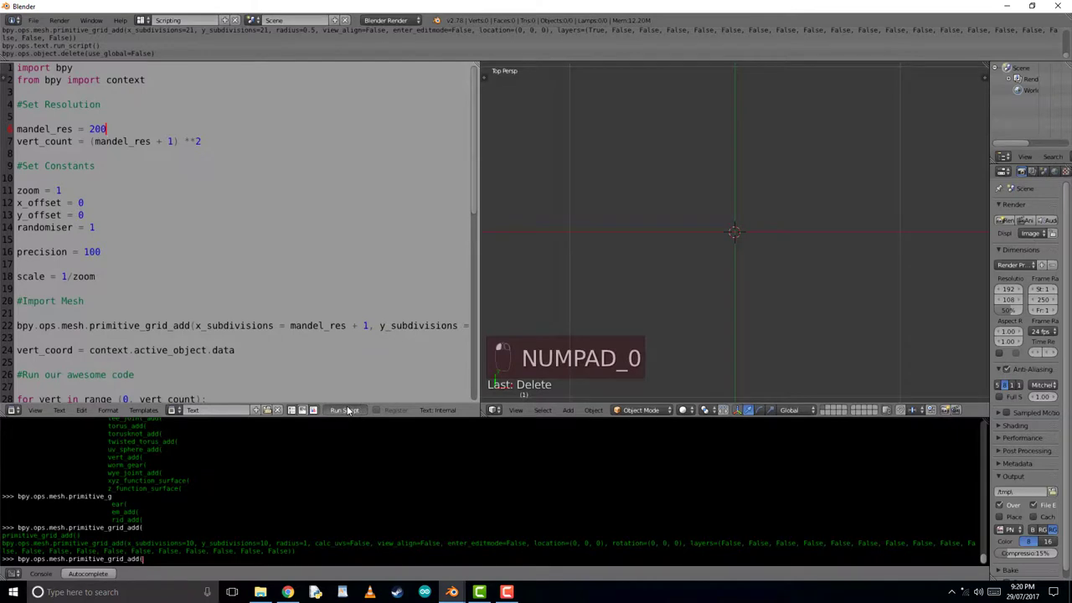
{"action": "left_click", "coordinate": [344, 410]}
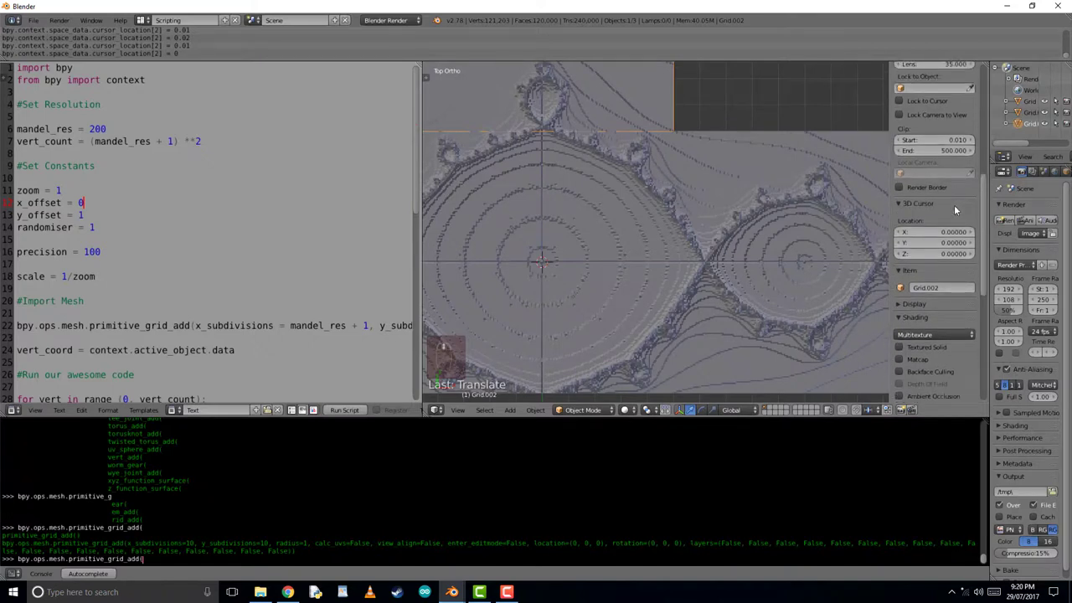
Zoom into the fractal edge and place the 3D cursor near X 0.33, Y 0.38.
{"action": "key", "text": "NUMPAD_PLUS"}
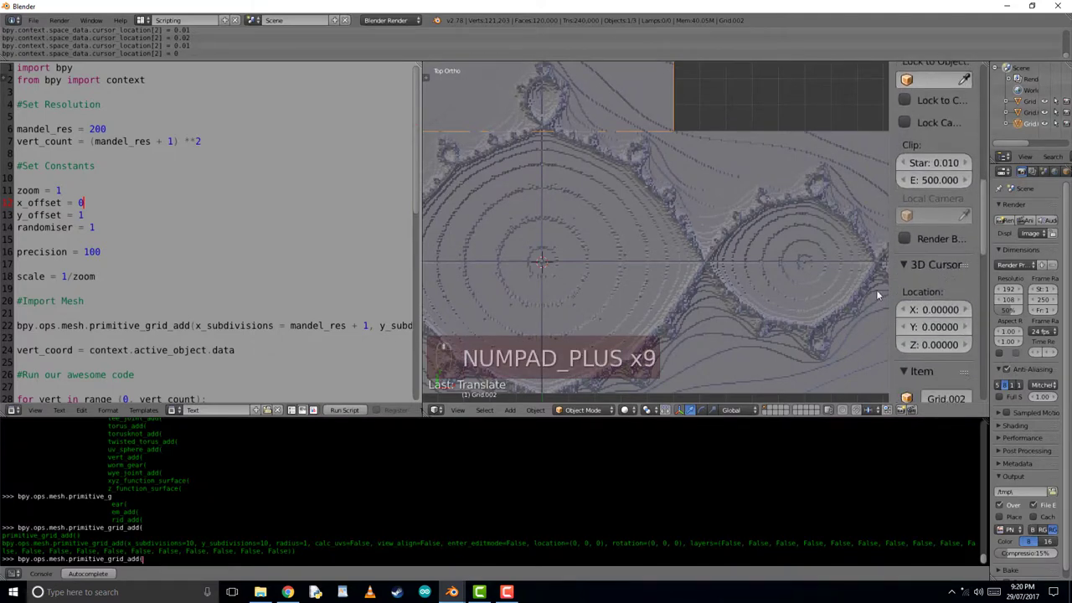
{"action": "key", "text": "NUMPAD_PLUS"}
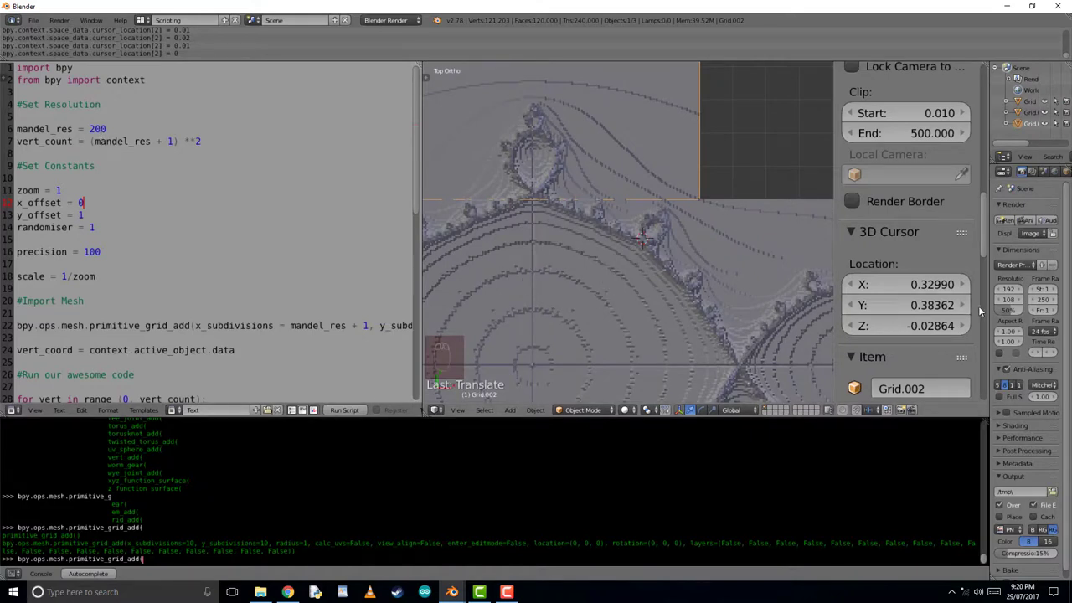
{"action": "mouse_move", "coordinate": [919, 284]}
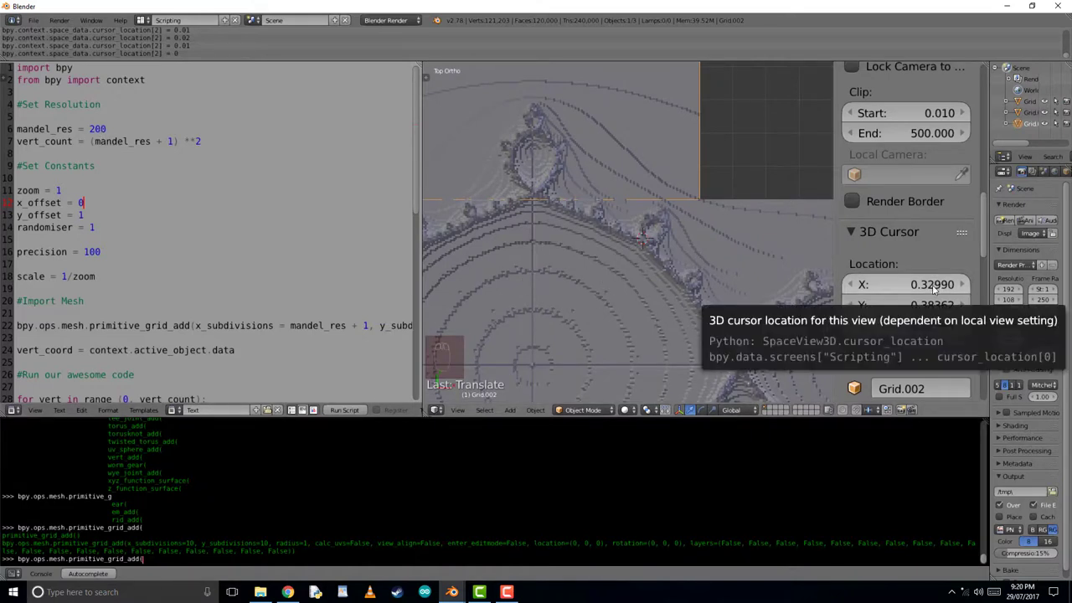
Copy the cursor's X/Y into x_offset and y_offset and run the script.
{"action": "key", "text": "ctrl+c"}
{"action": "type", "text": " -"}
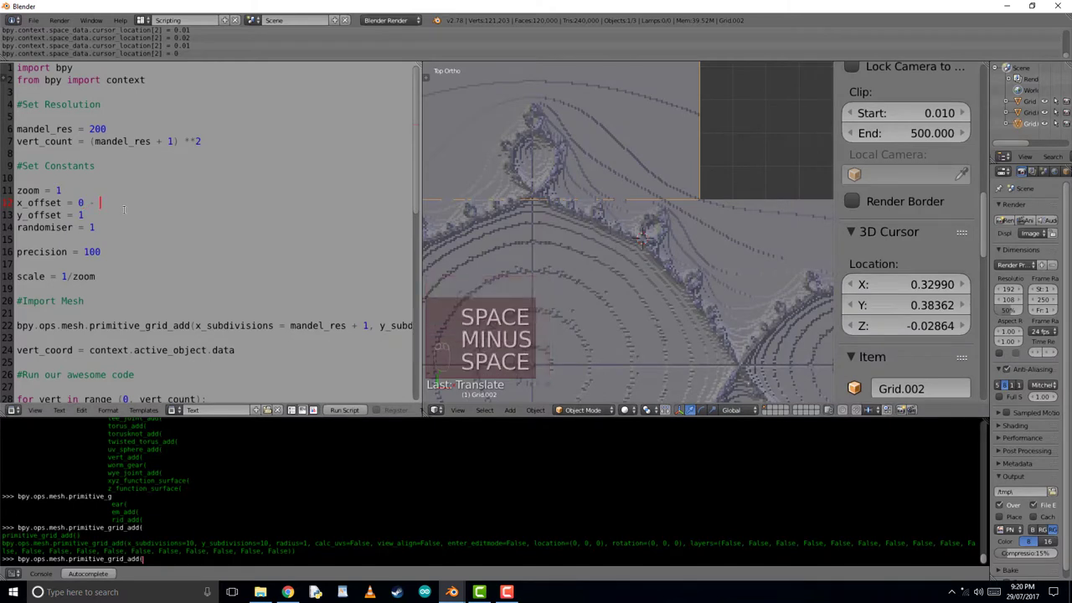
{"action": "key", "text": "ctrl+v"}
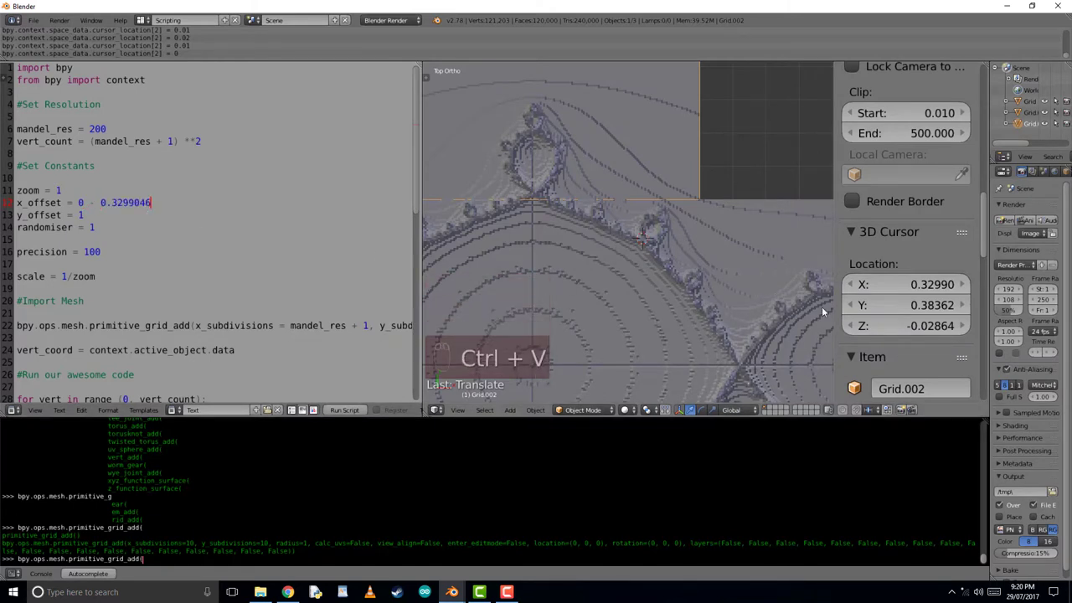
{"action": "key", "text": "ctrl+c"}
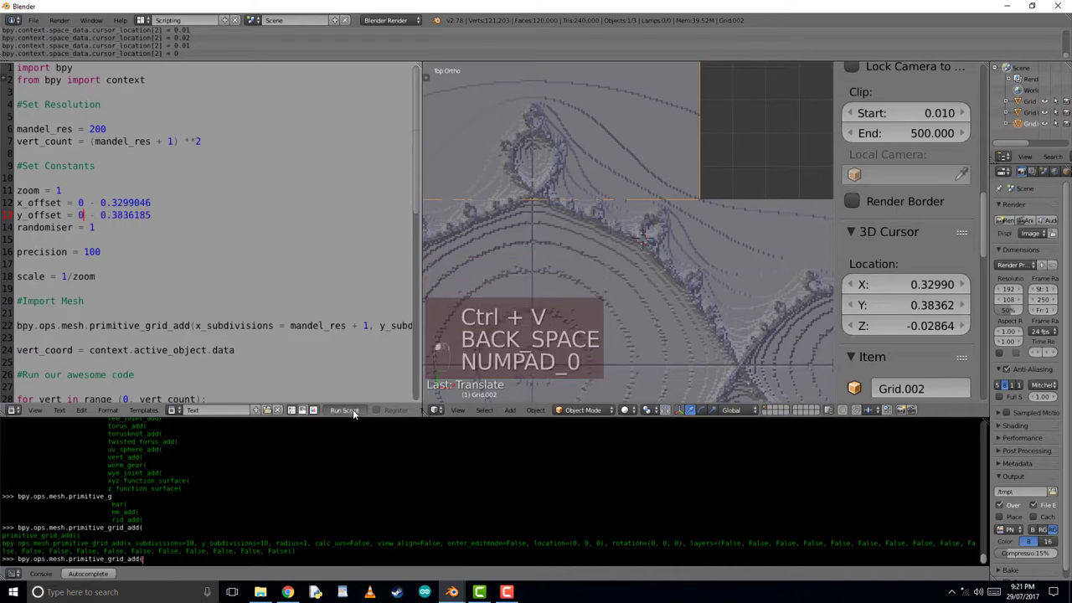
{"action": "left_click", "coordinate": [344, 410]}
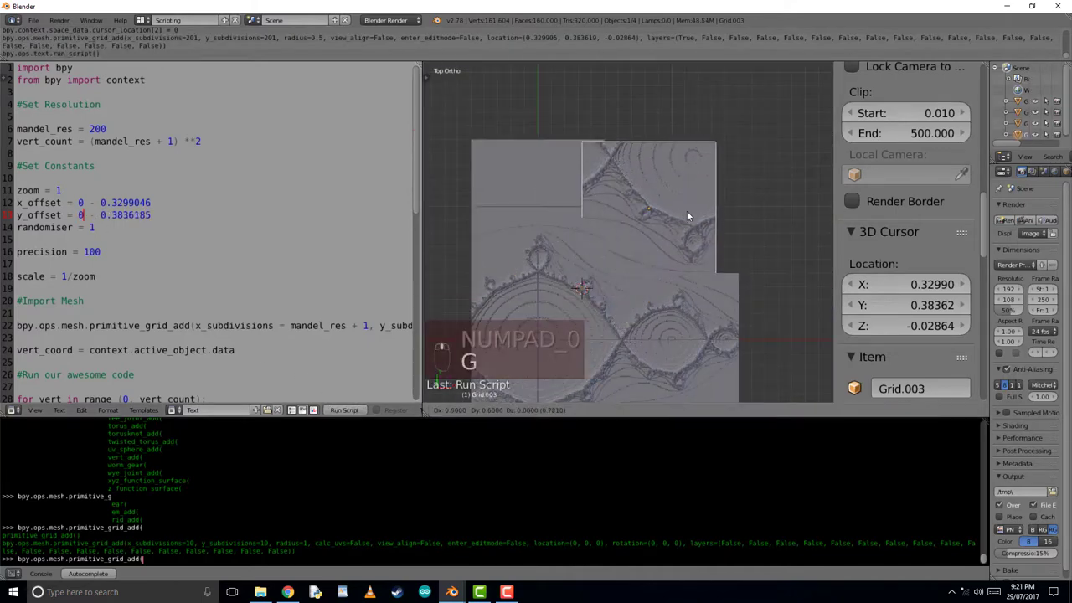
Move and delete the test grid, then reset both offsets to 0.
{"action": "key", "text": "g"}
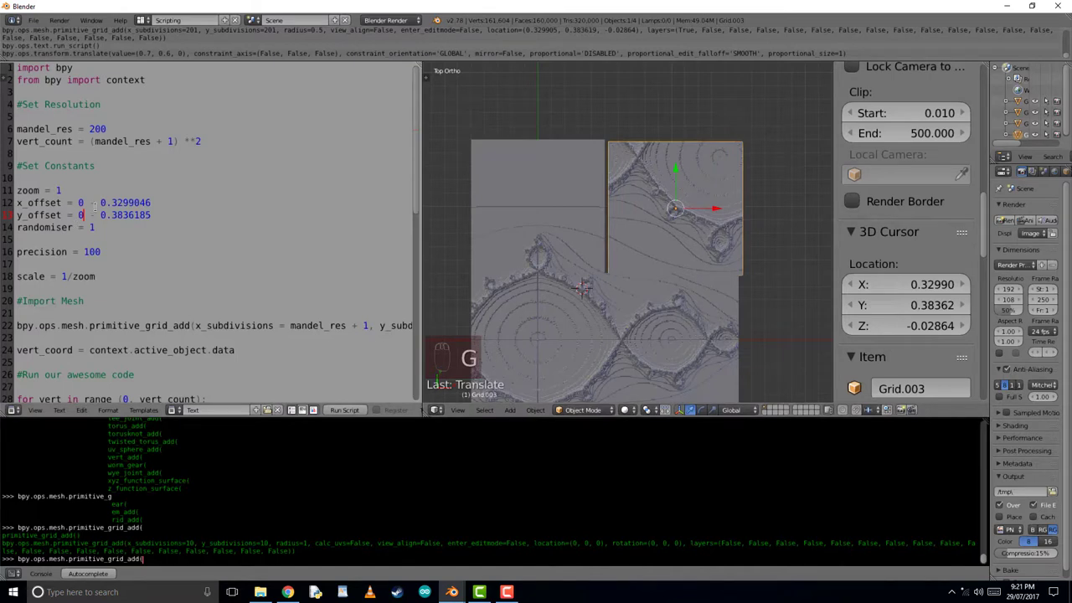
{"action": "key", "text": "Backspace"}
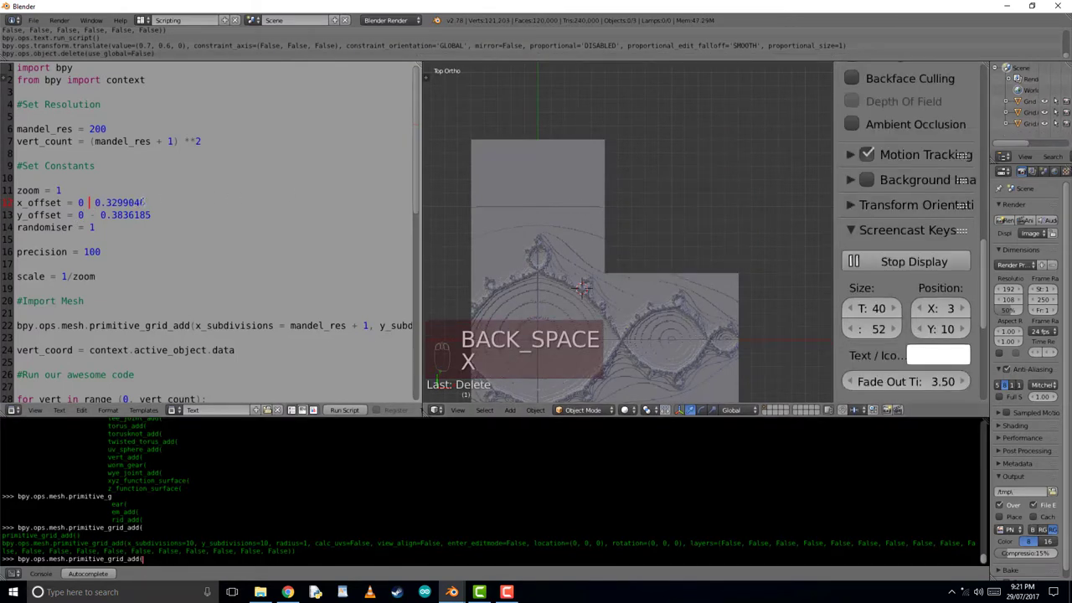
{"action": "key", "text": "BackSpace"}
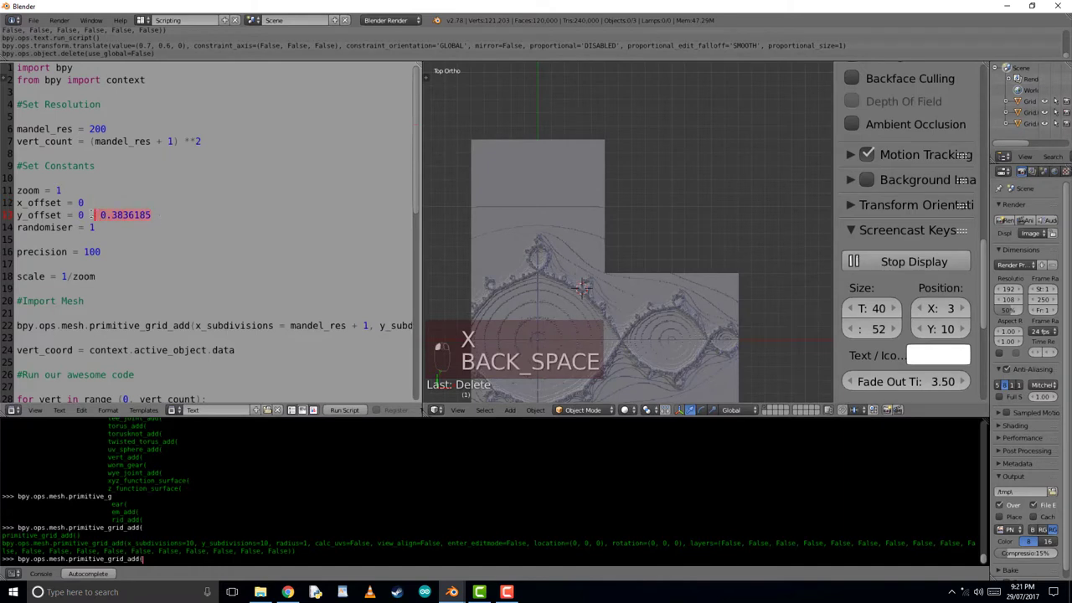
{"action": "key", "text": "BackSpace"}
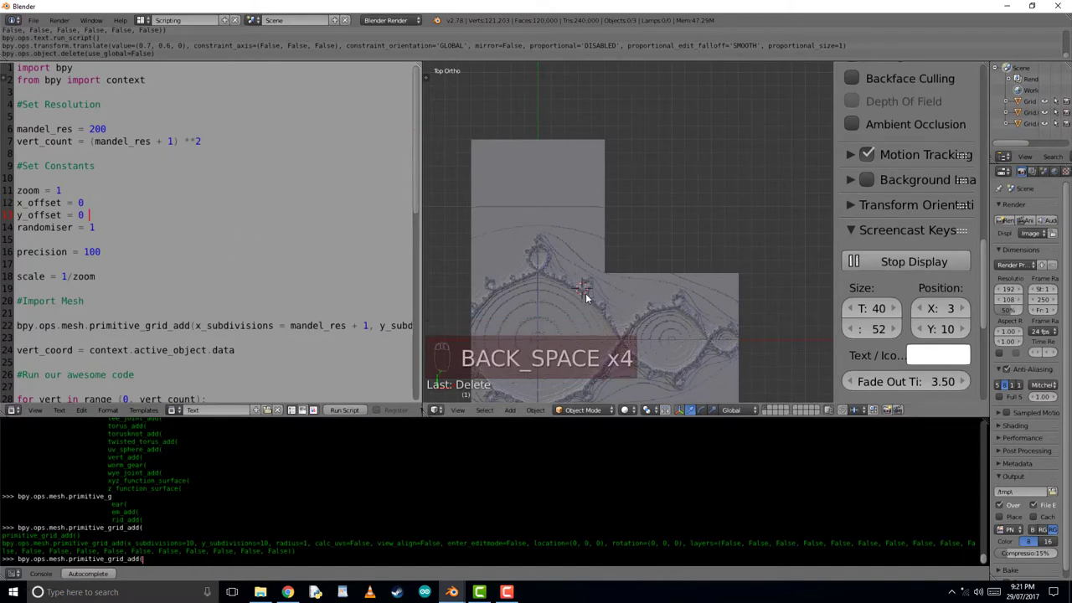